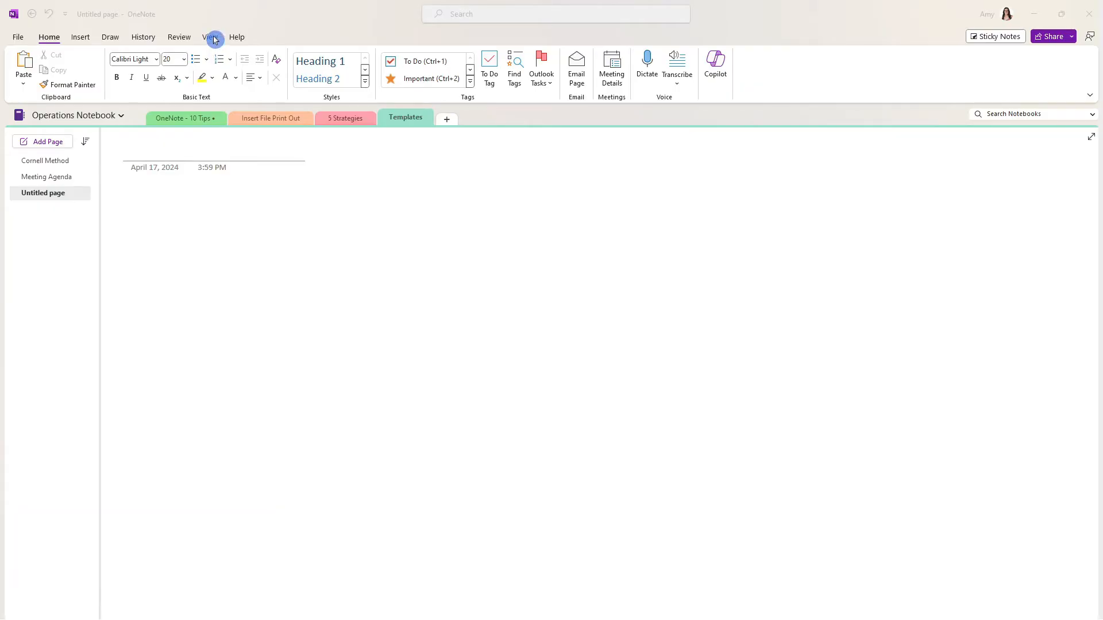
Step: Preview the untitled page as Letter landscape, then set its paper size back to Auto
click(207, 37)
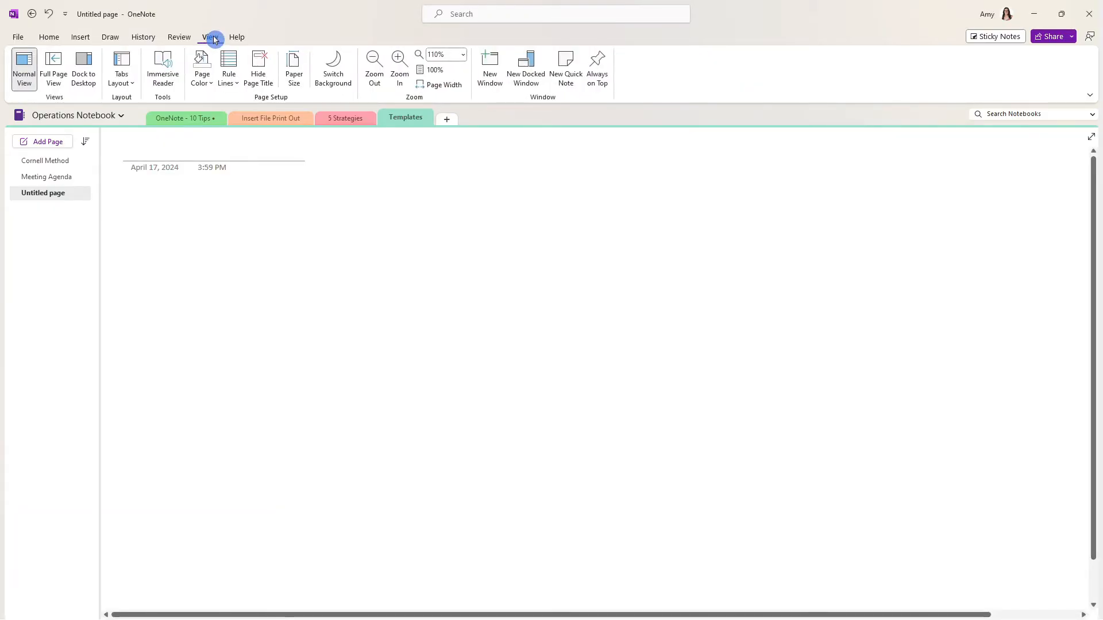
click(293, 66)
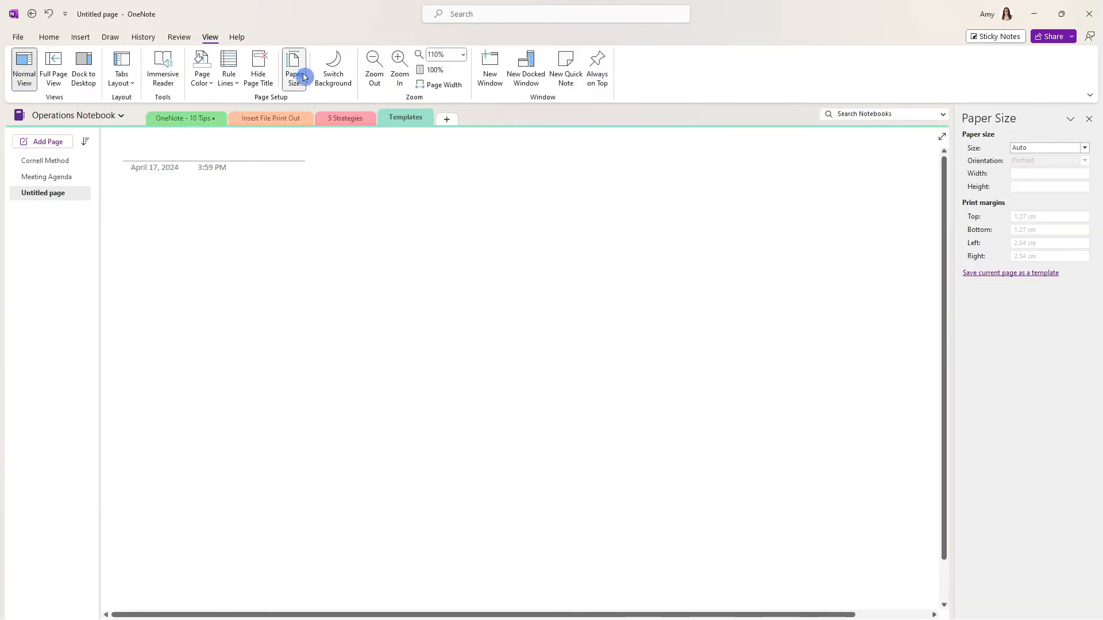
mouse_move(1047, 148)
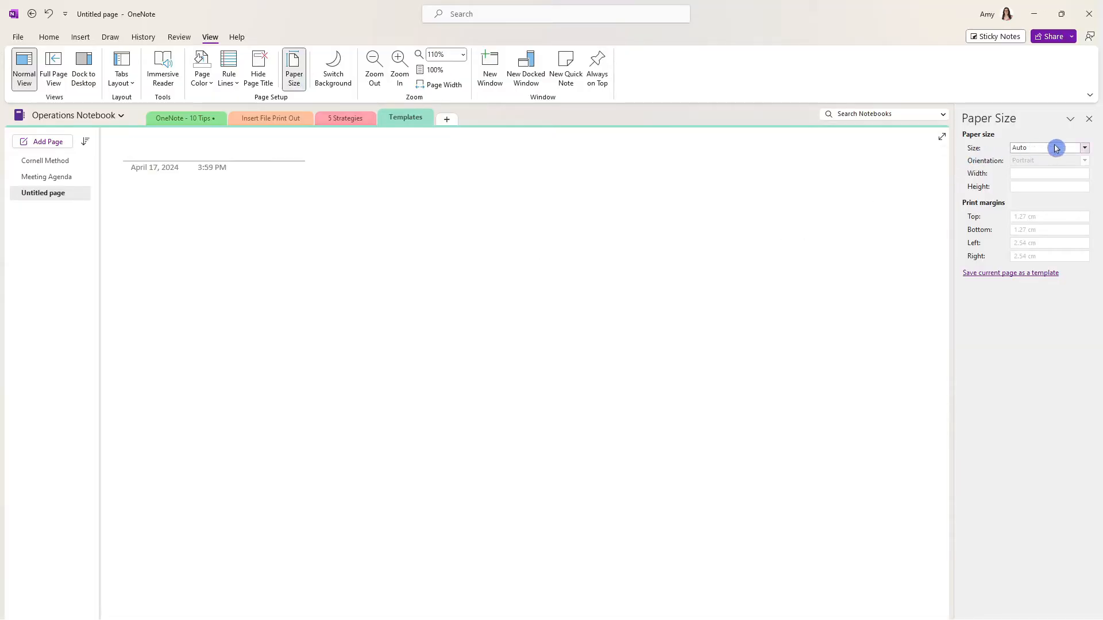
click(1084, 147)
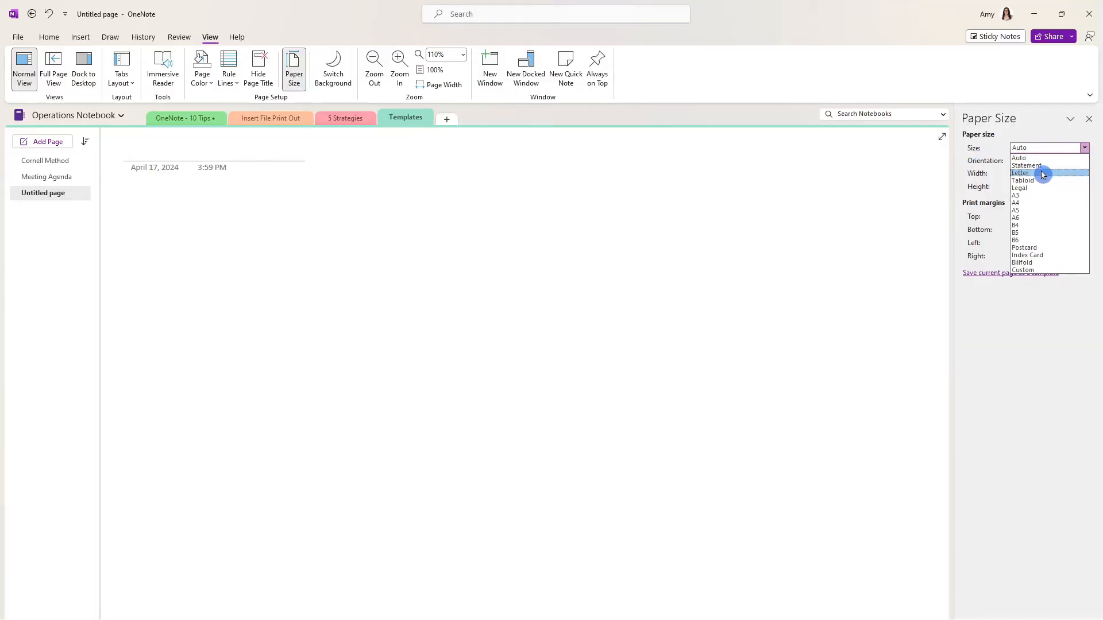
click(1020, 173)
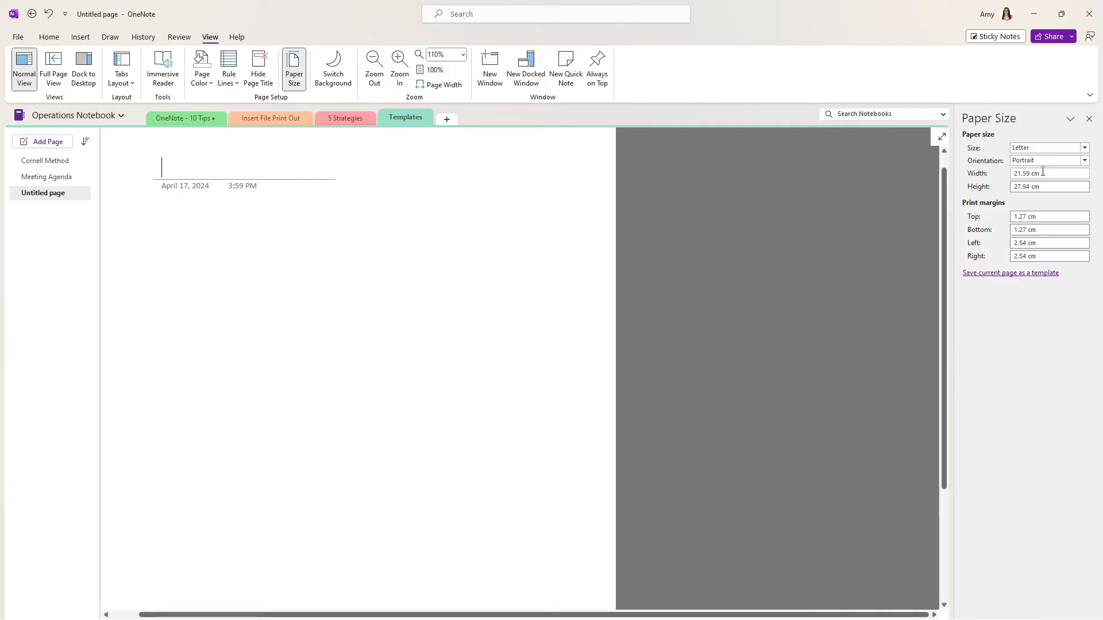
click(1047, 160)
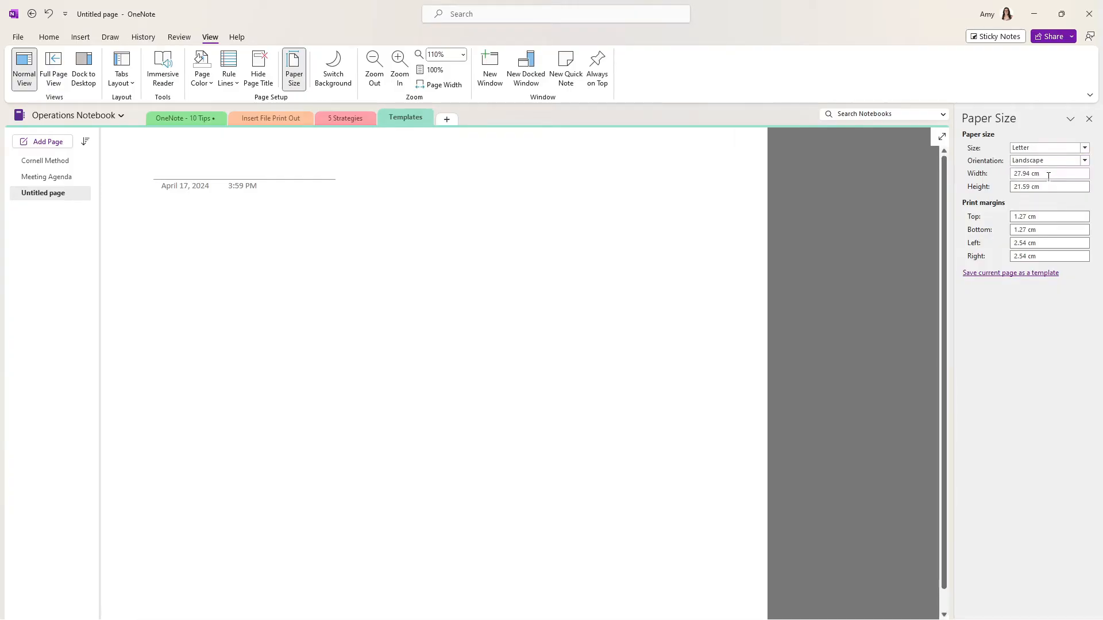
mouse_move(1050, 279)
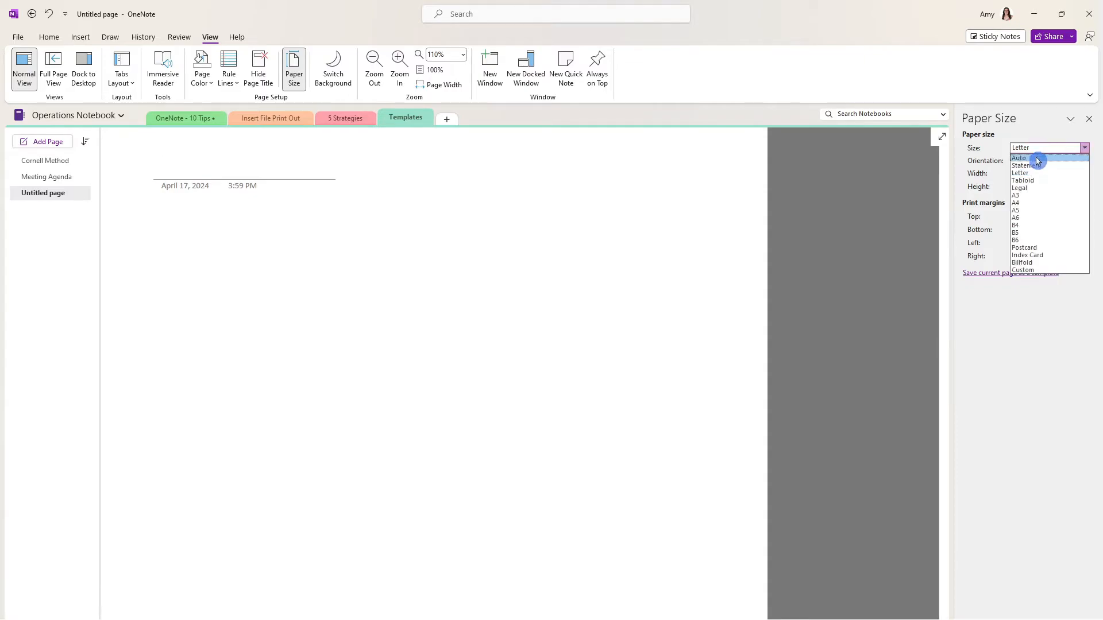
click(1018, 156)
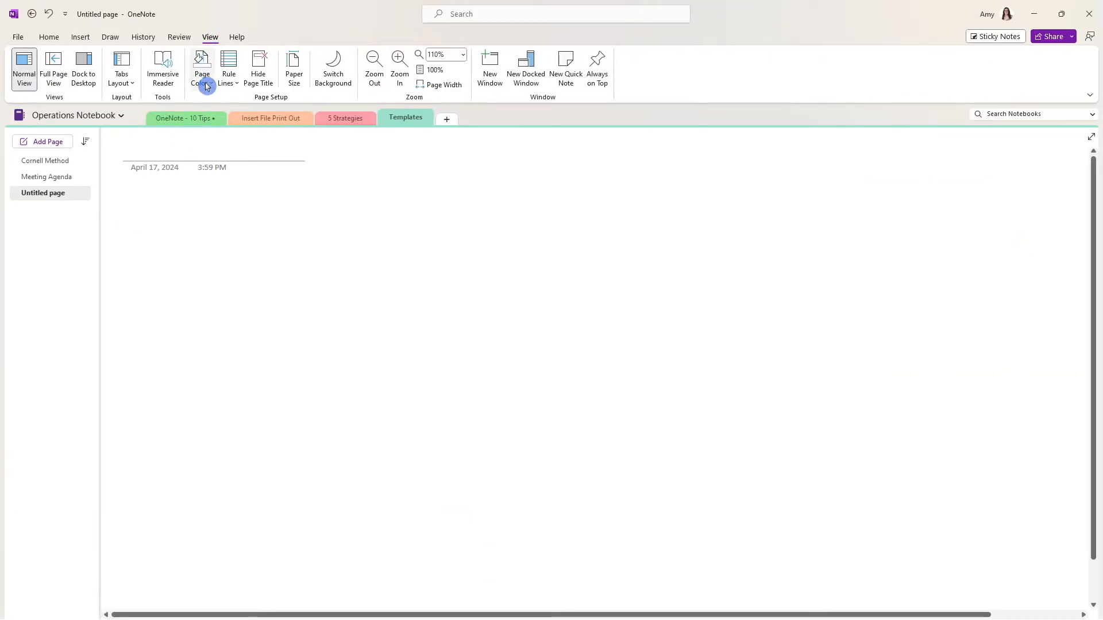
Step: Try light Page Color swatches to give the page a pale teal background
click(202, 68)
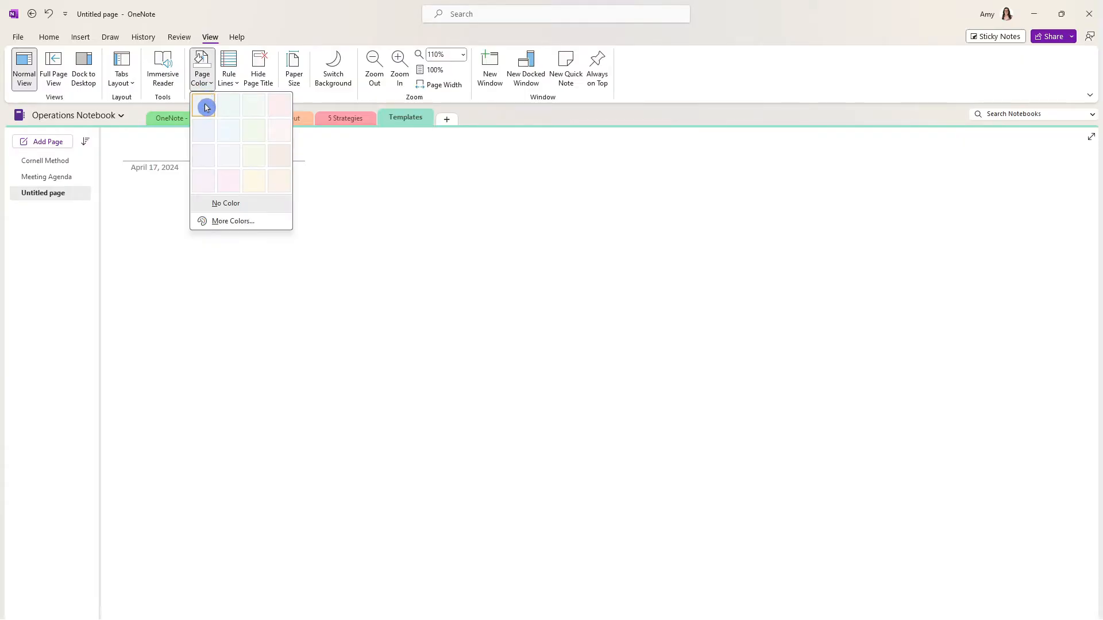
click(225, 202)
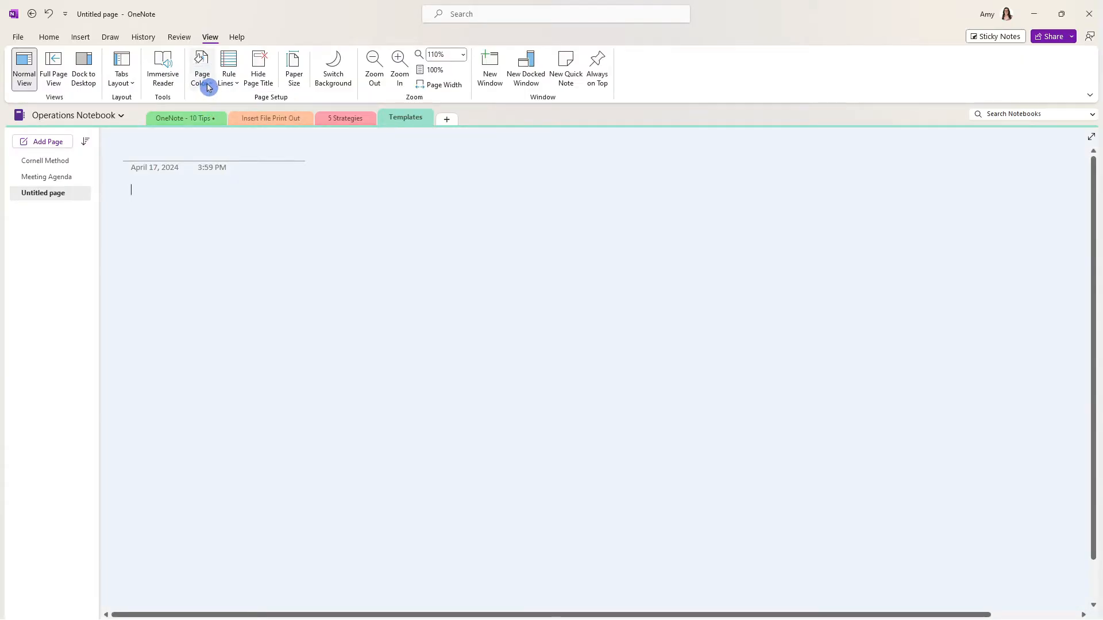
click(202, 68)
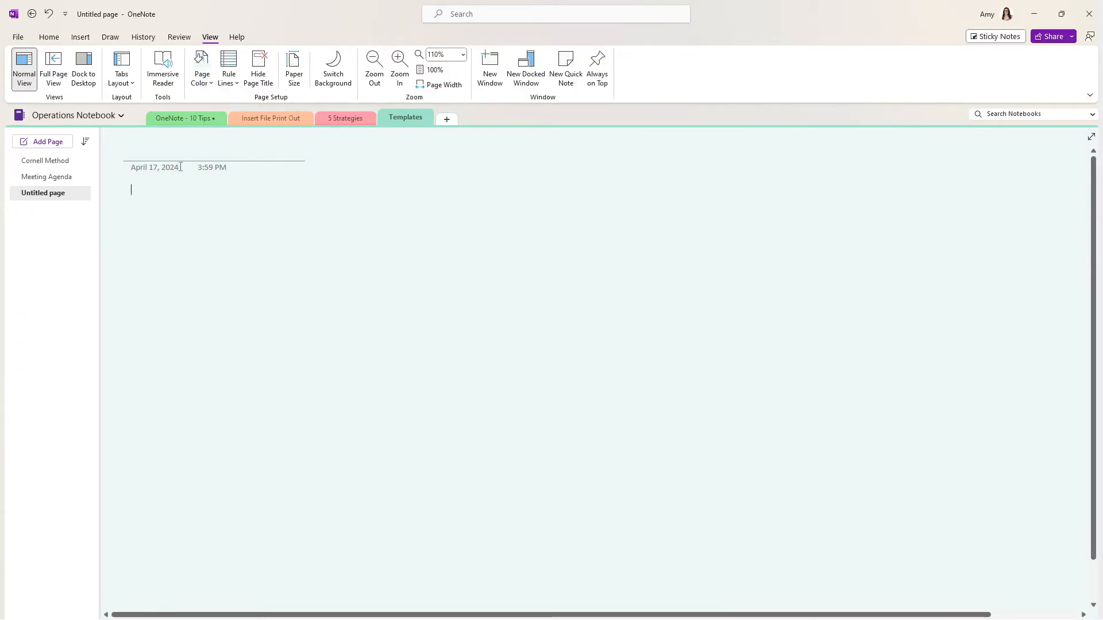
click(201, 68)
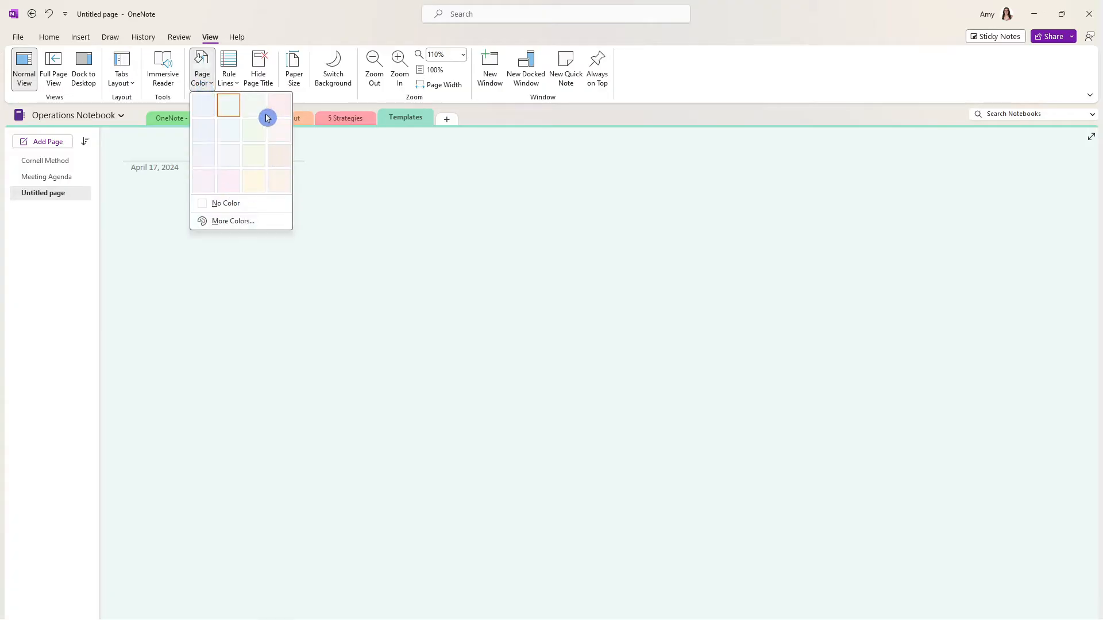
mouse_move(141, 213)
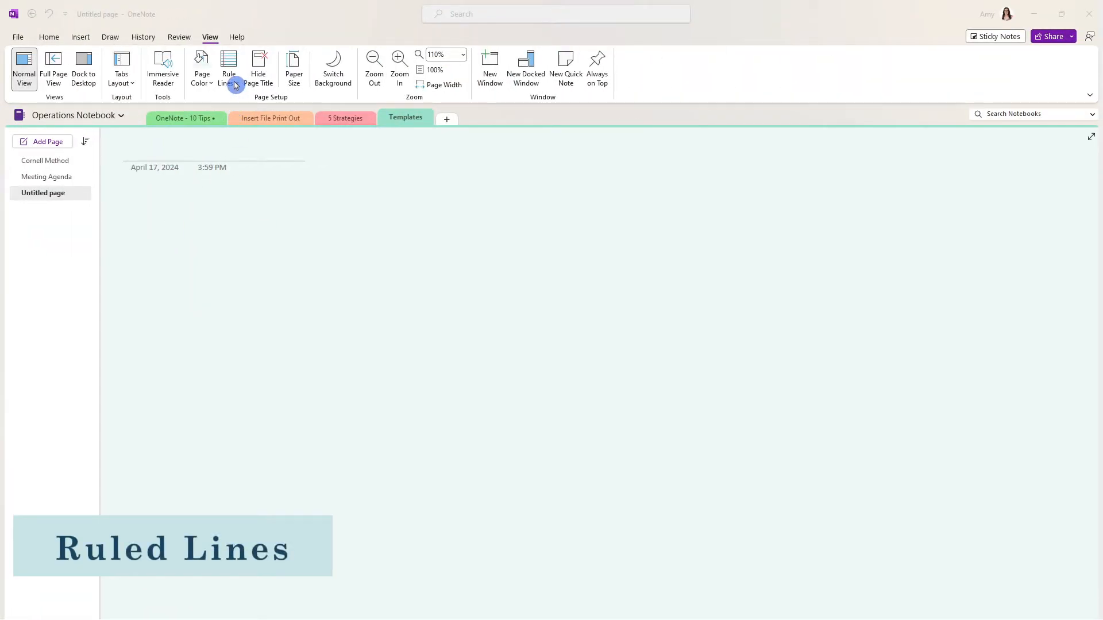
Step: Try ruled lines on the tinted page, then switch it to grid lines
click(228, 68)
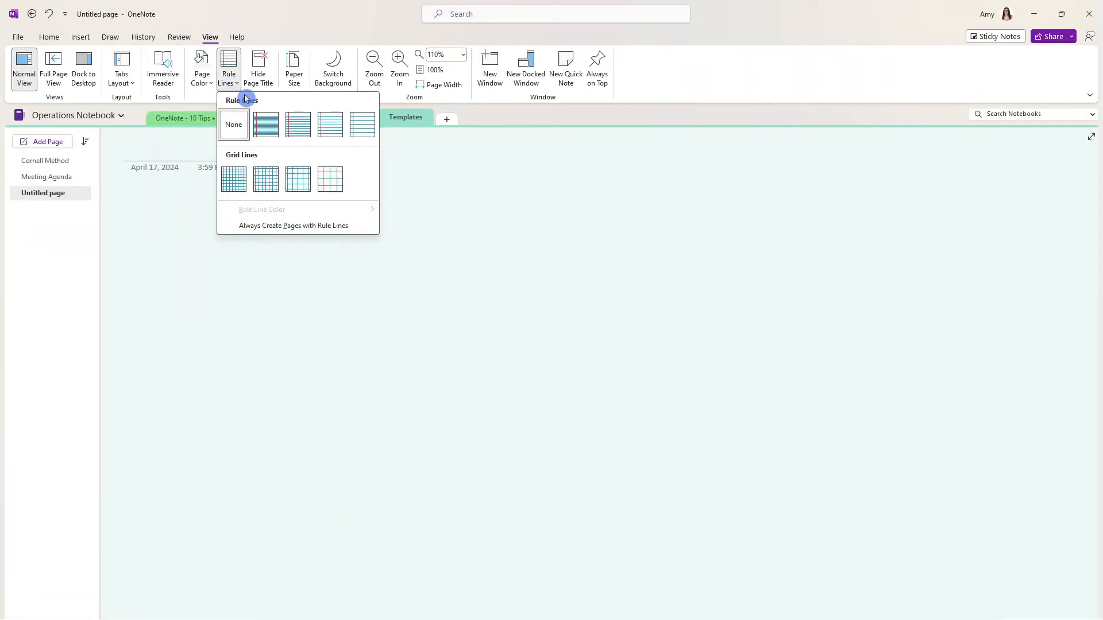
click(232, 124)
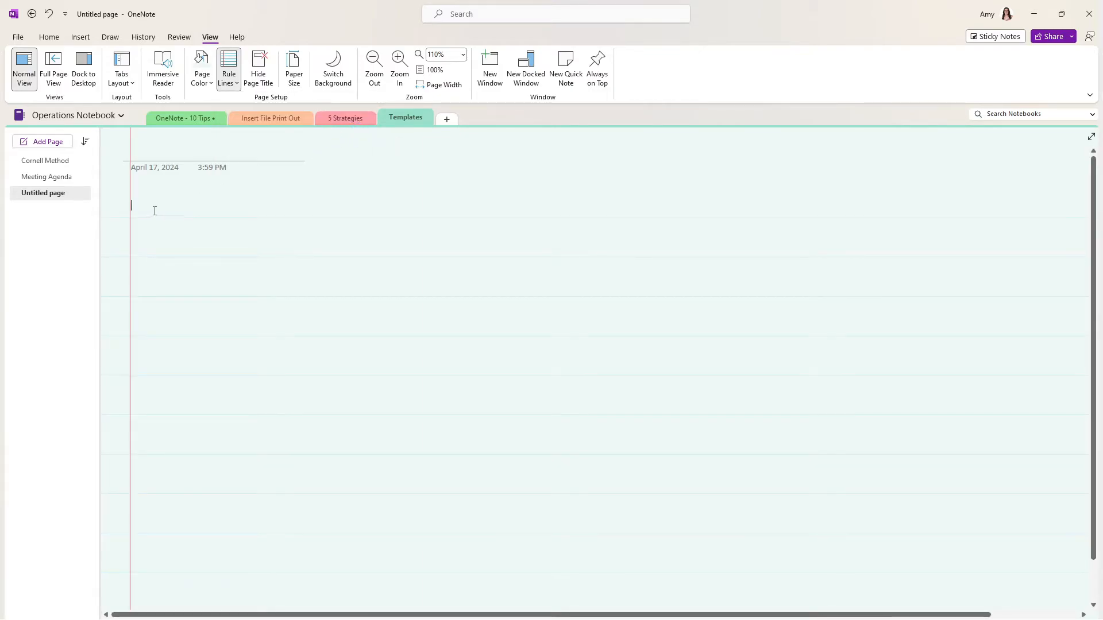
click(228, 68)
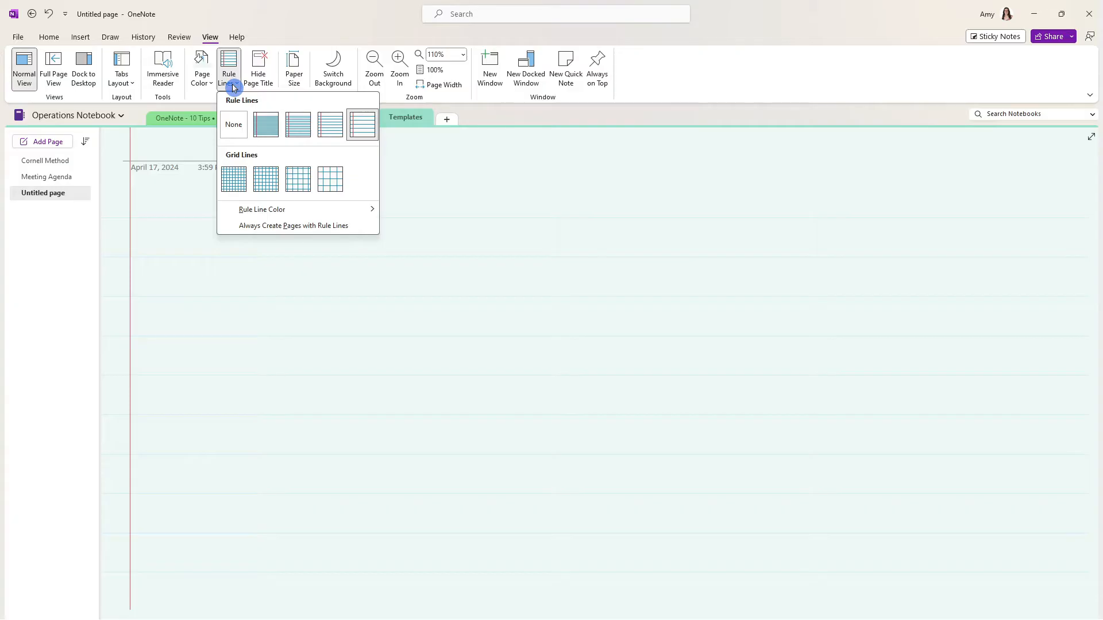
click(232, 178)
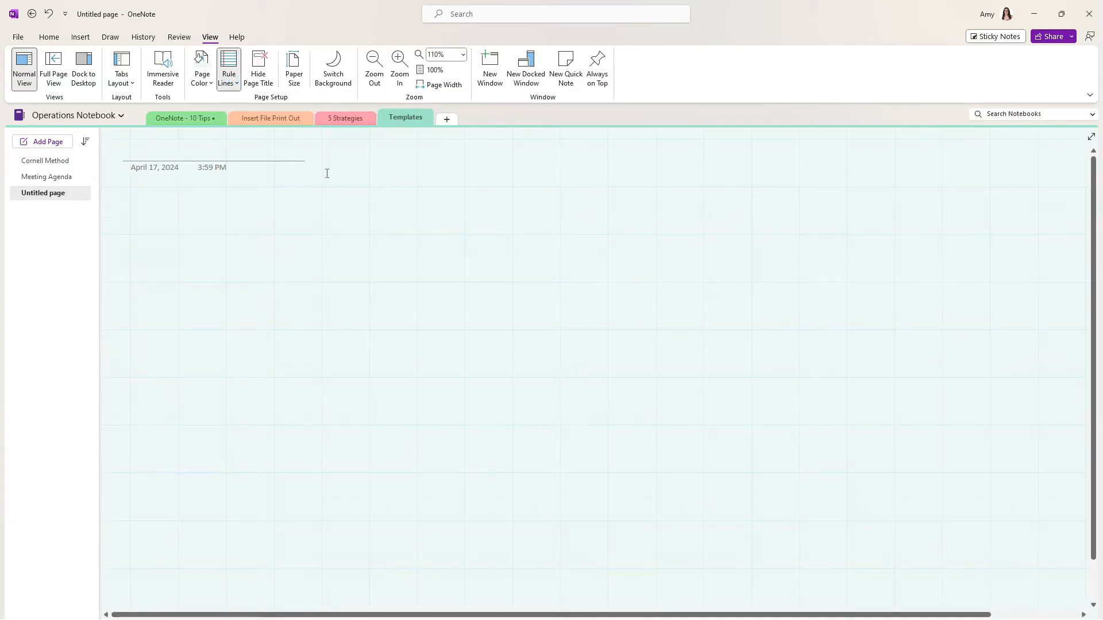
mouse_move(291, 322)
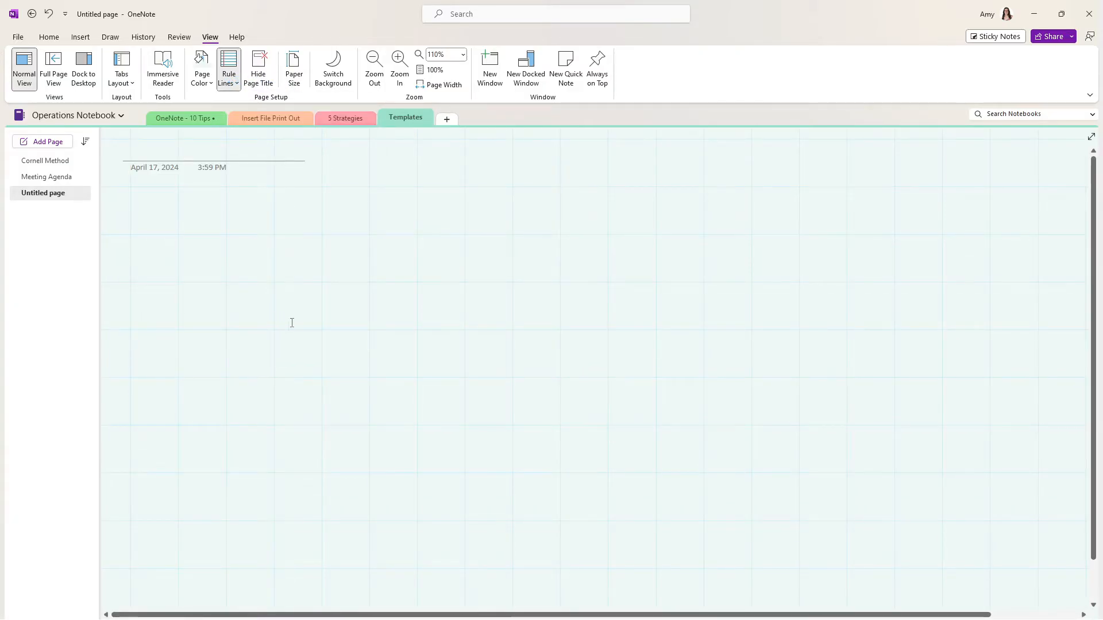
click(49, 36)
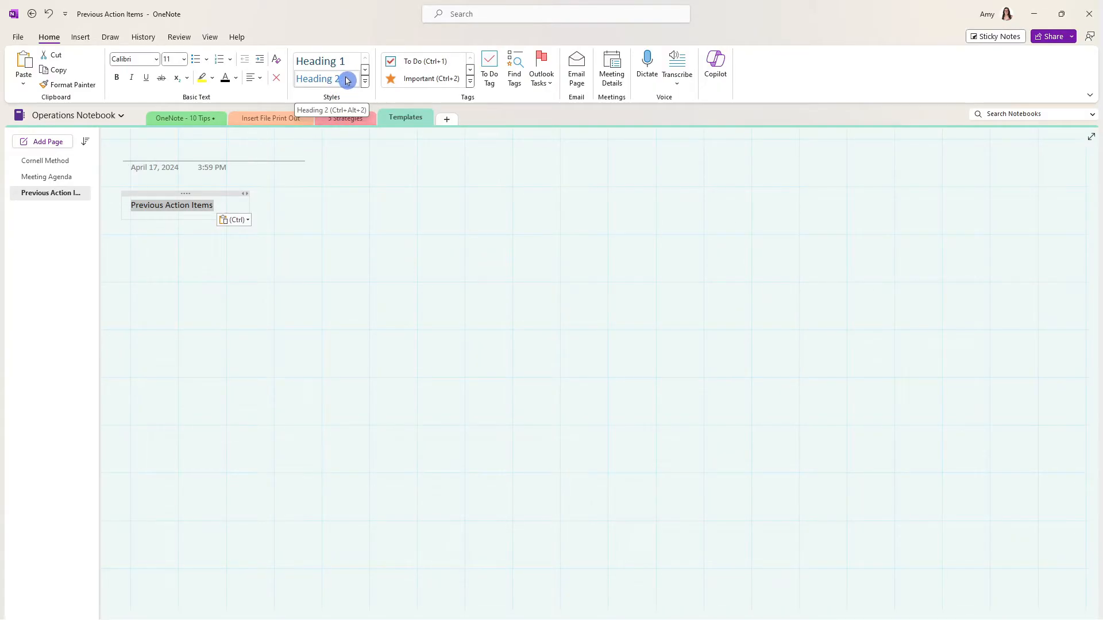
Step: Apply the Heading 2 style to the 'Previous Action Items' text
click(364, 82)
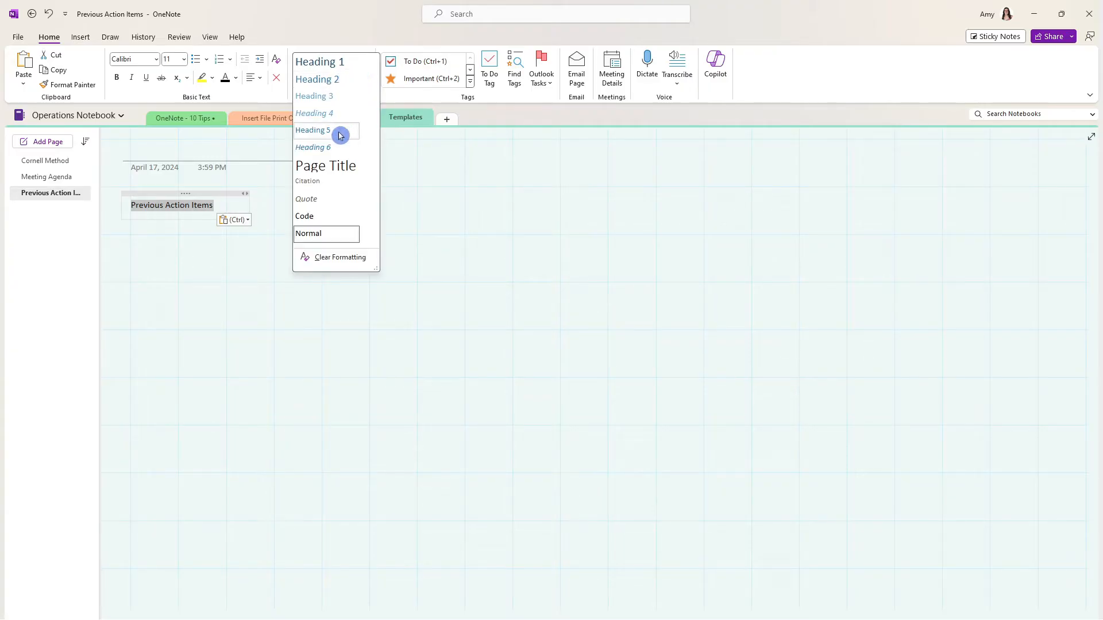
mouse_move(340, 79)
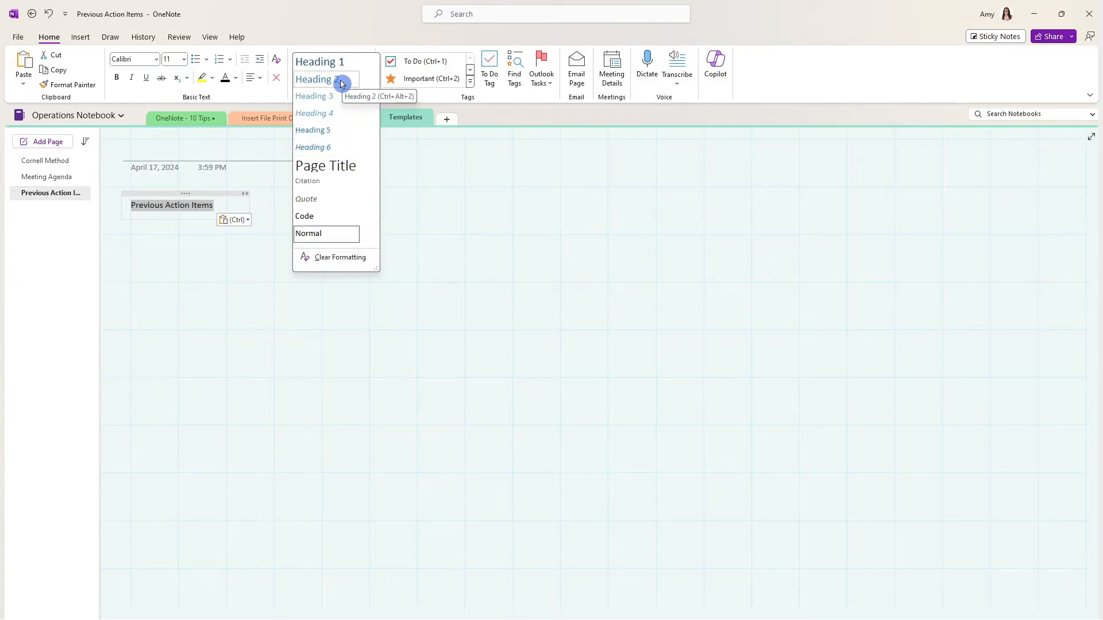
click(314, 78)
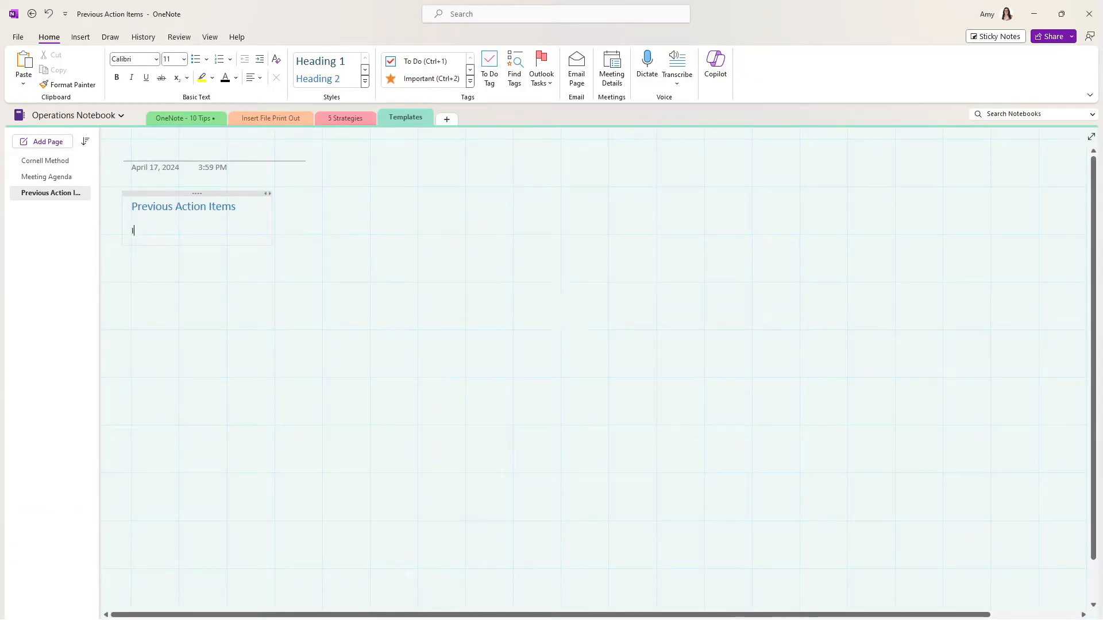
Step: Type the 'Item' header and widen the table's first column under the heading
text(Item)
text(Completed)
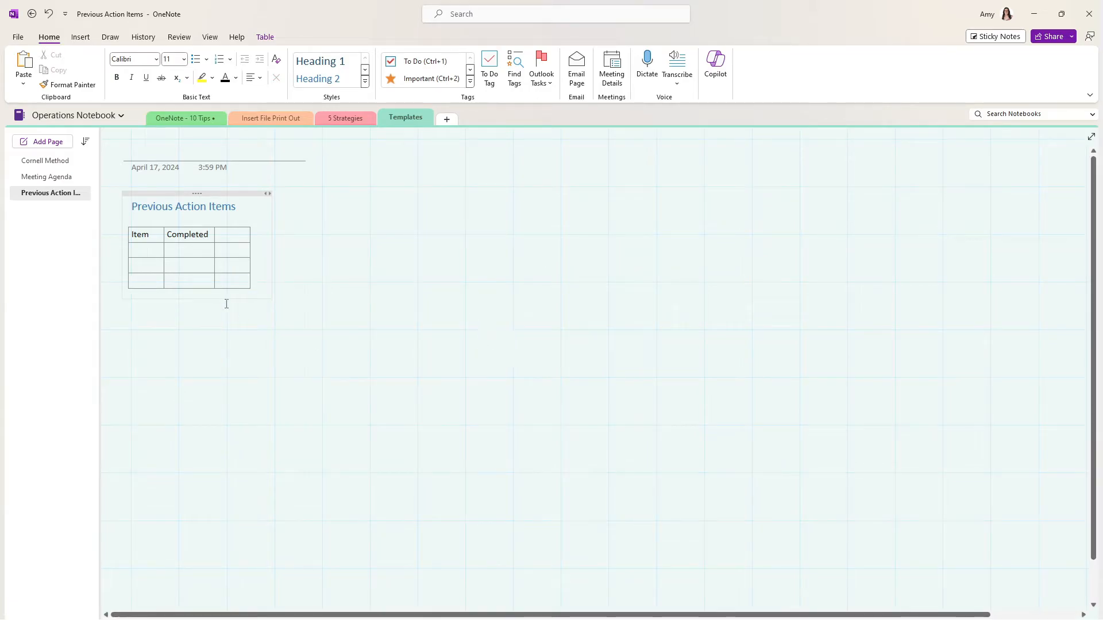
click(145, 280)
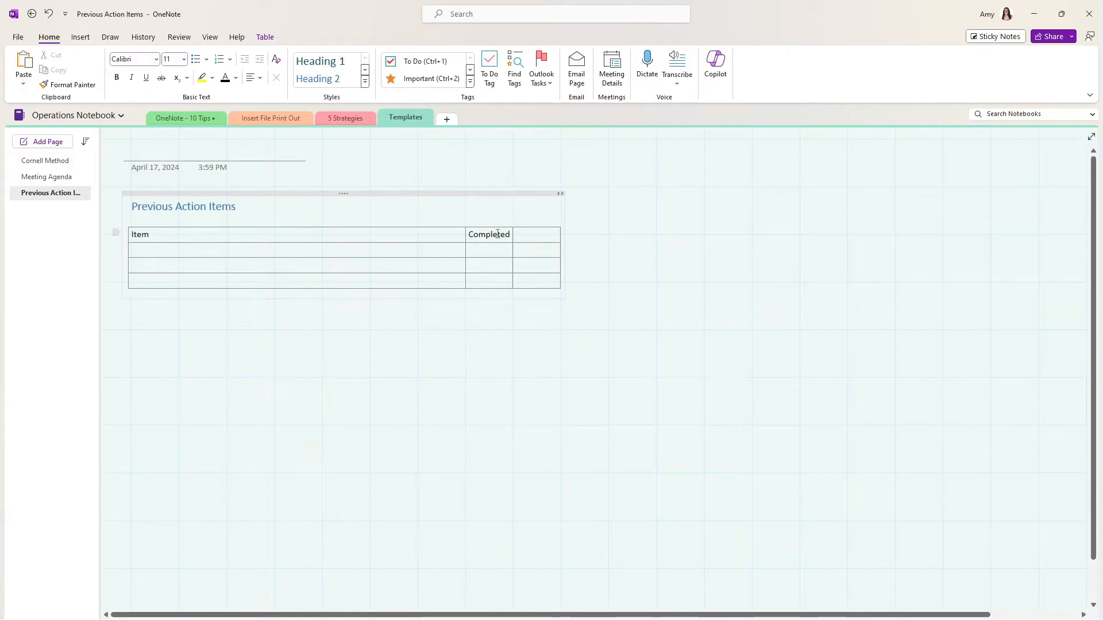
click(578, 215)
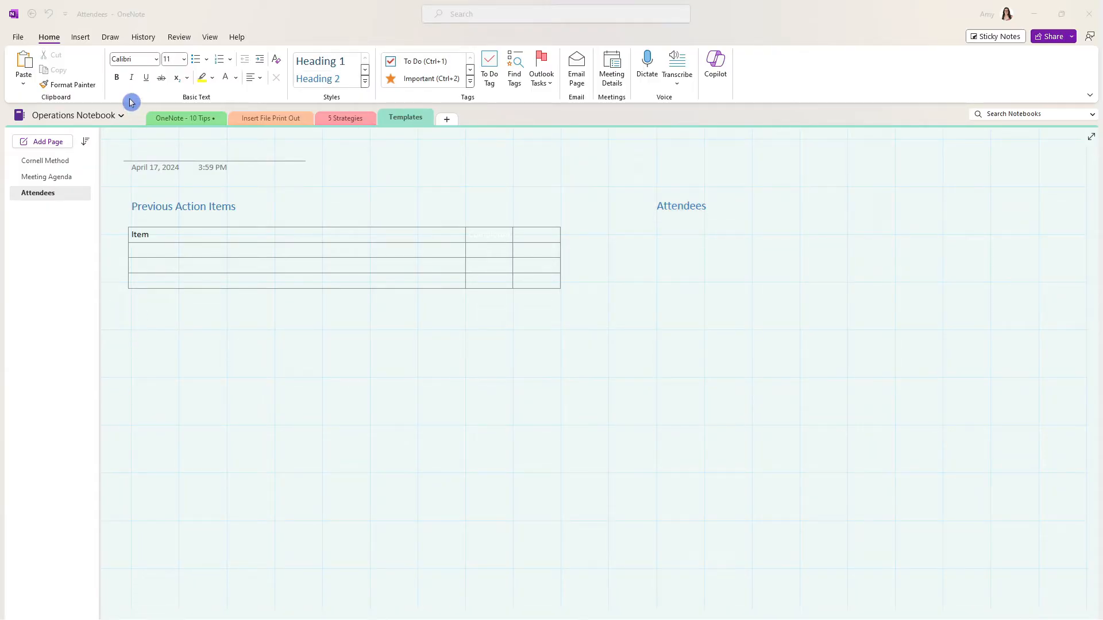
Step: Draw ink circles with the pens and select them to place around the square
click(110, 37)
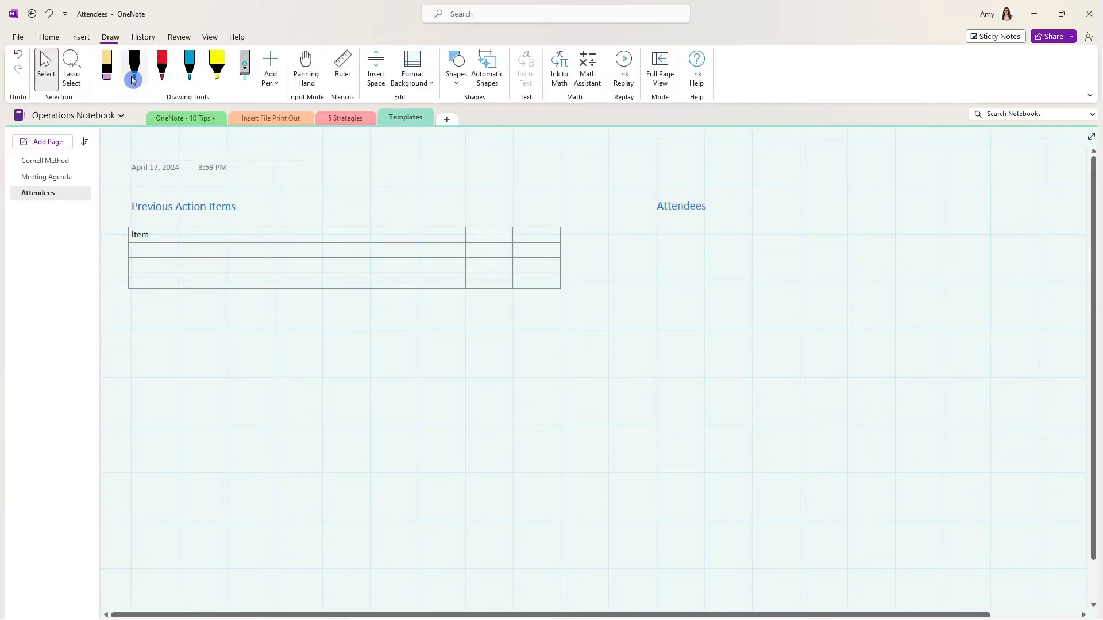
click(134, 66)
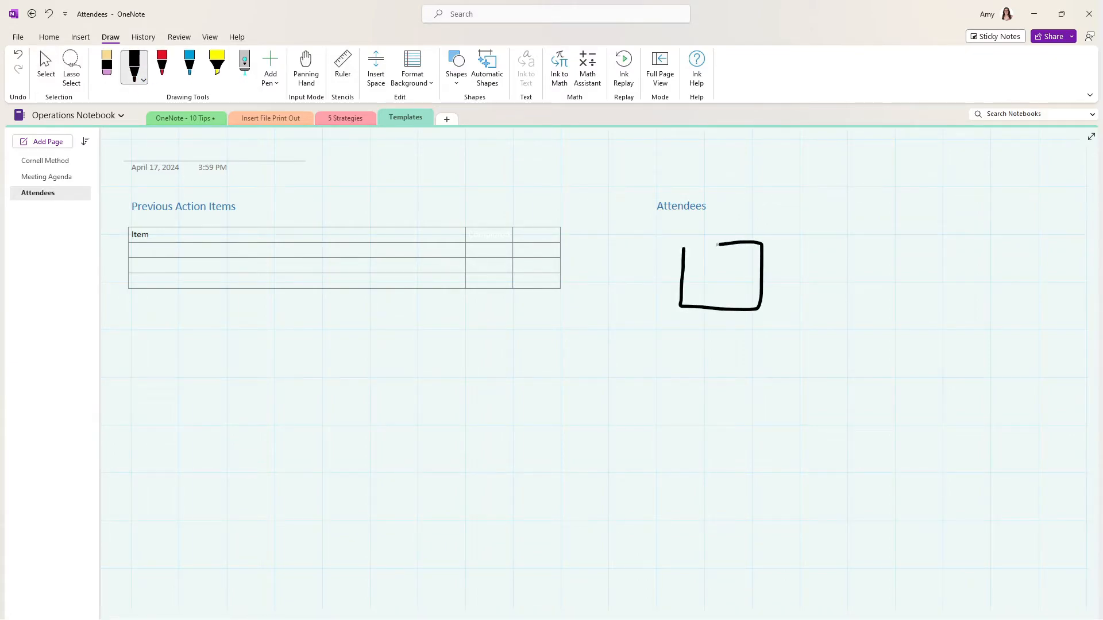
click(486, 64)
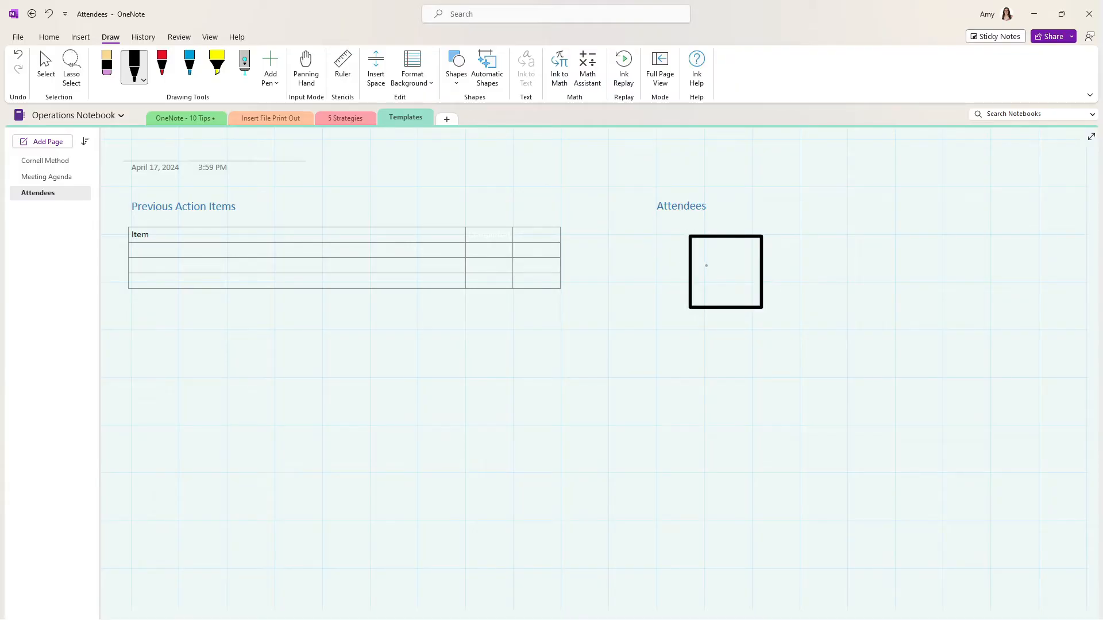
click(189, 65)
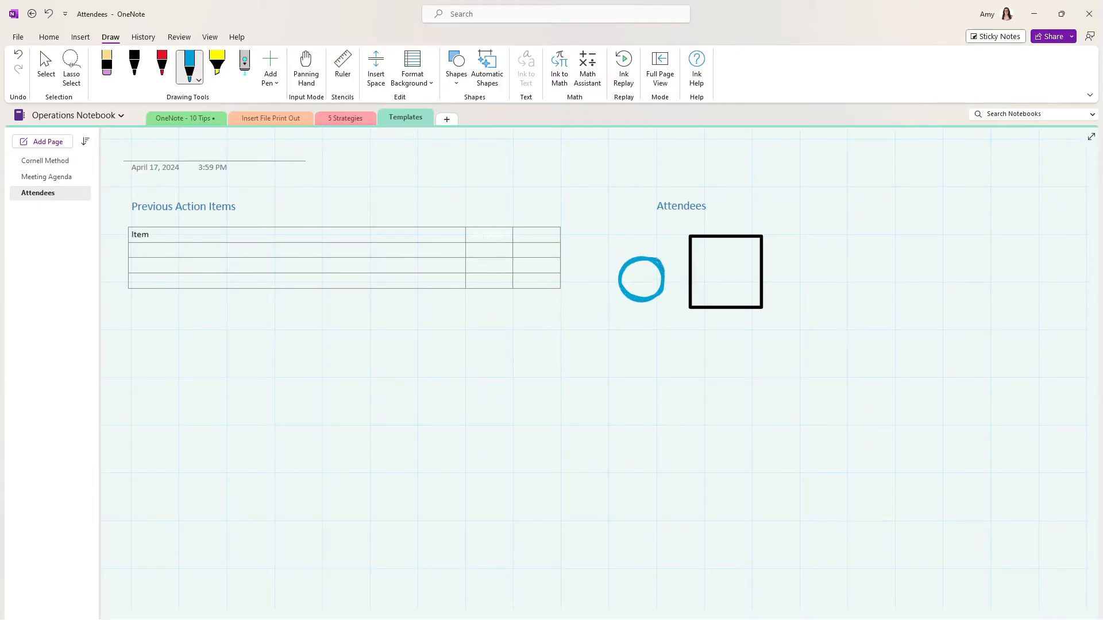
click(45, 63)
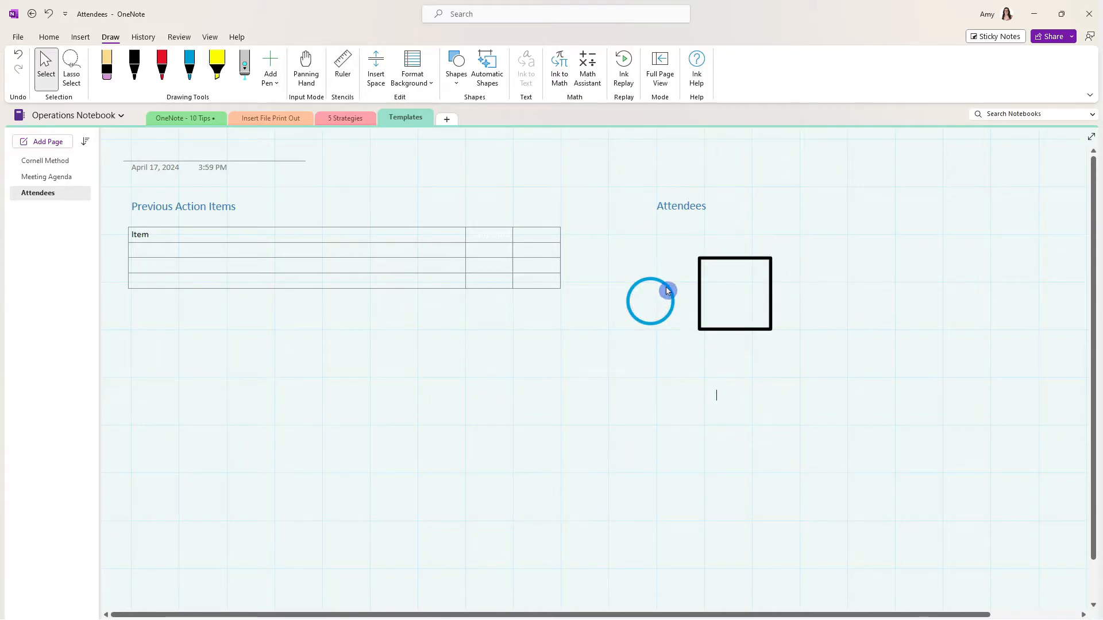
click(79, 37)
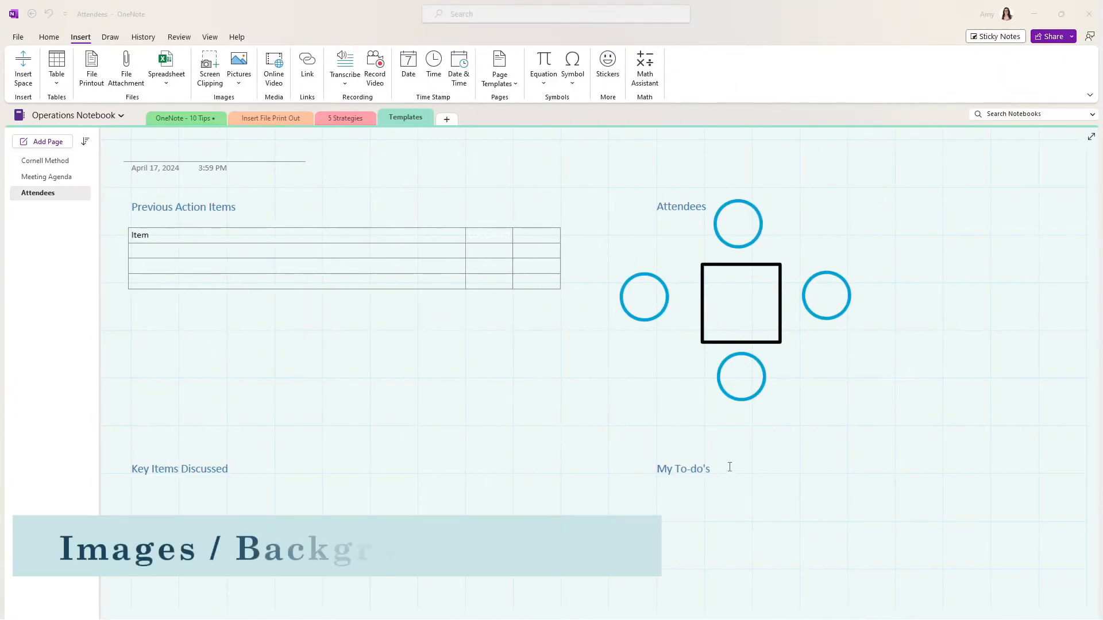
Step: Insert the Roo dog photo from file beneath the My To-do's heading
scroll(down, 3)
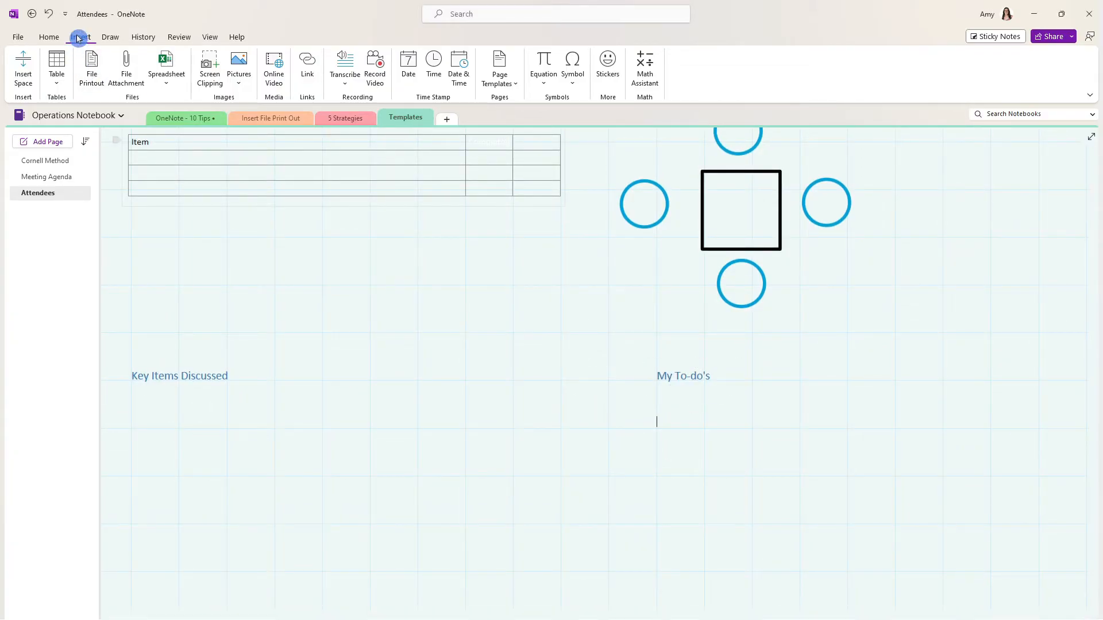
click(239, 66)
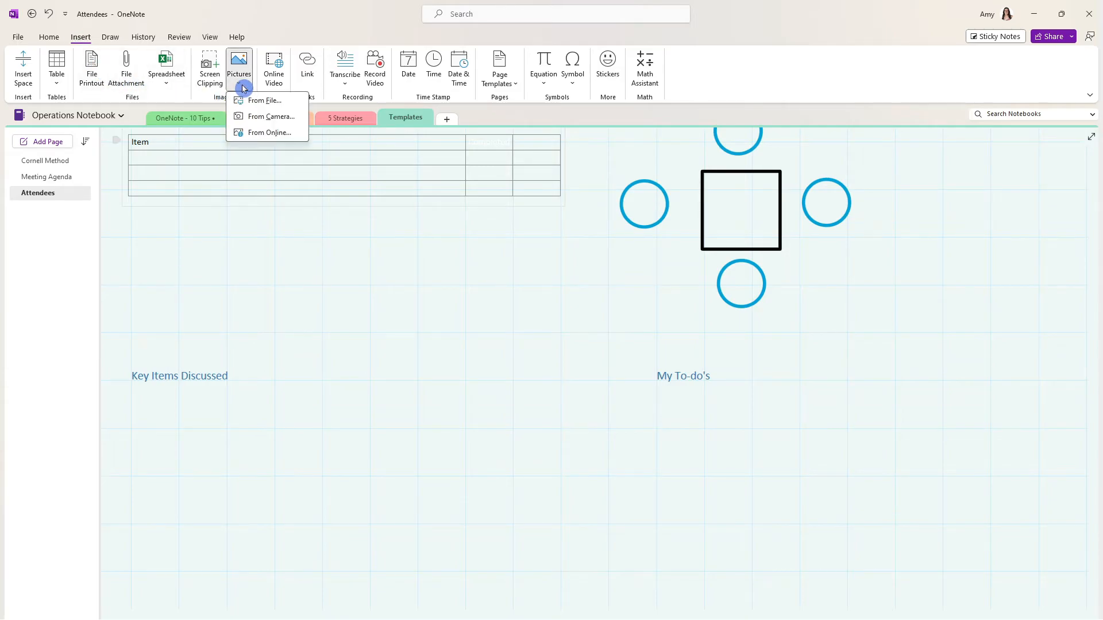
mouse_move(286, 103)
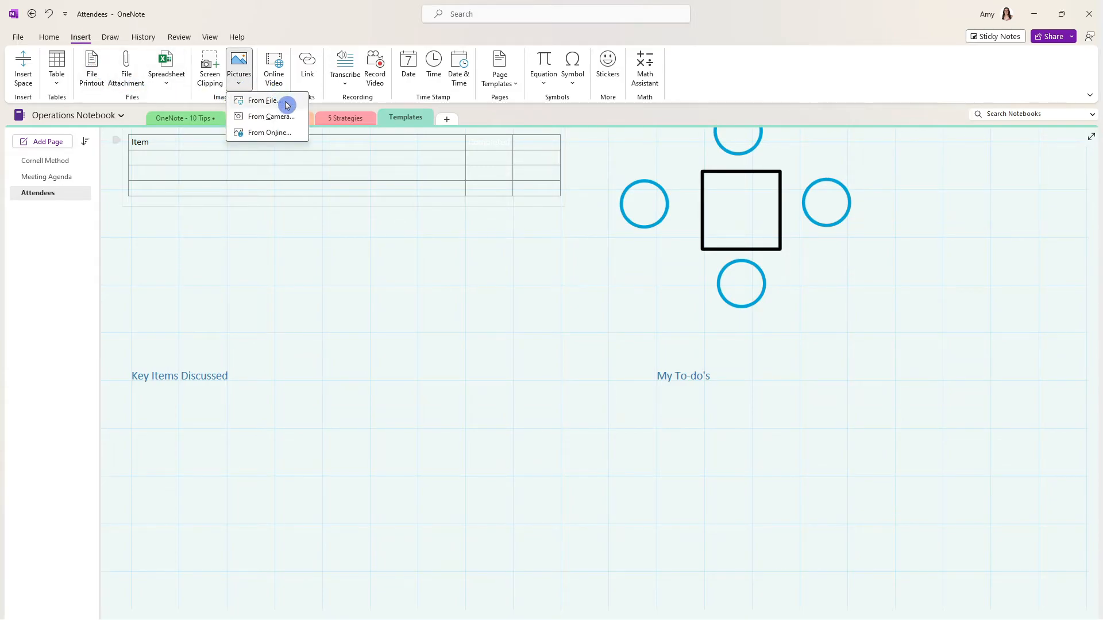
click(262, 101)
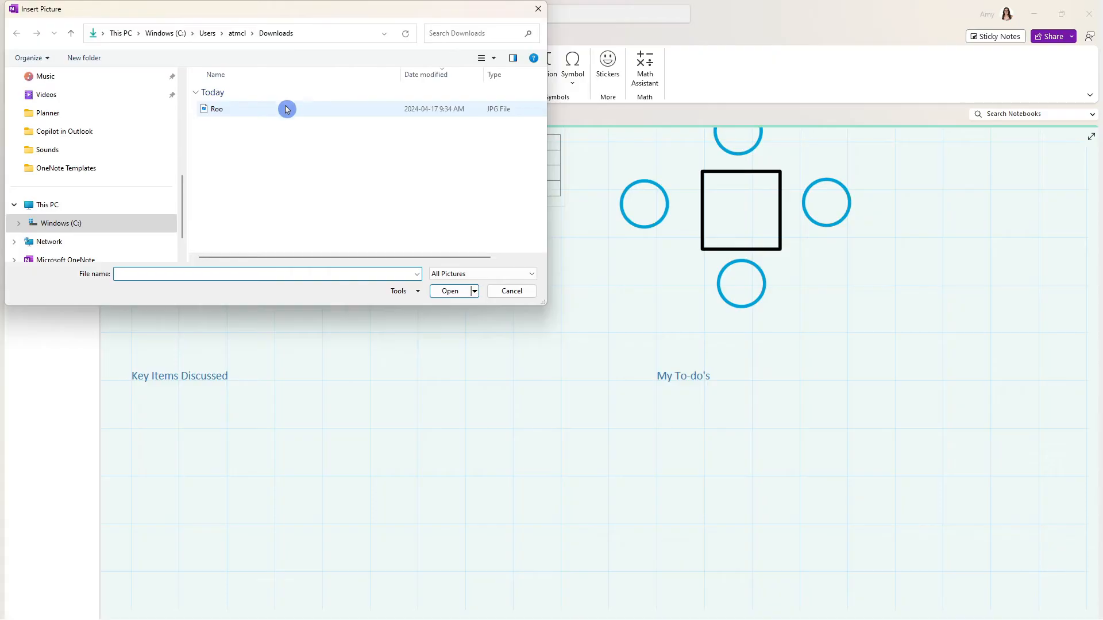
click(216, 109)
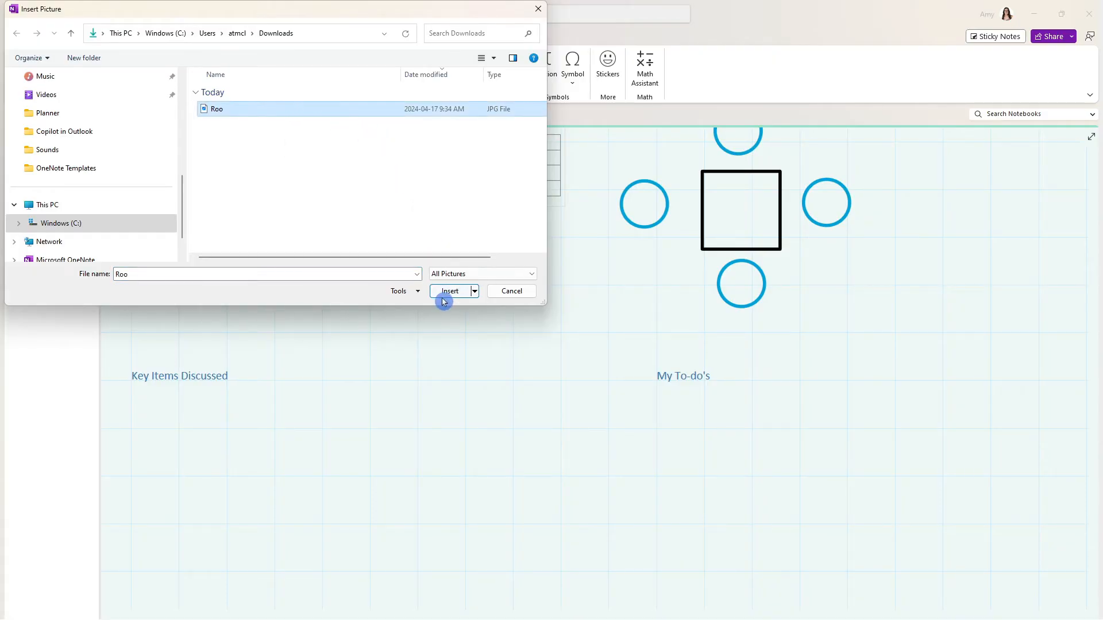
click(449, 291)
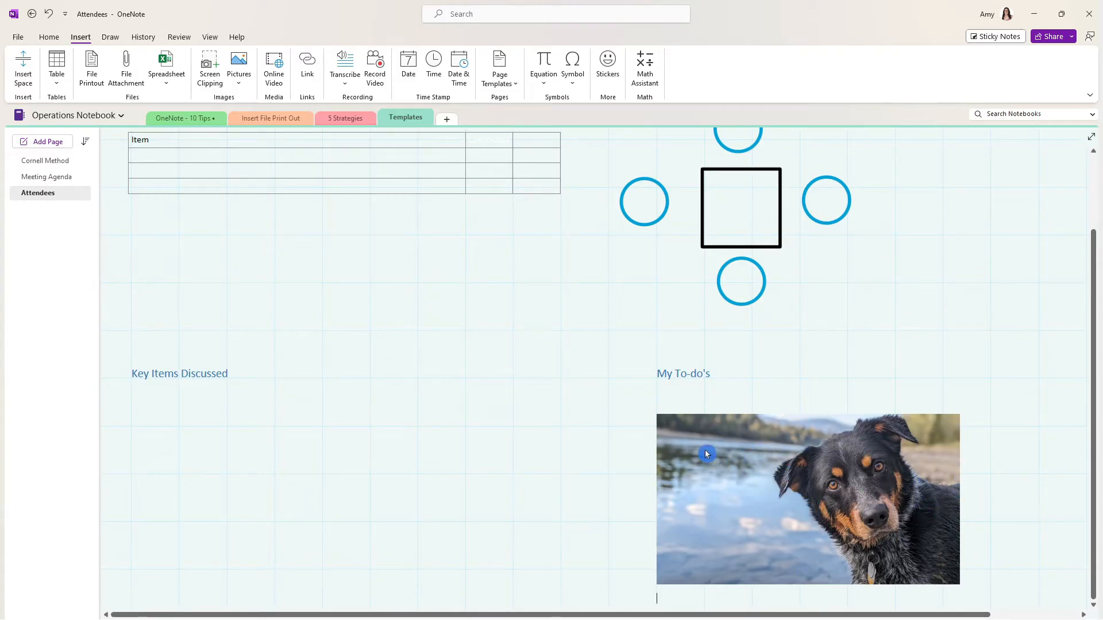
right_click(708, 454)
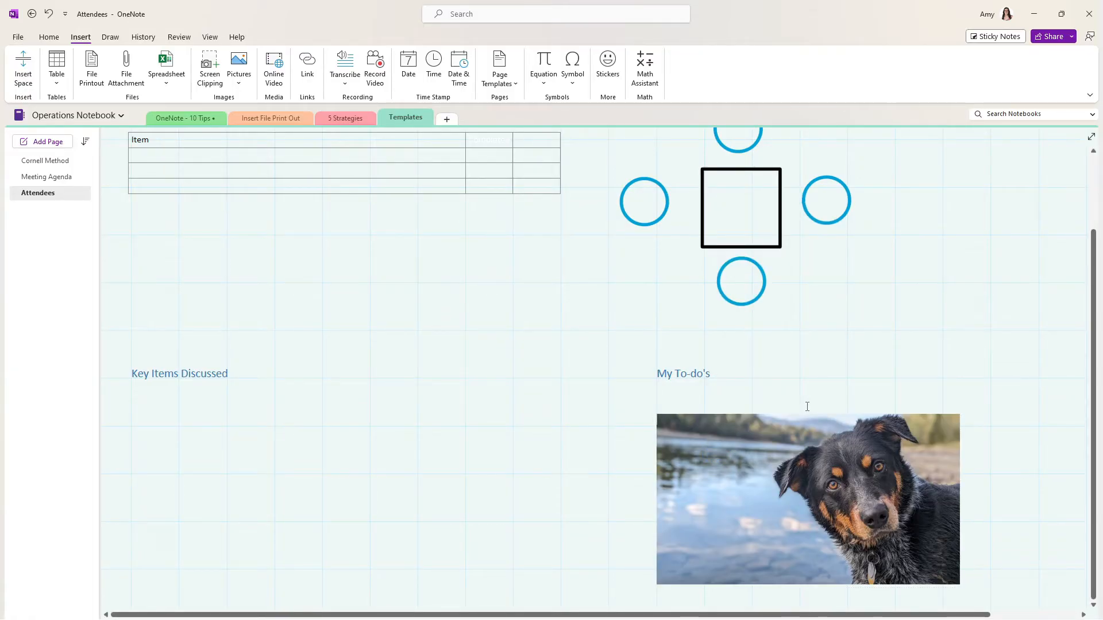
Step: Preview the Share menu, dismiss it, then reopen the sharing options
click(1050, 36)
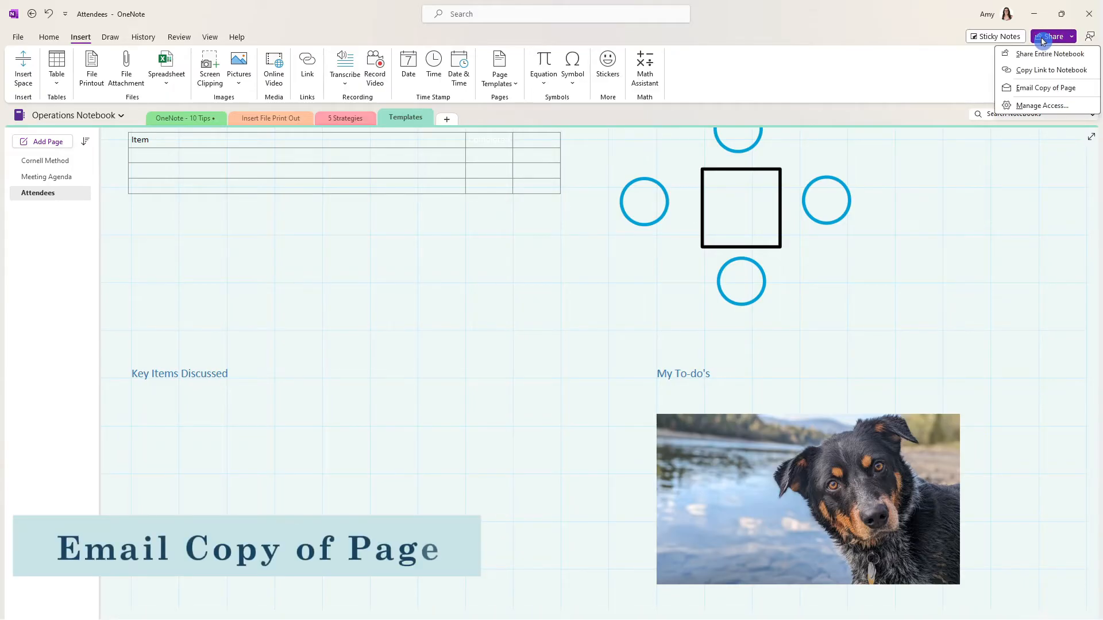
click(1047, 87)
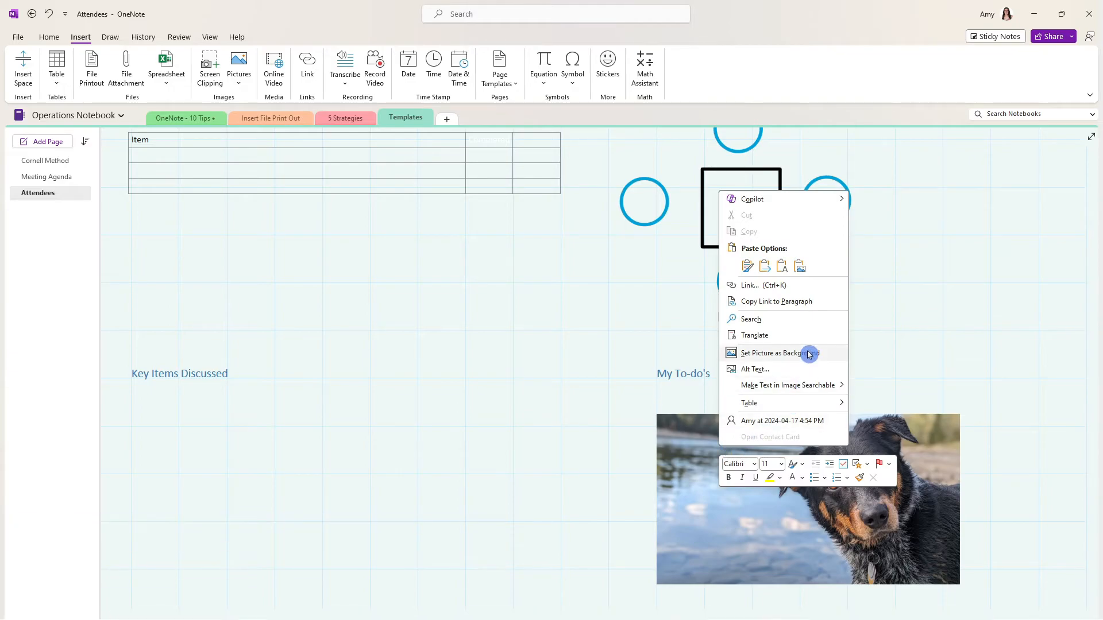
mouse_move(815, 352)
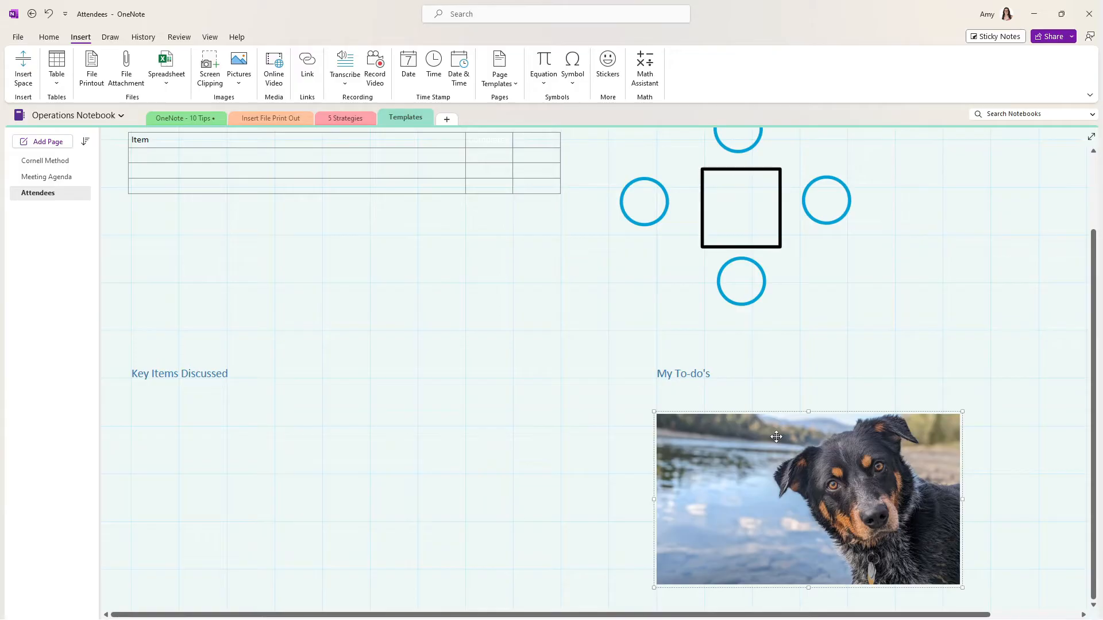
click(1069, 36)
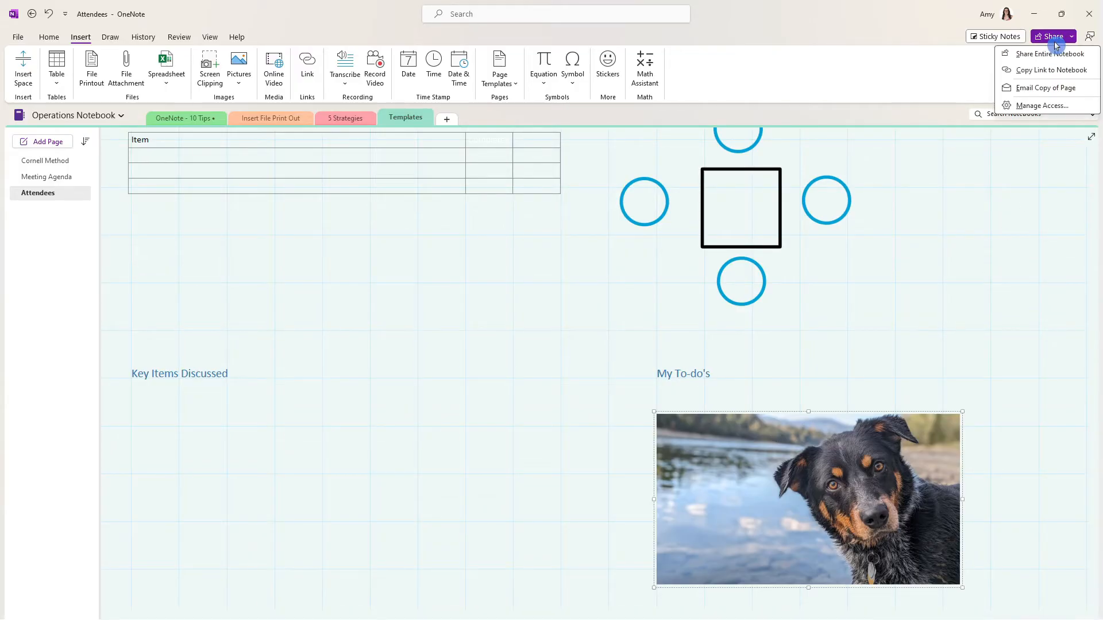
Step: Email a copy of the meeting page into an Outlook draft
click(1047, 88)
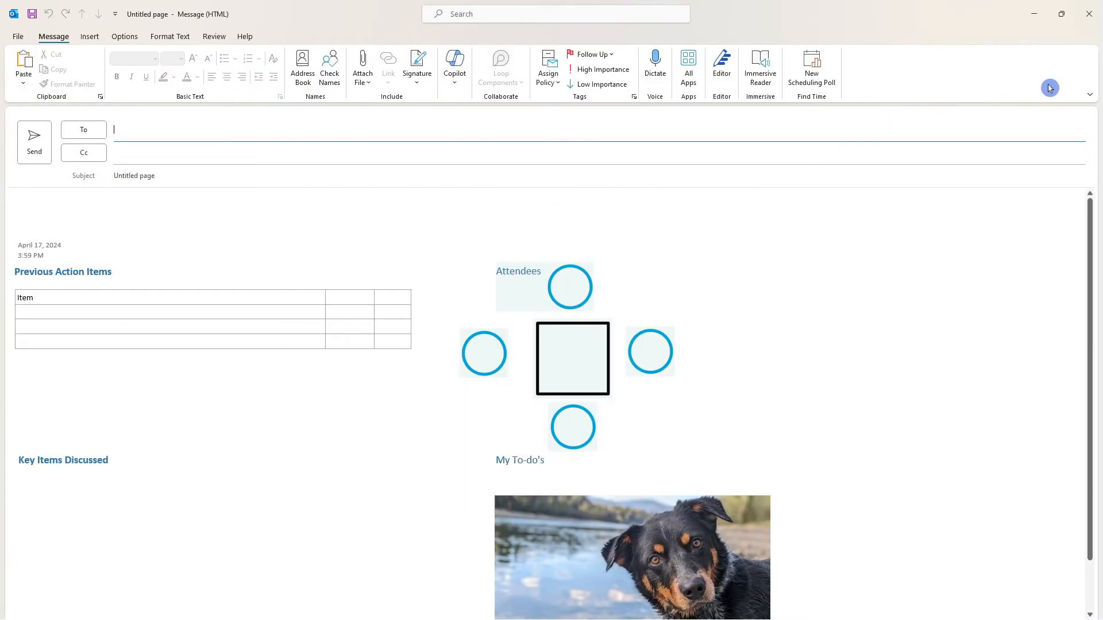
scroll(down, 3)
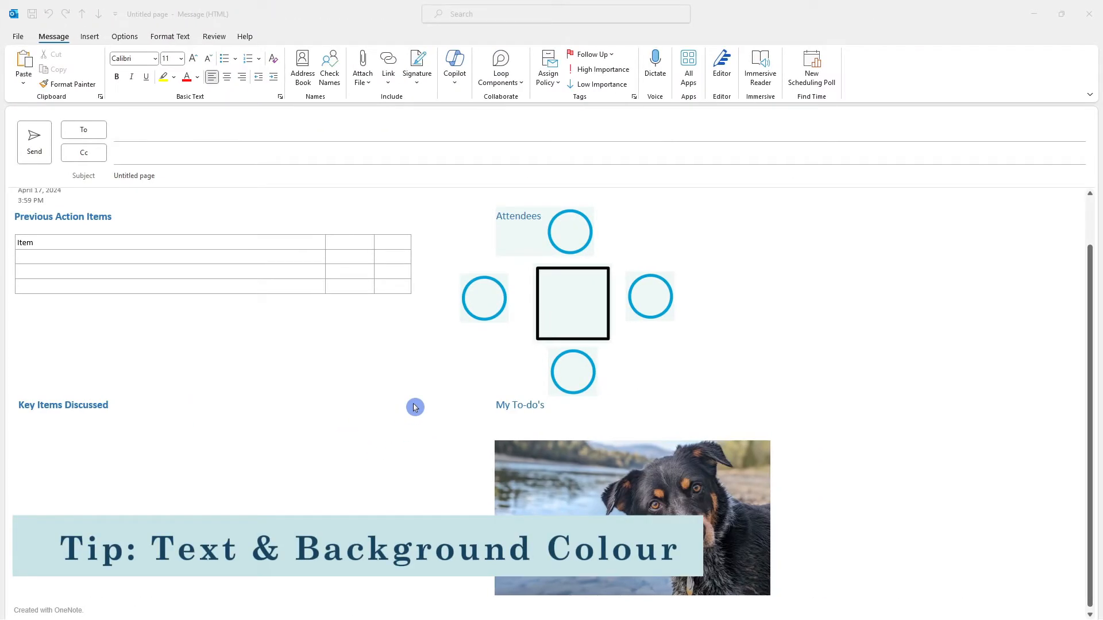
scroll(up, 3)
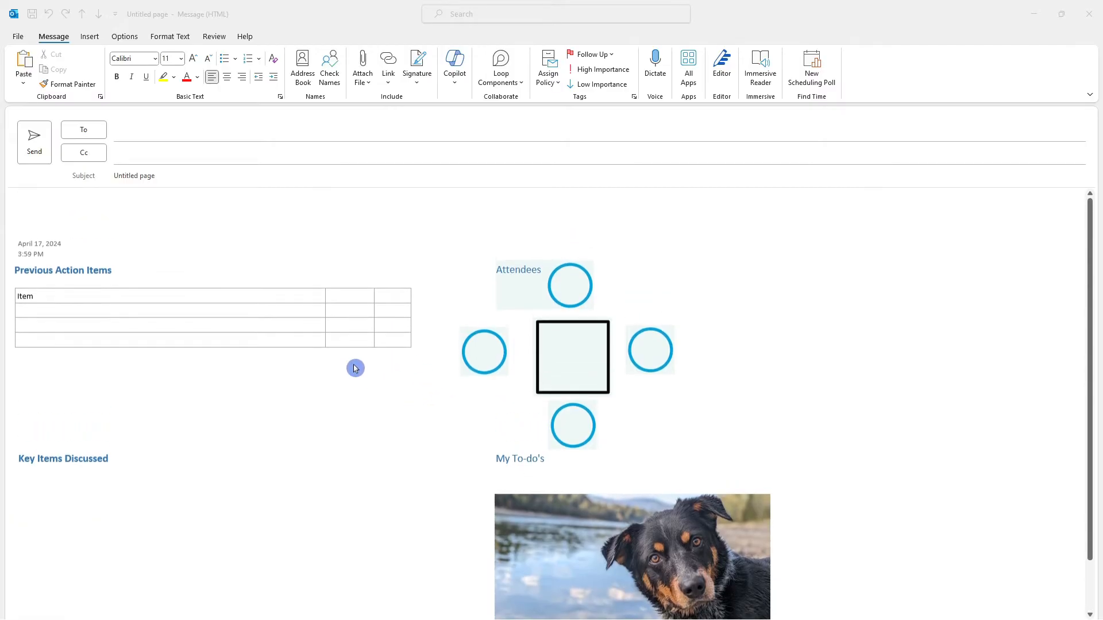
Step: Label the table's second column header 'Completed'
click(350, 297)
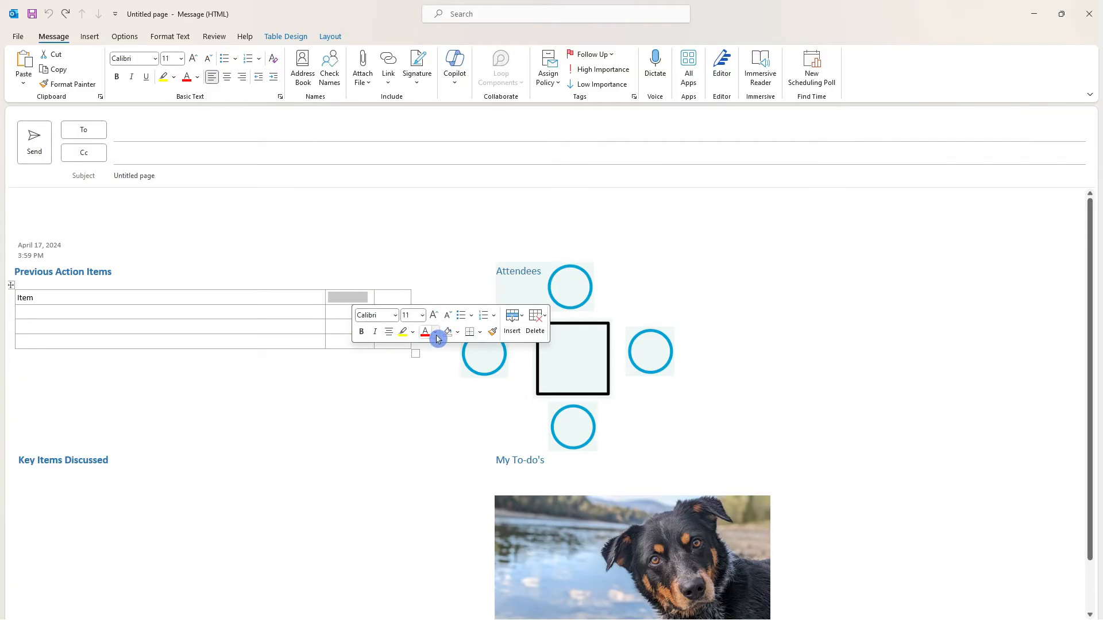
text(Completed)
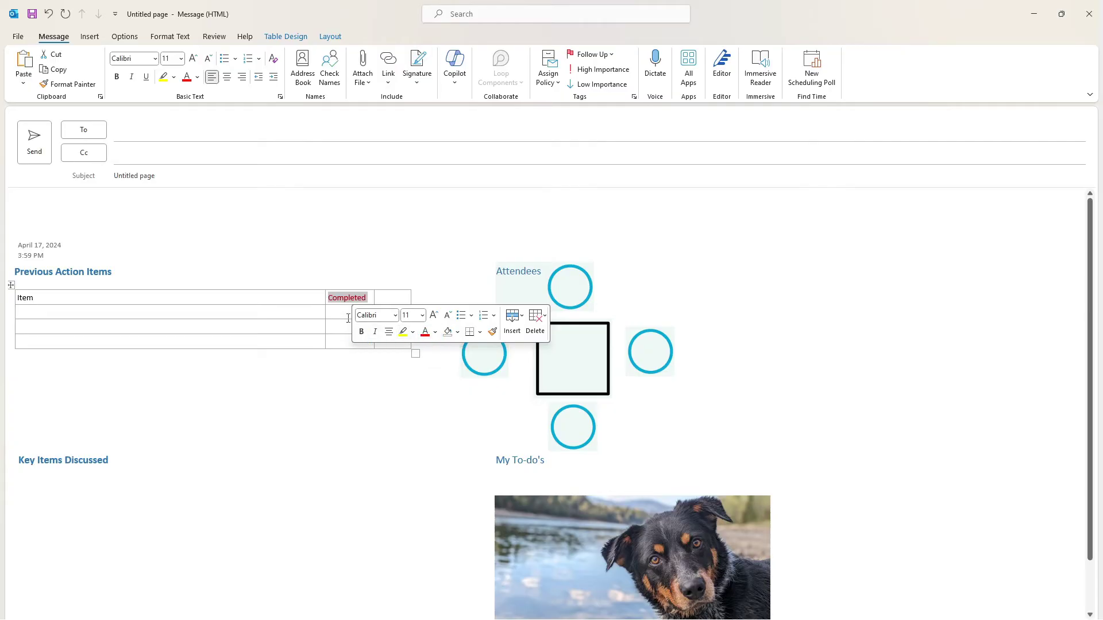
click(345, 313)
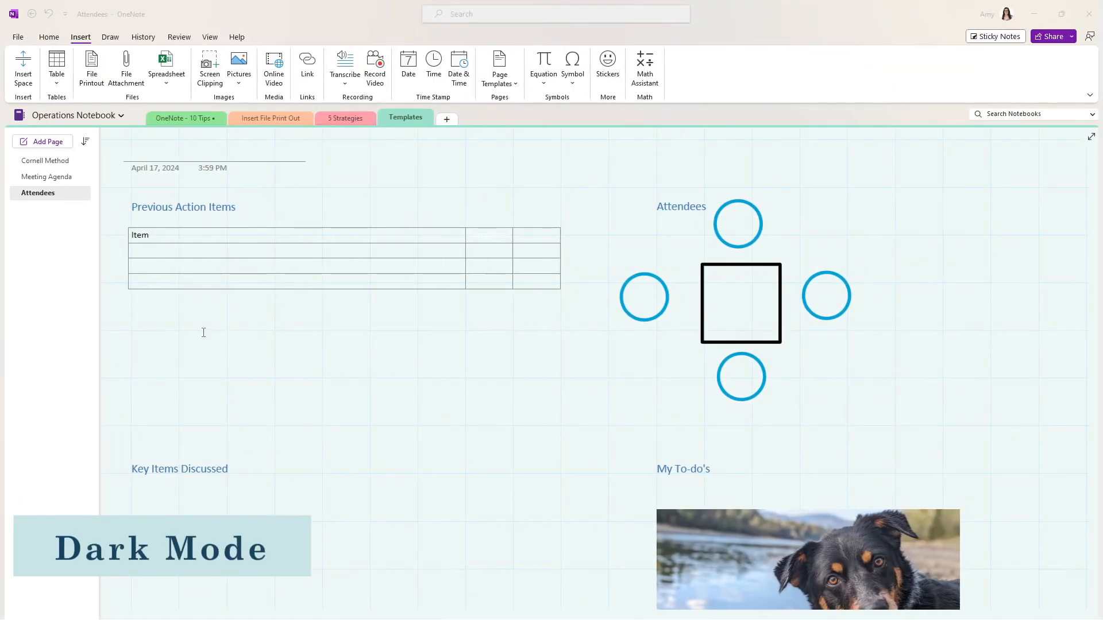
Step: Switch the page to a dark background from the View tab
click(209, 36)
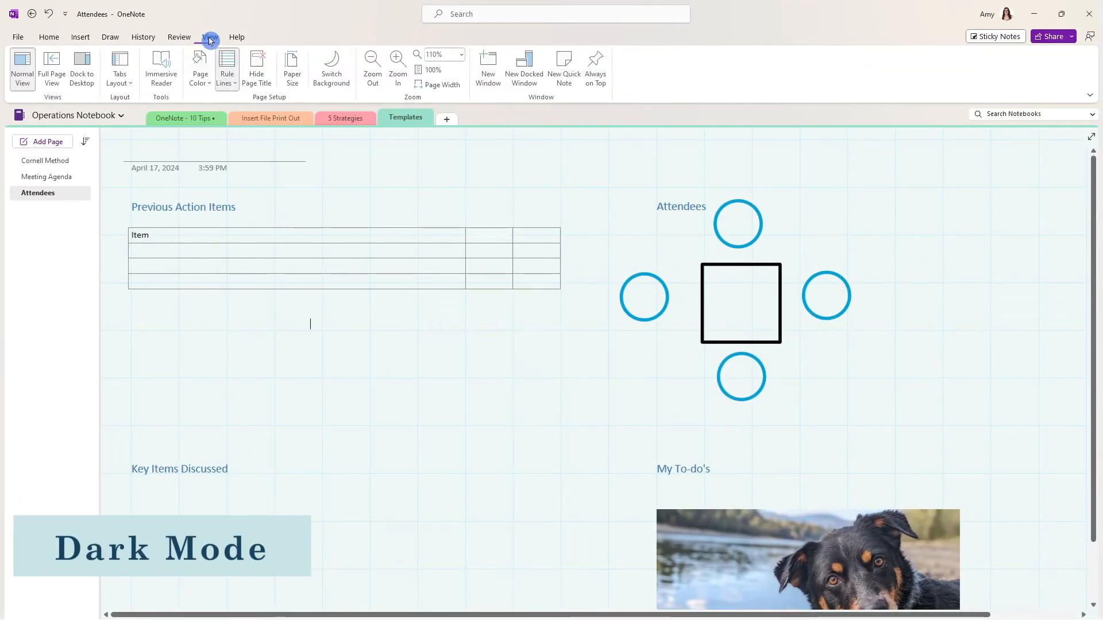
click(210, 37)
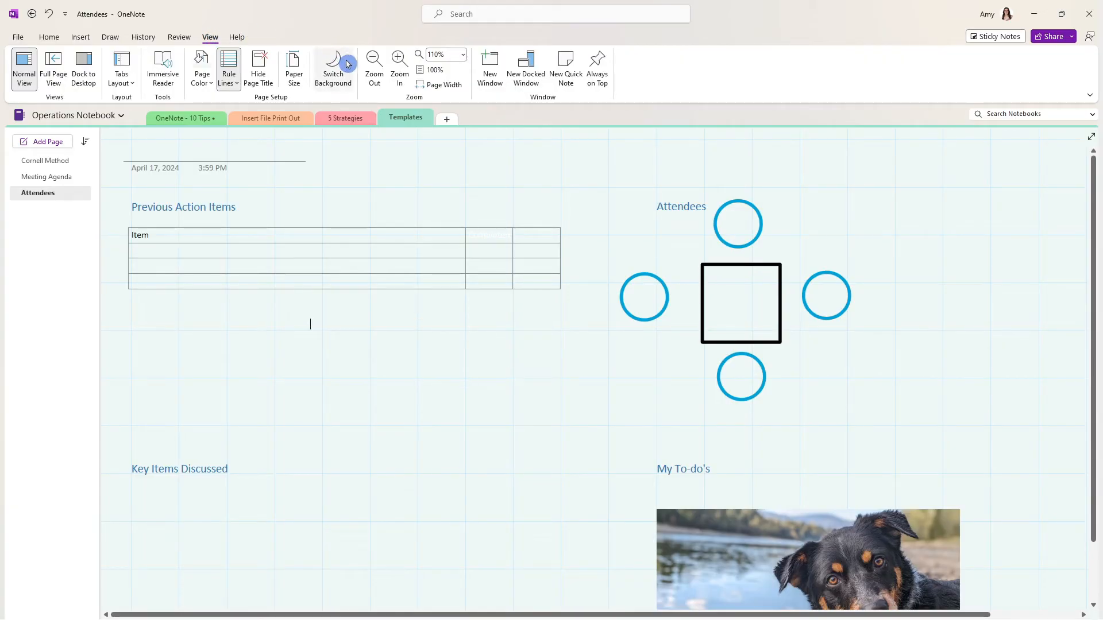
click(333, 67)
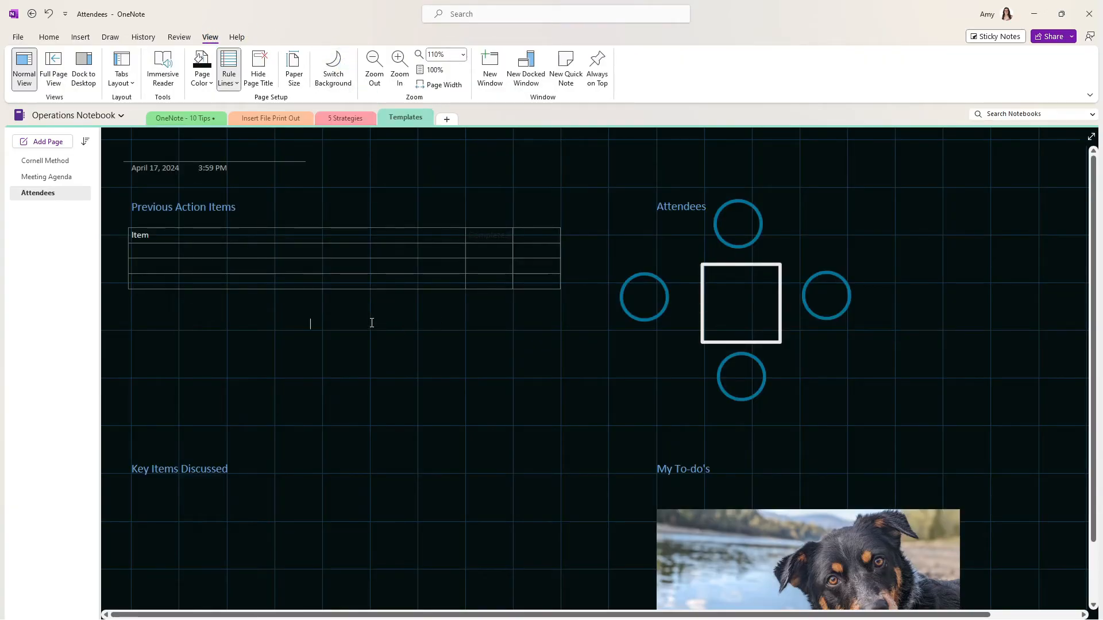
Step: Select the word 'Completed' in the table's second header cell for replacement
click(493, 235)
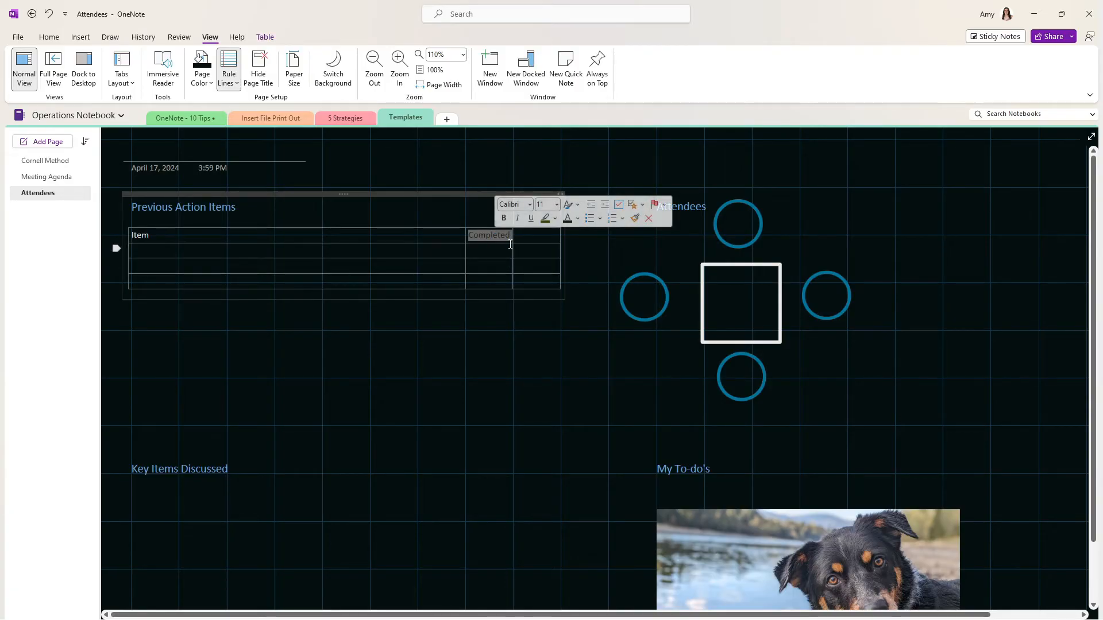
click(477, 347)
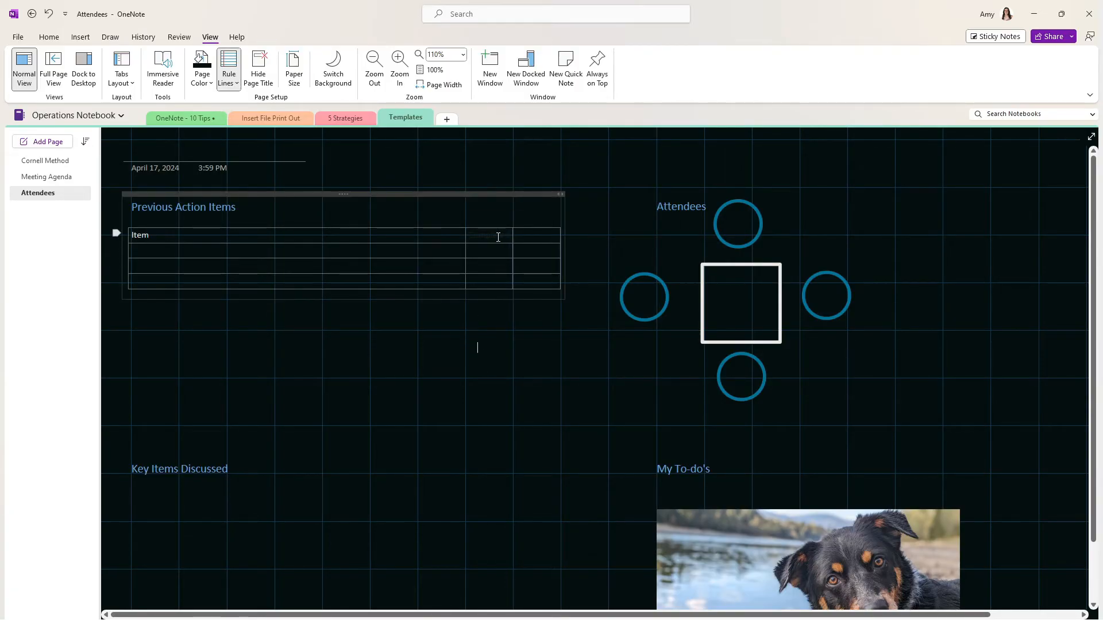
click(489, 235)
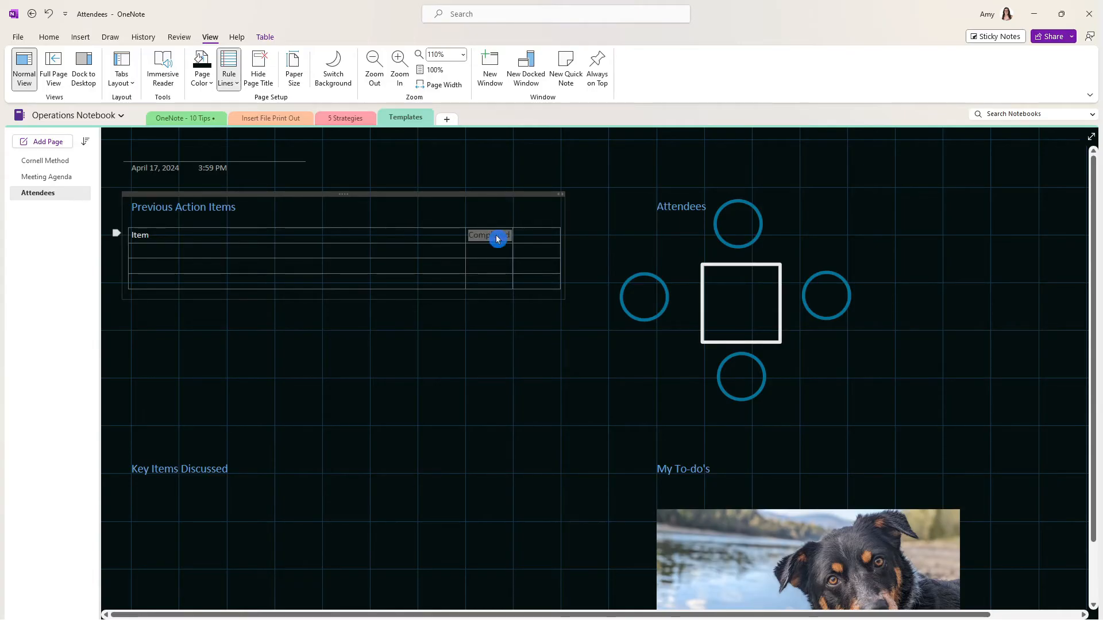
mouse_move(604, 245)
text(Thumbs Up 👍 Subscribe ❤)
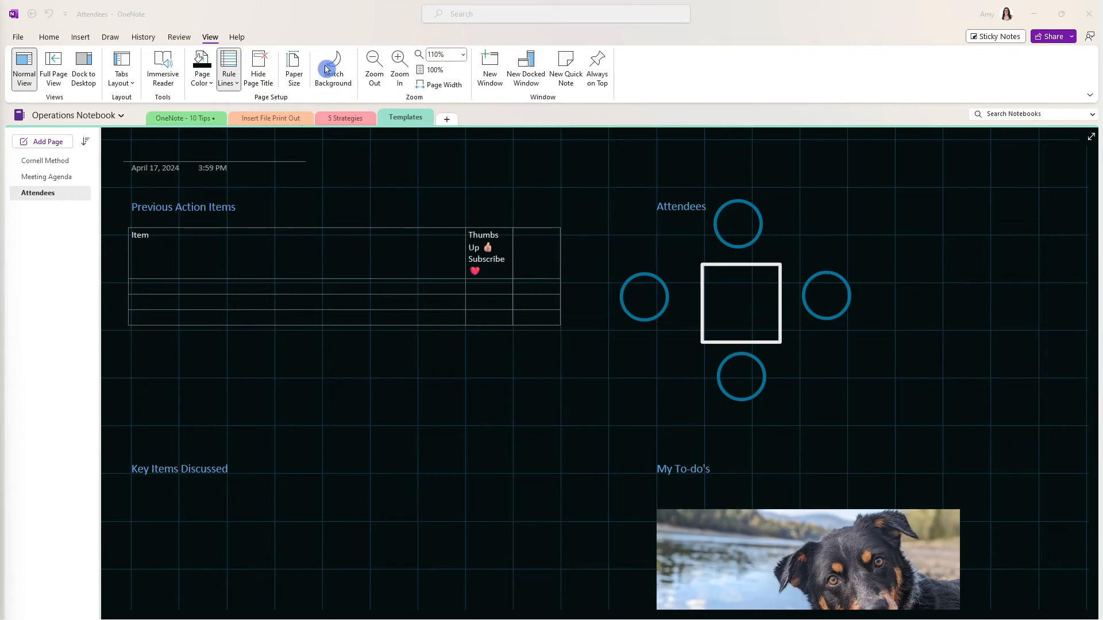
Step: Restore a light page background with no grid lines, then go to the Insert ribbon
click(332, 67)
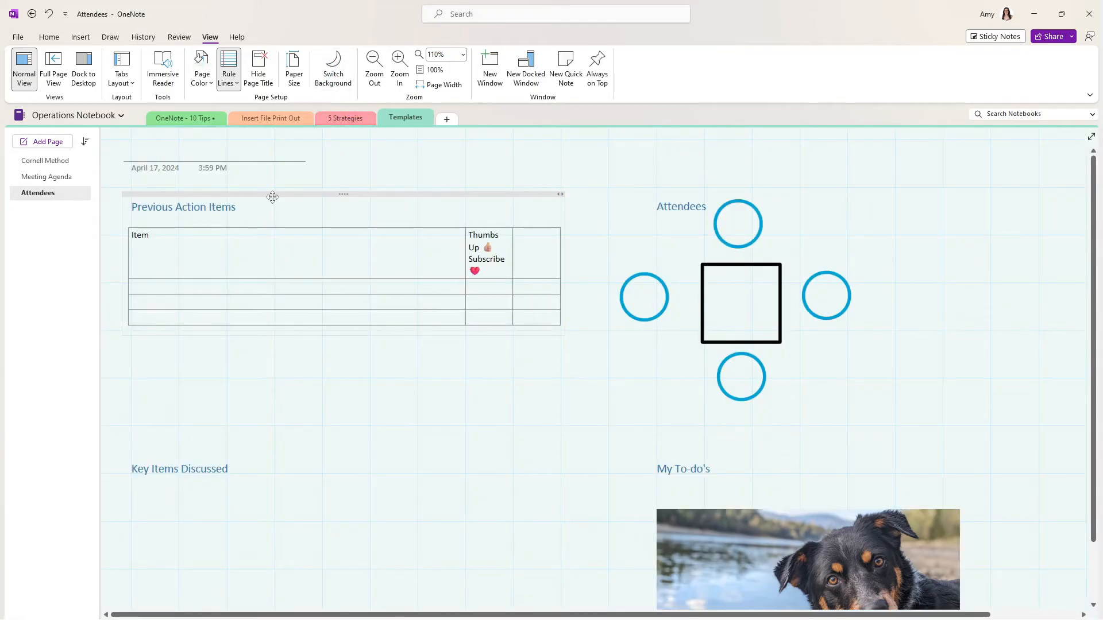
click(228, 67)
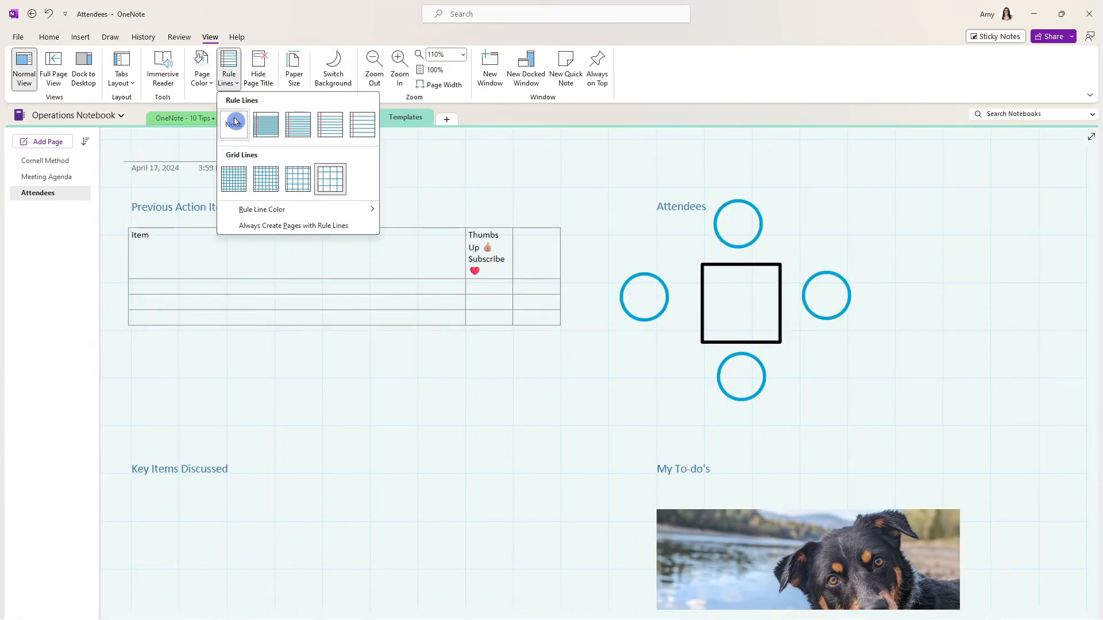
click(234, 125)
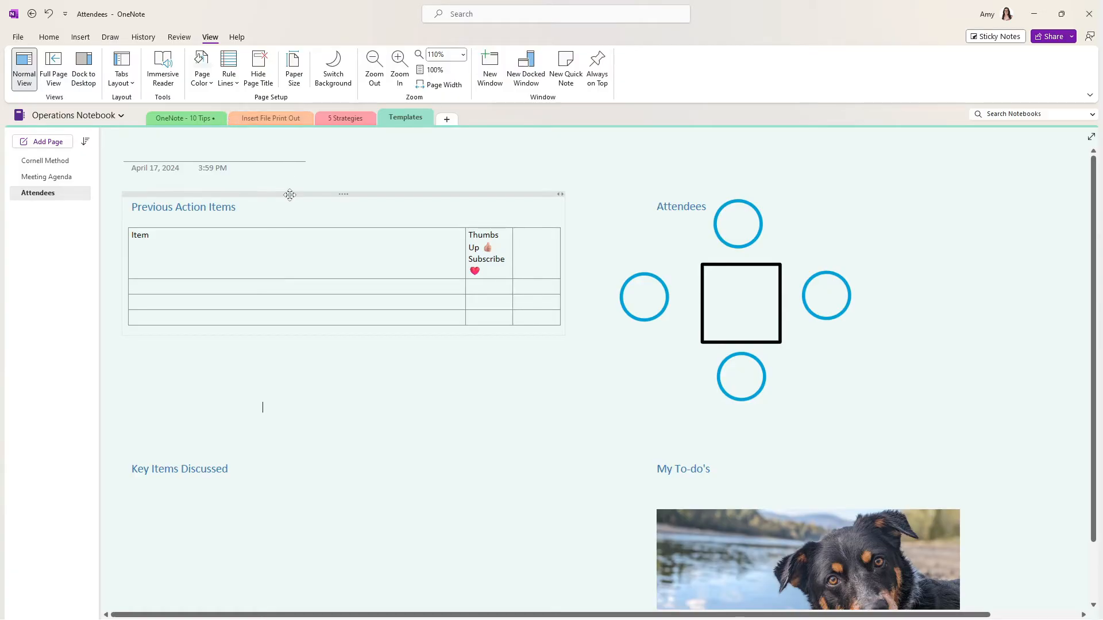
click(79, 37)
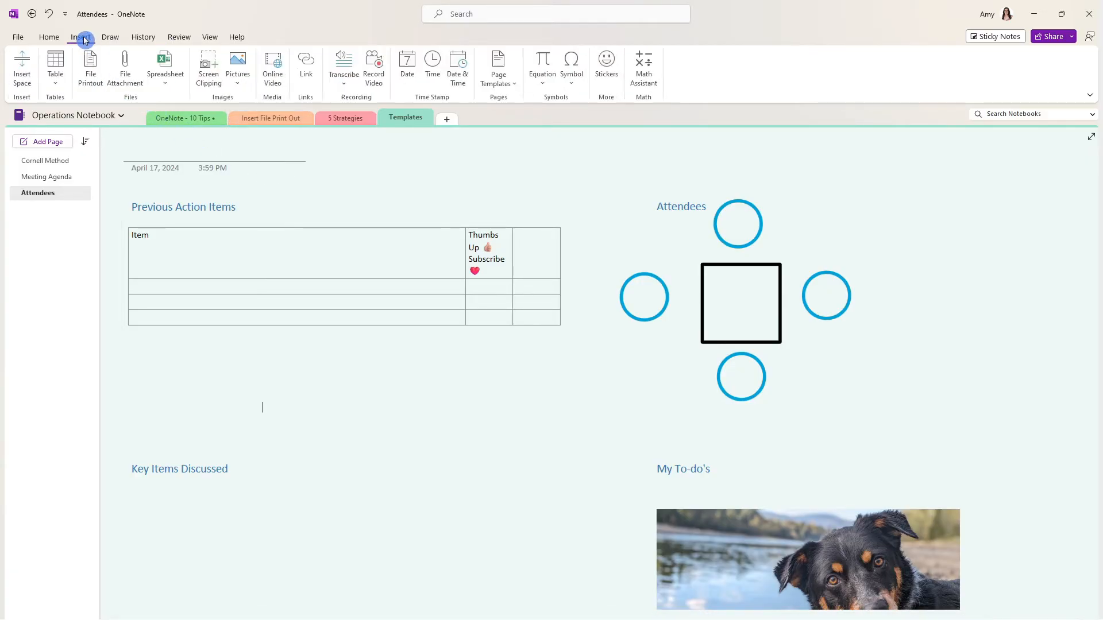
mouse_move(498, 63)
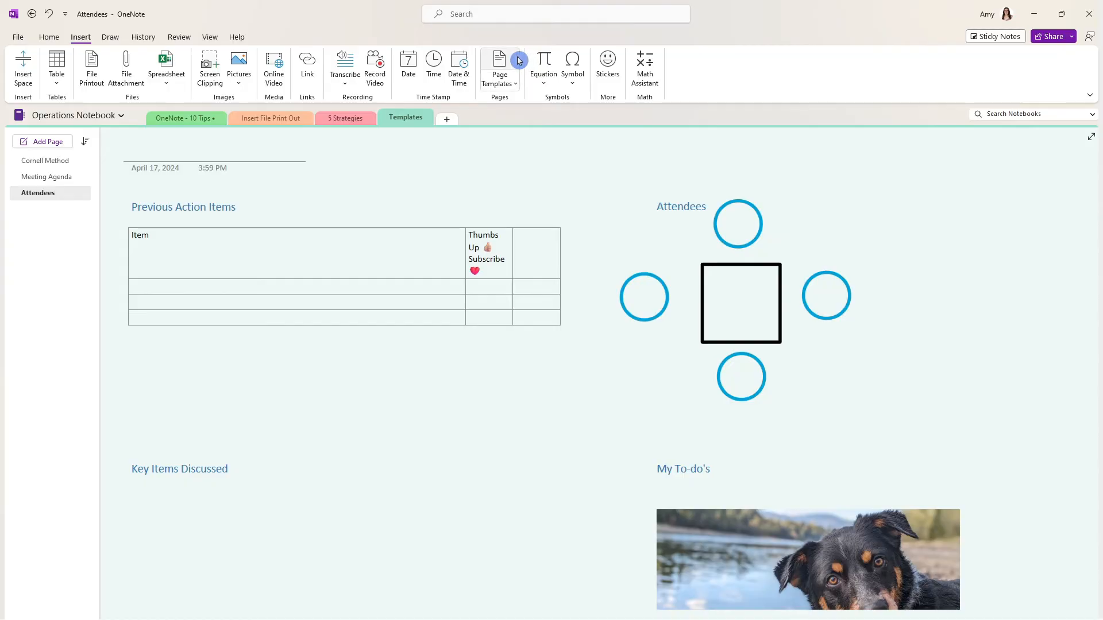
Step: Save the Attendees page as default template 'Video Meeting Template' and add a page from it
click(498, 66)
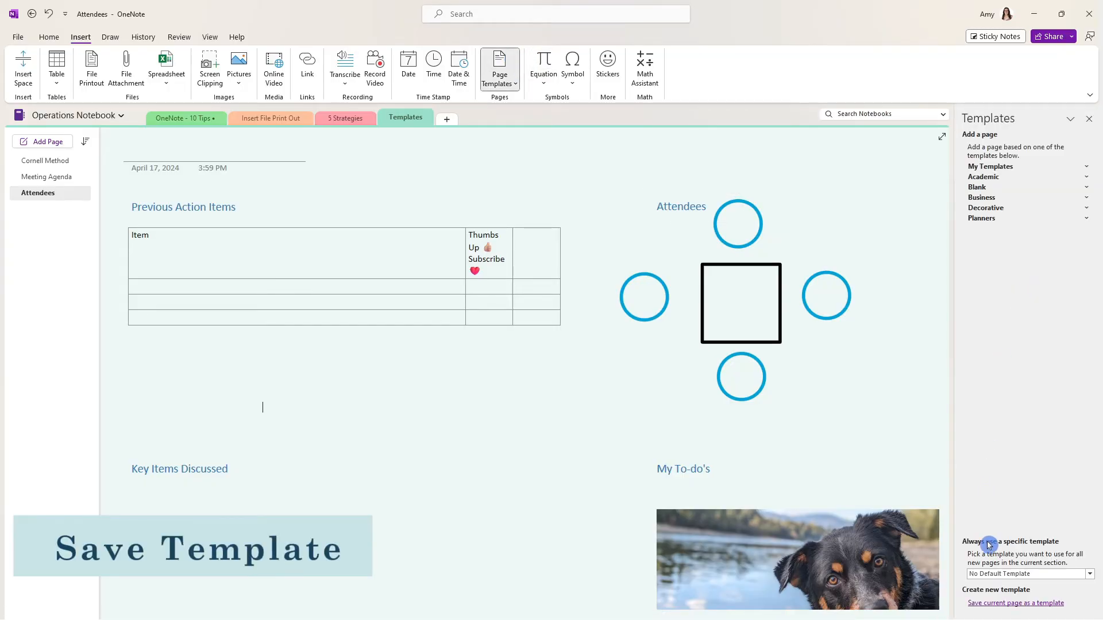
mouse_move(1016, 602)
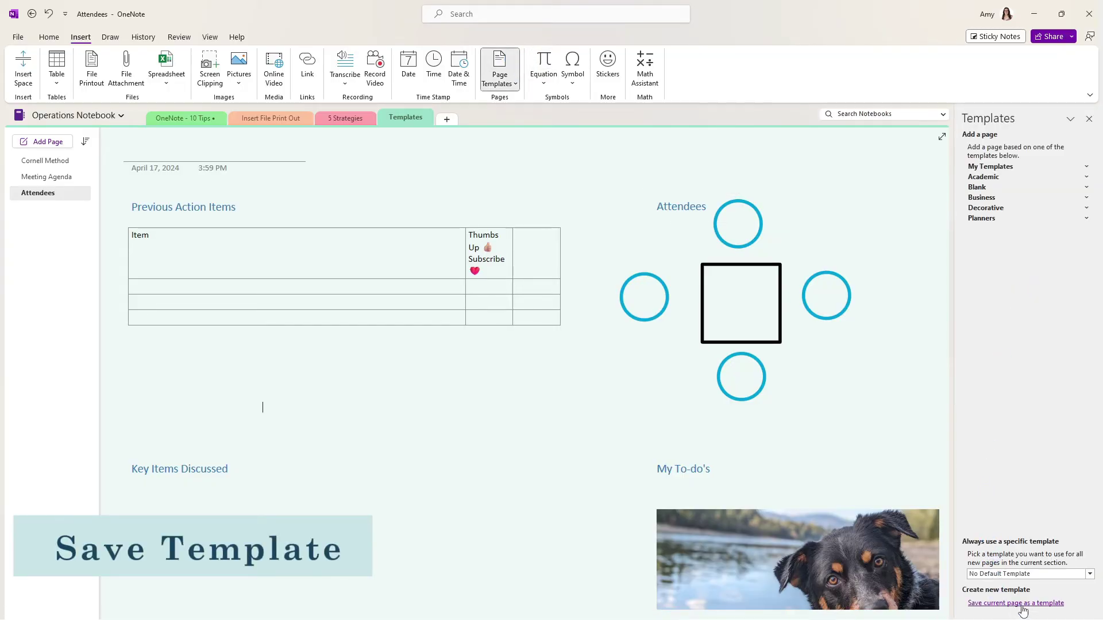
click(1015, 603)
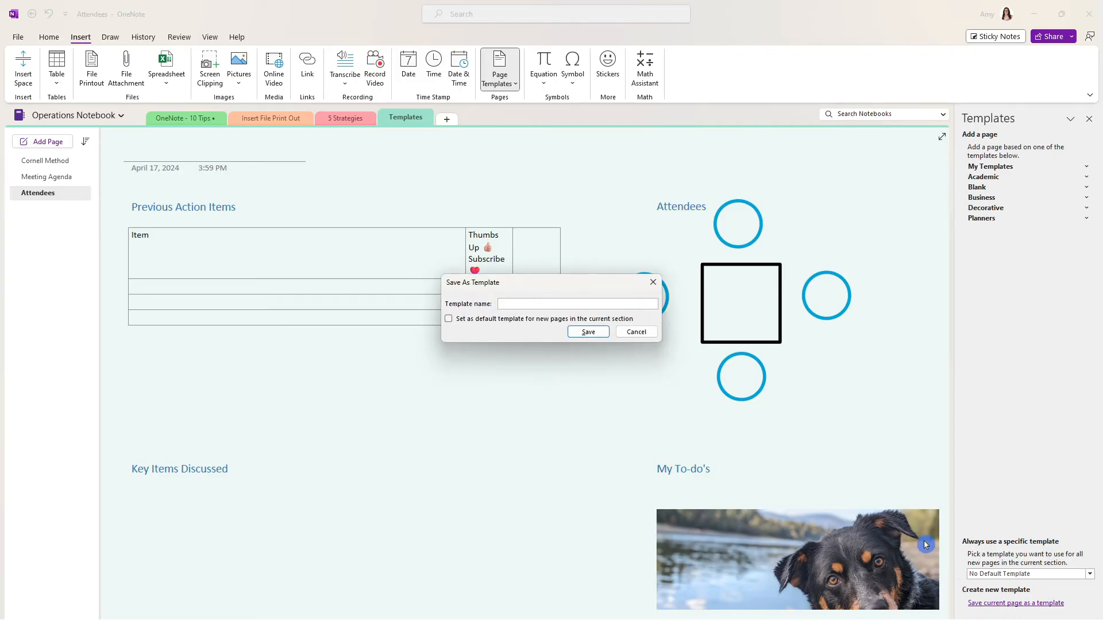
text(Video Meeting Template)
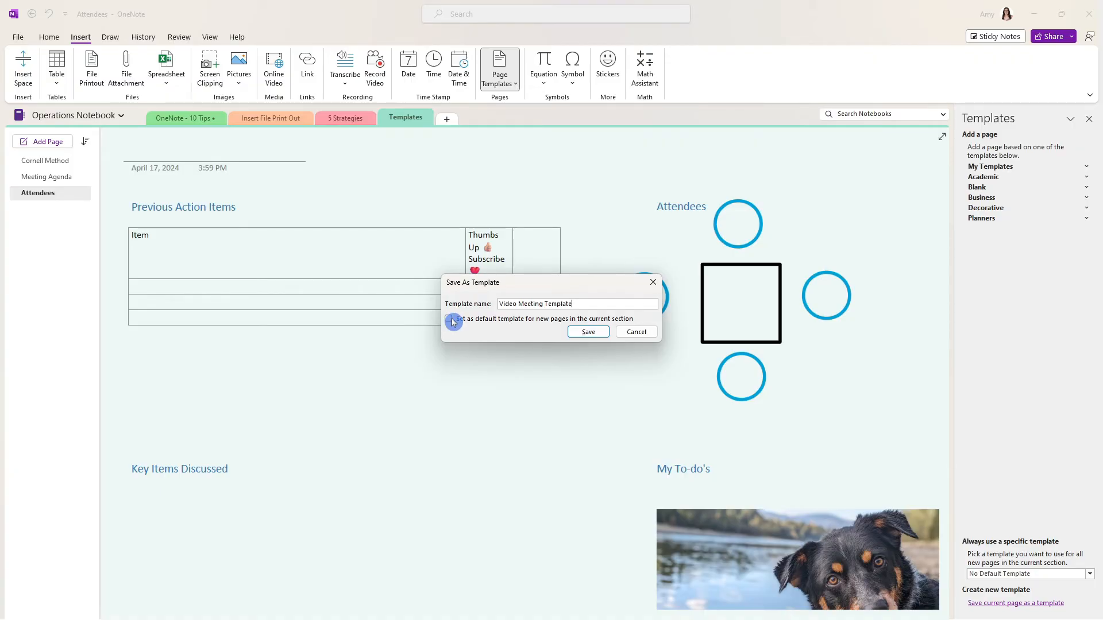
click(448, 319)
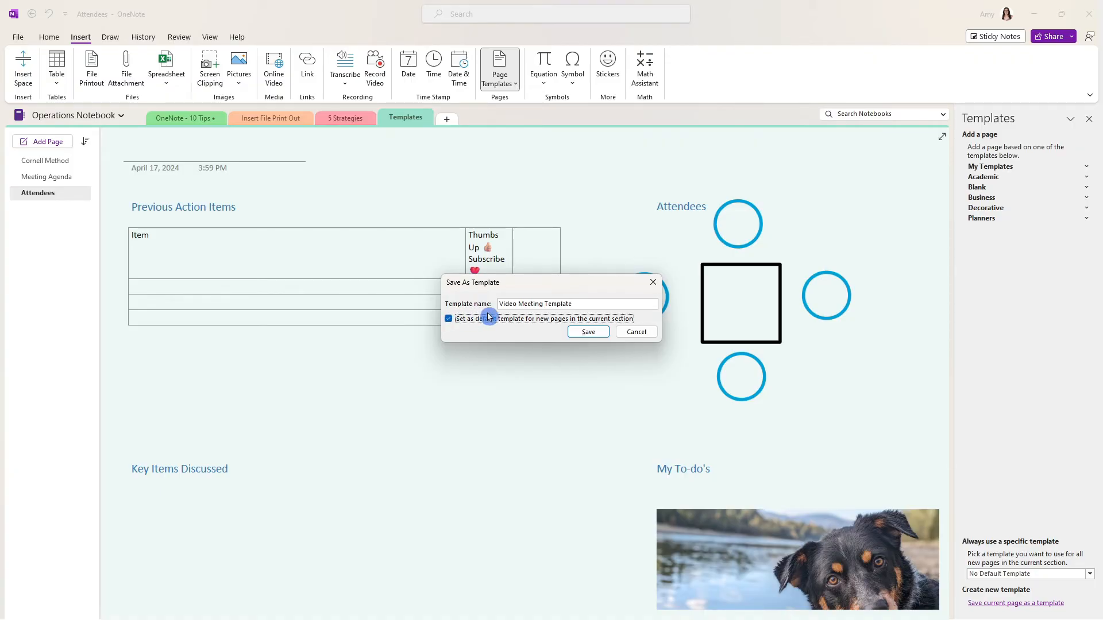
click(588, 331)
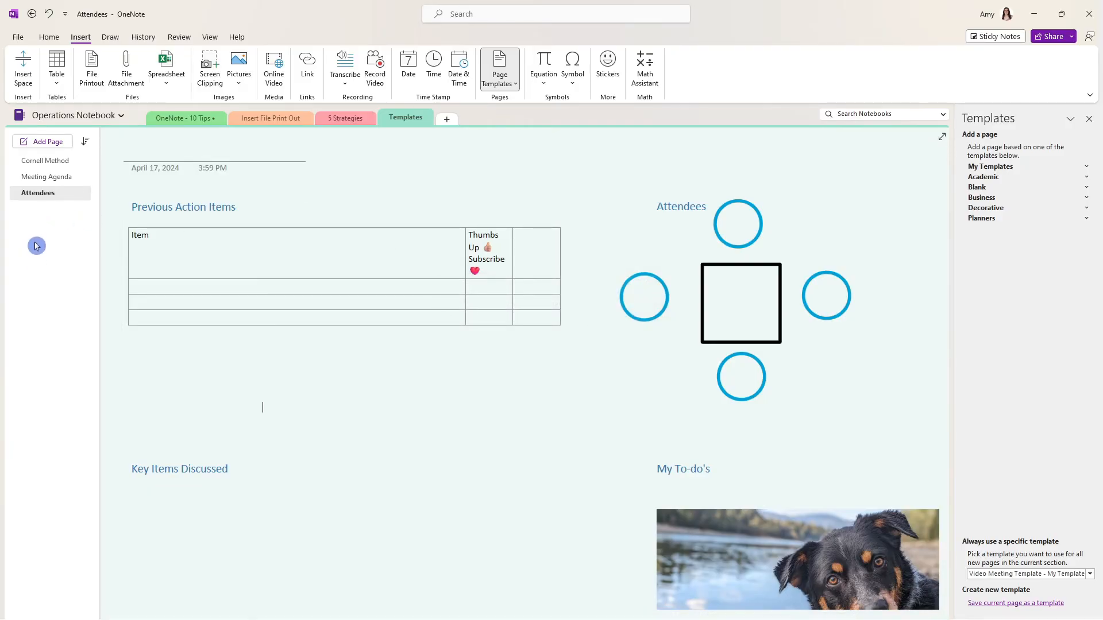
click(42, 142)
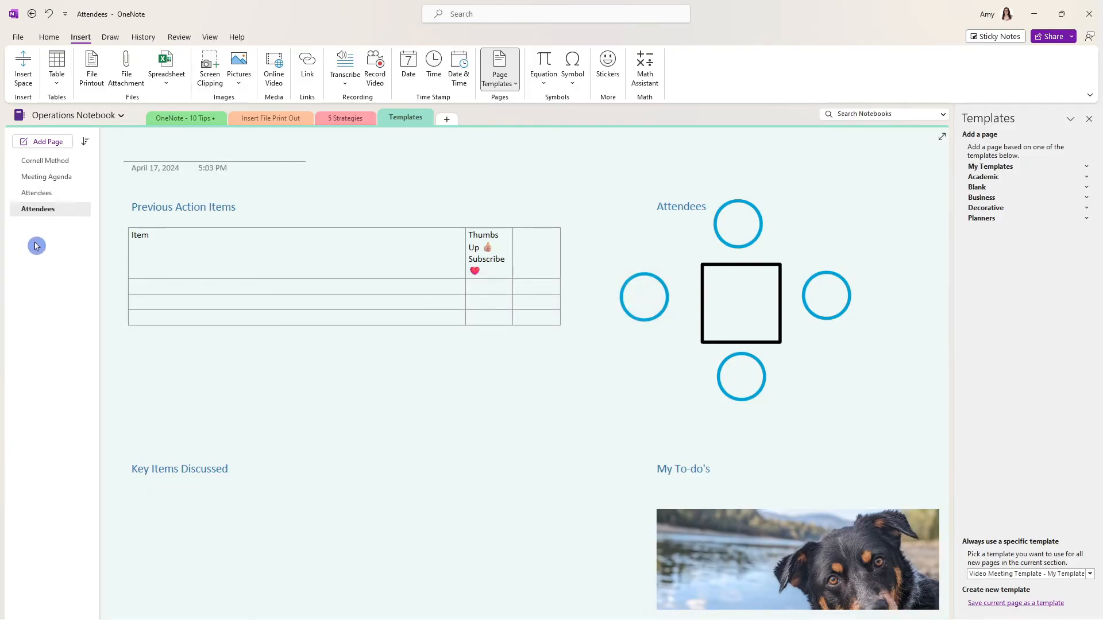
mouse_move(66, 213)
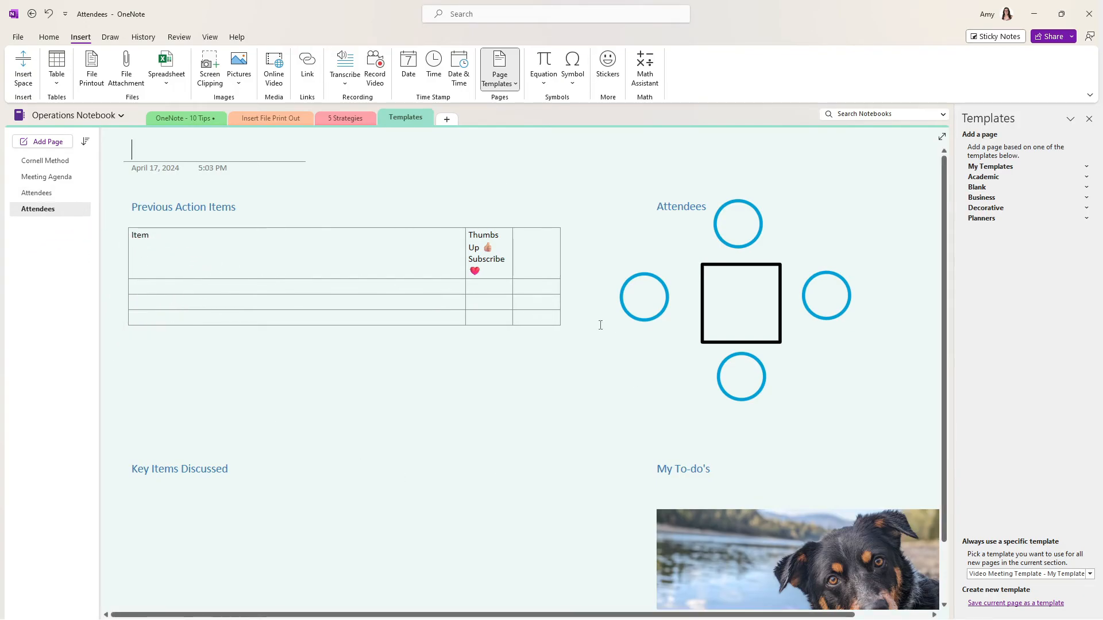
click(517, 118)
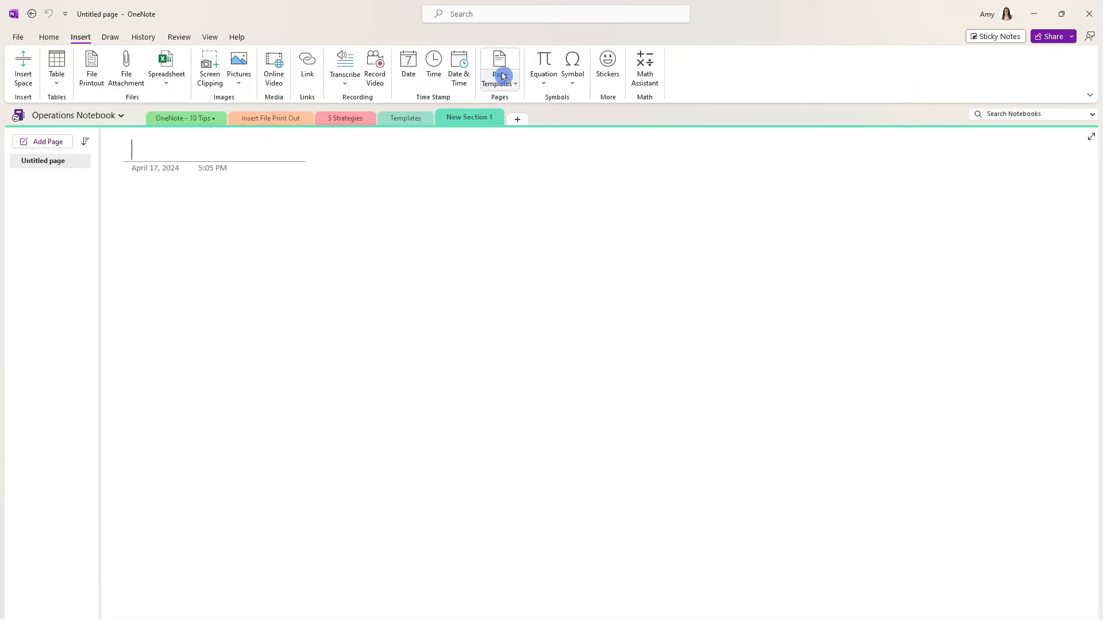
Step: Add a page from the Video Meeting Template under My Templates
click(499, 68)
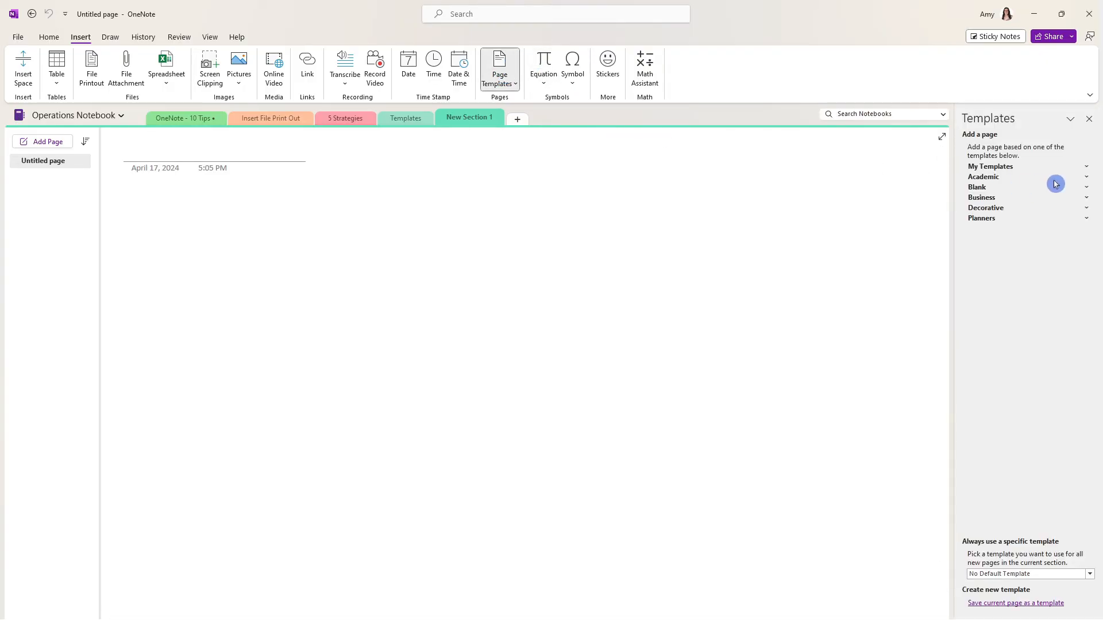
mouse_move(1068, 207)
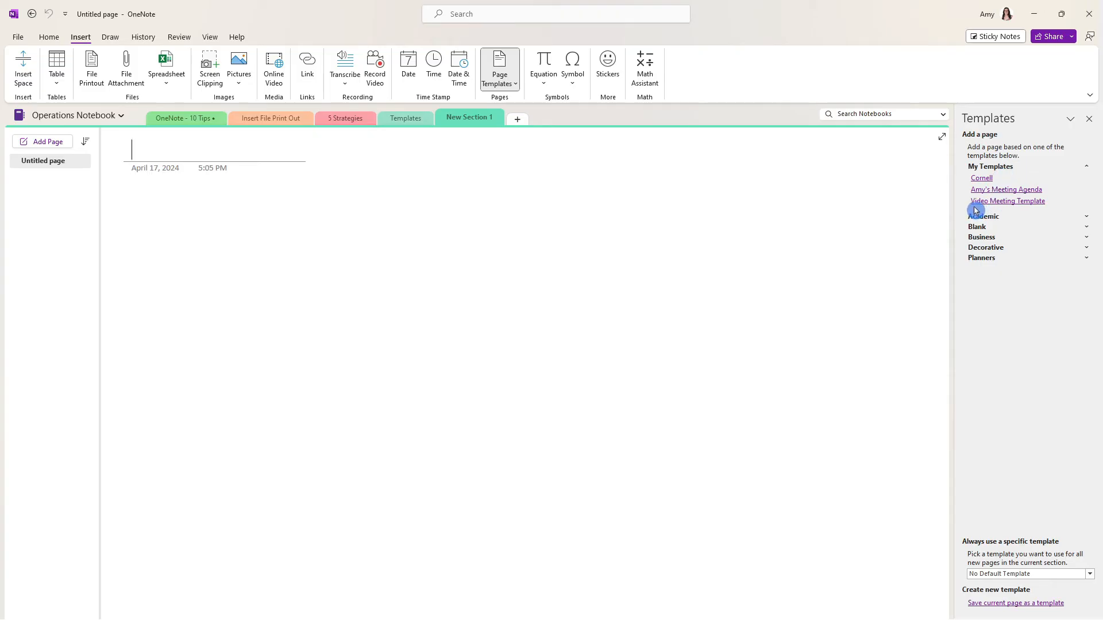
mouse_move(1027, 209)
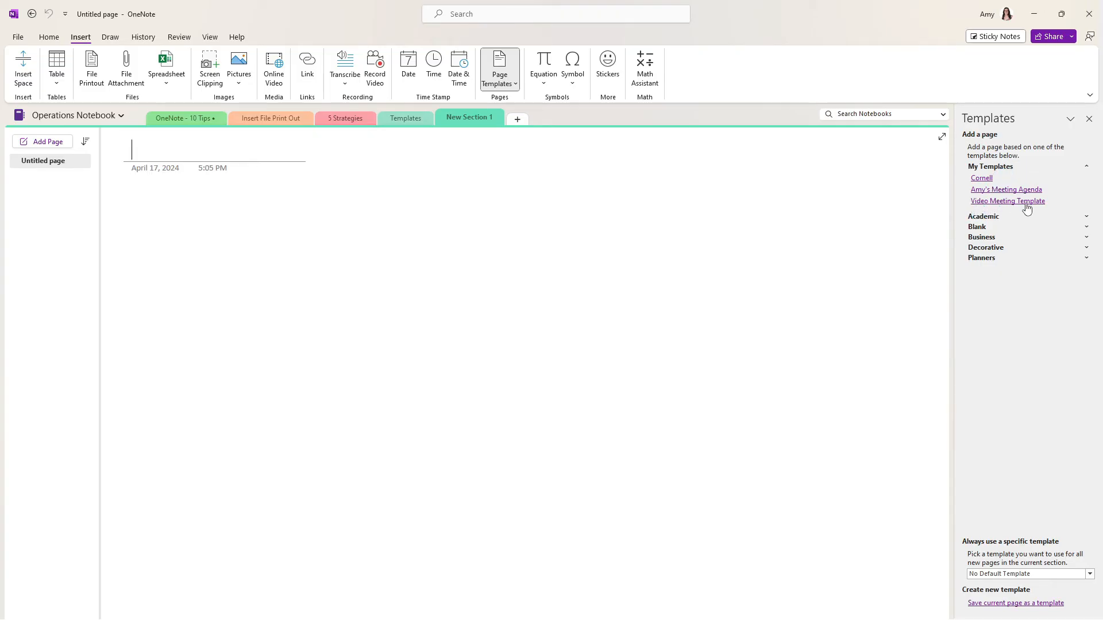
click(1006, 200)
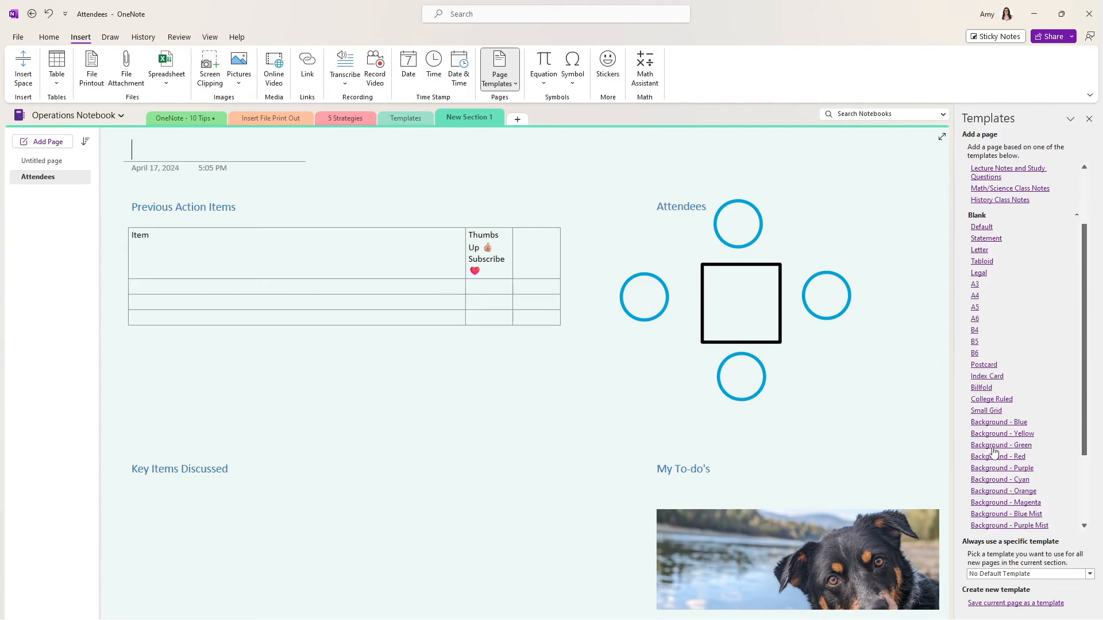
scroll(down, 3)
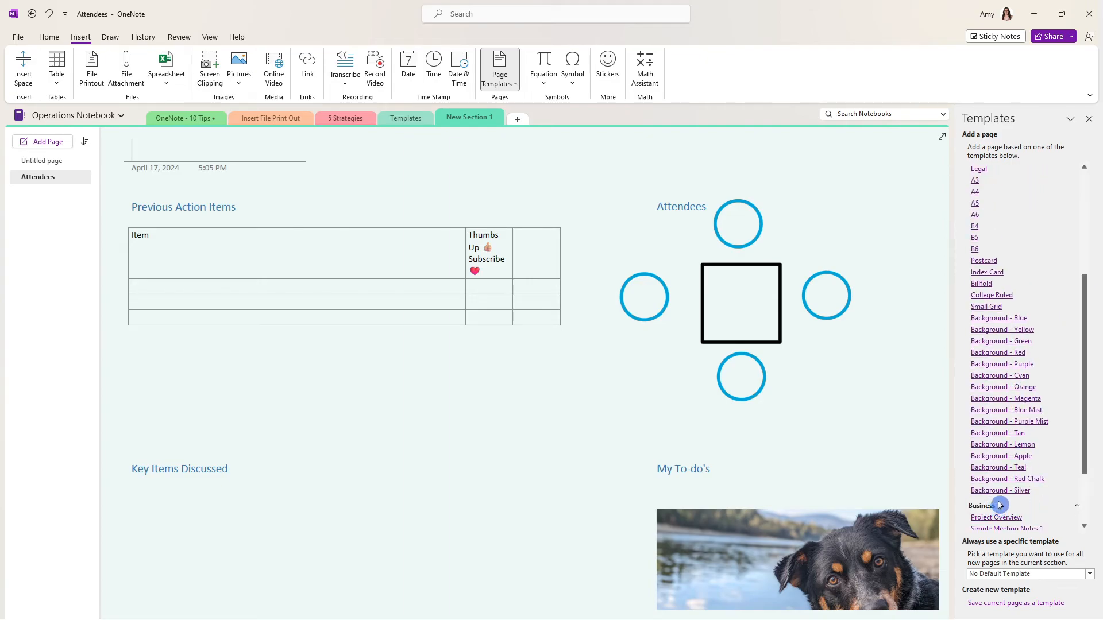
scroll(up, 3)
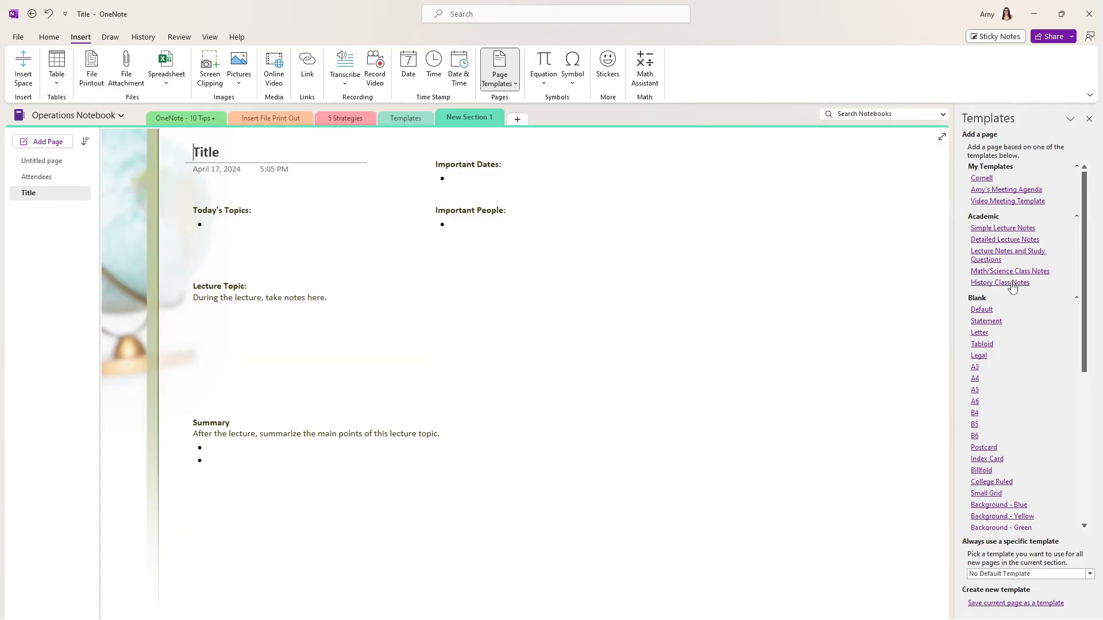
mouse_move(1022, 296)
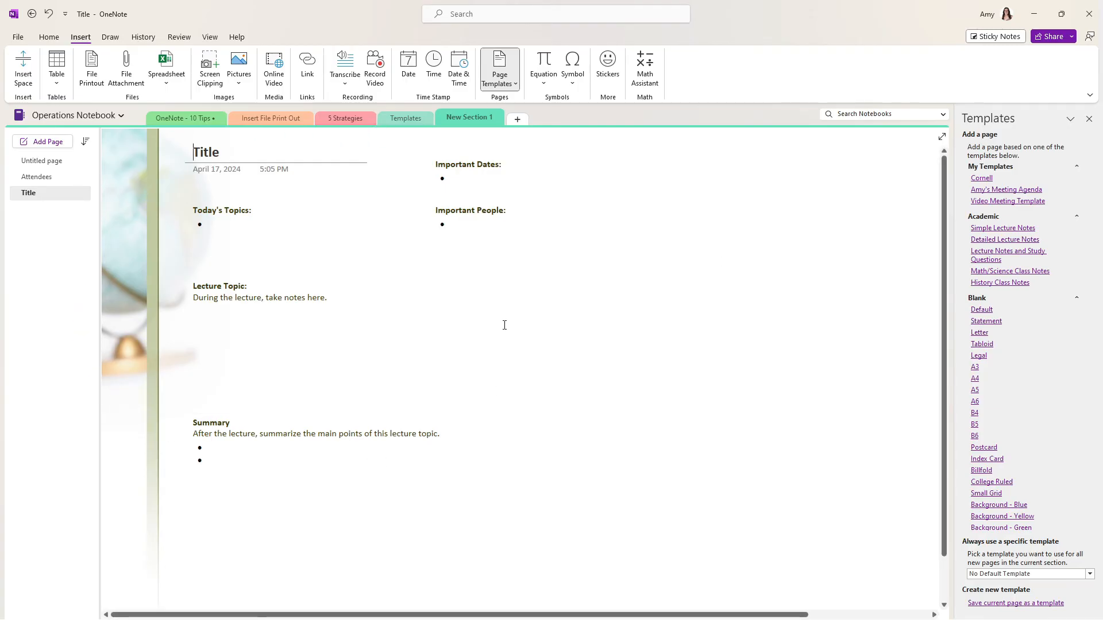
mouse_move(125, 226)
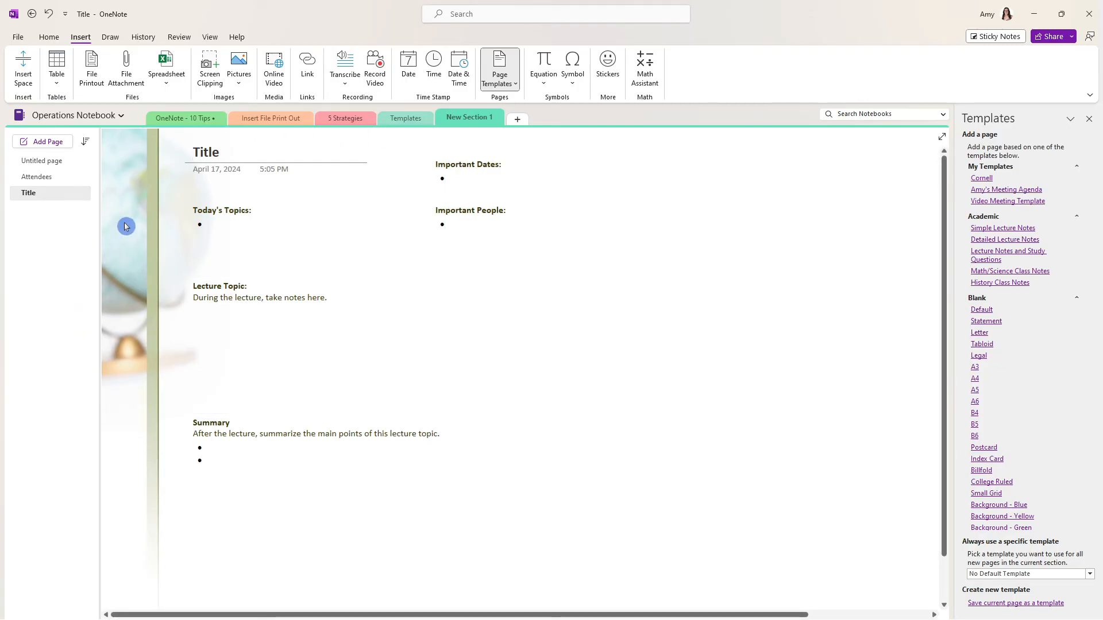
Step: Add a History Class Notes page from the Academic templates
click(206, 151)
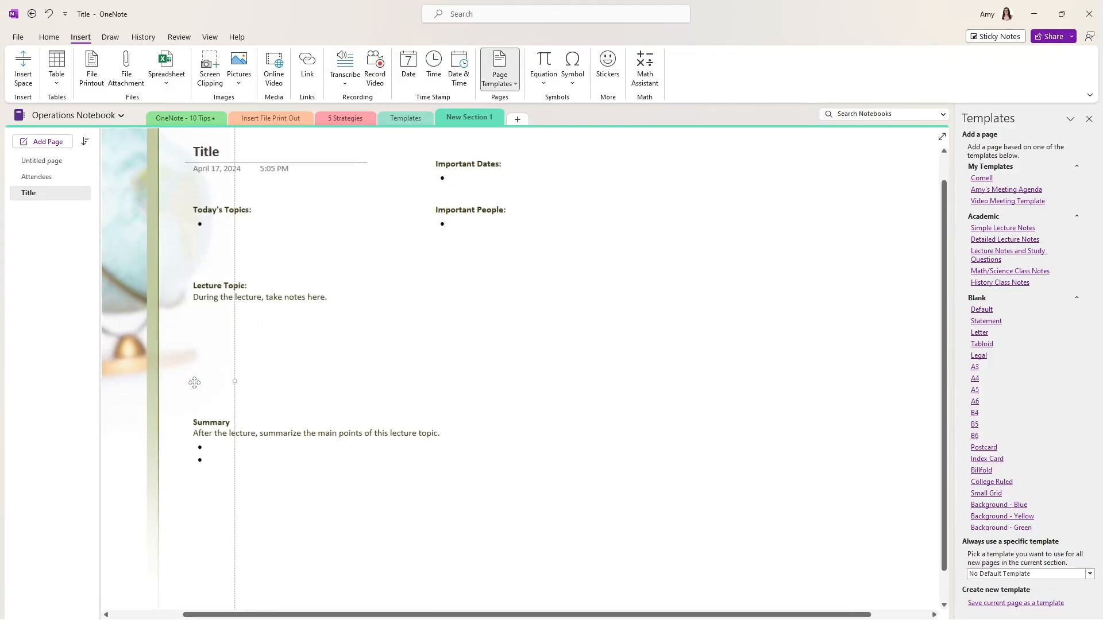
click(259, 297)
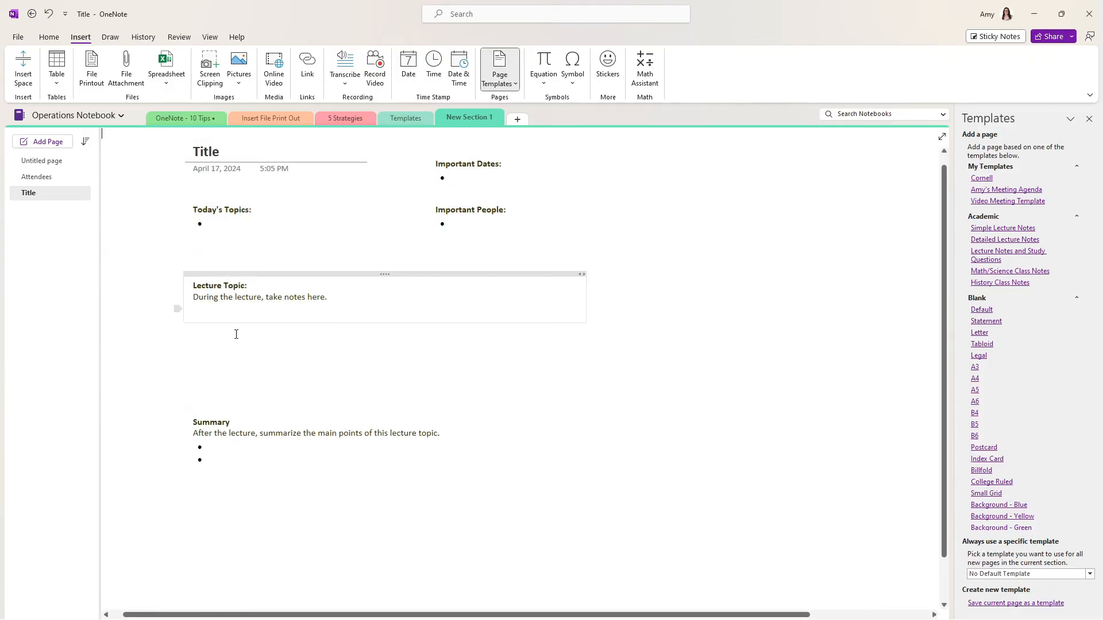
click(1015, 603)
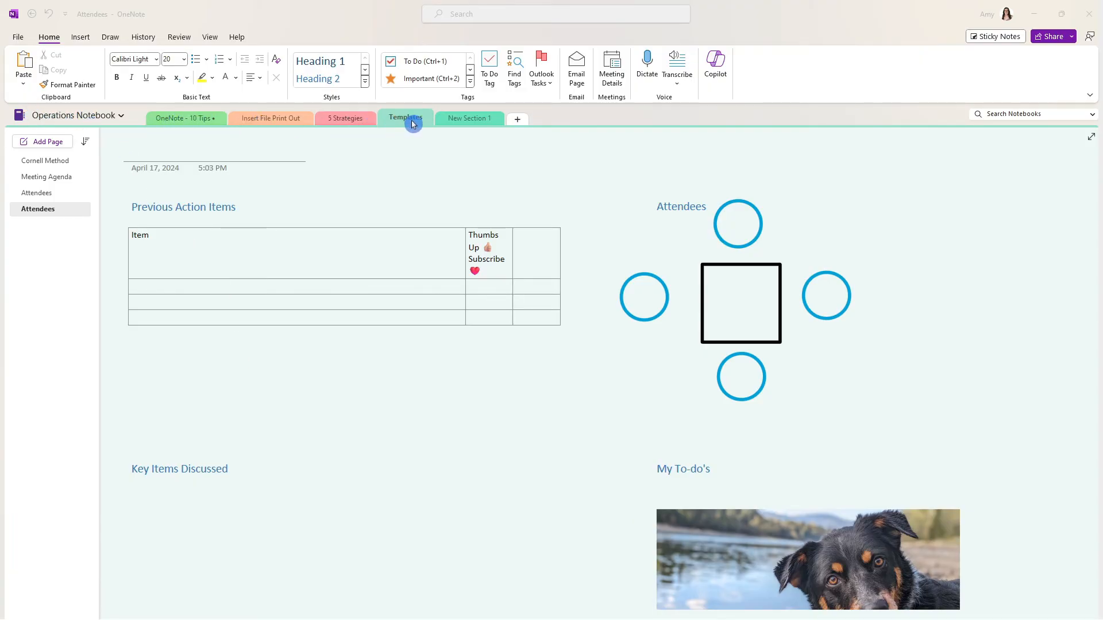
mouse_move(67, 305)
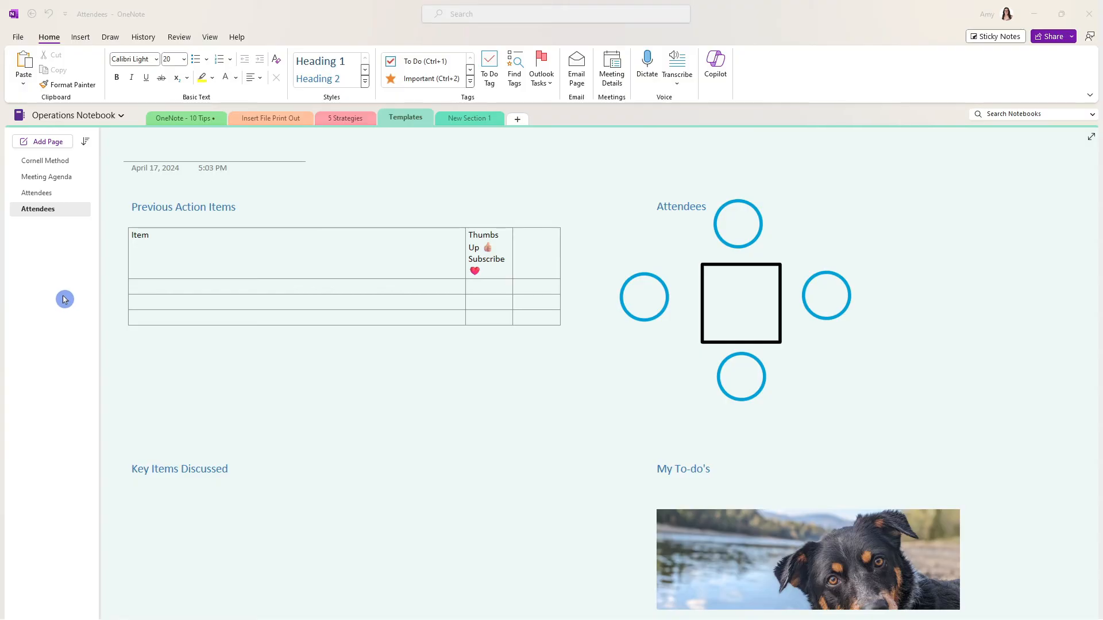
mouse_move(21, 40)
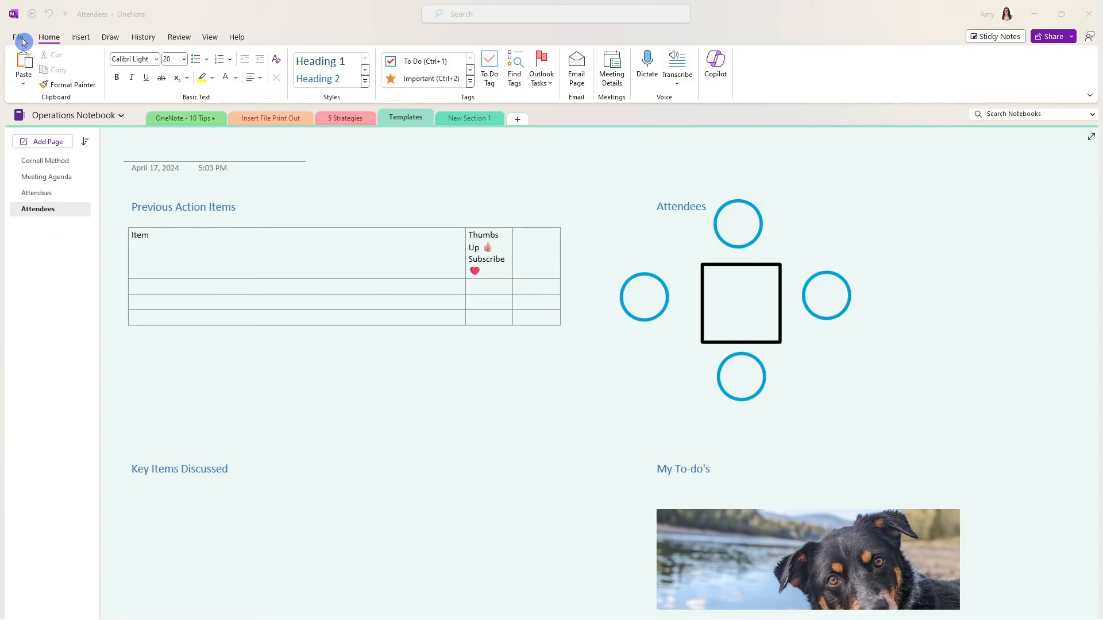
Step: Open the File options for Operations Notebook
click(19, 37)
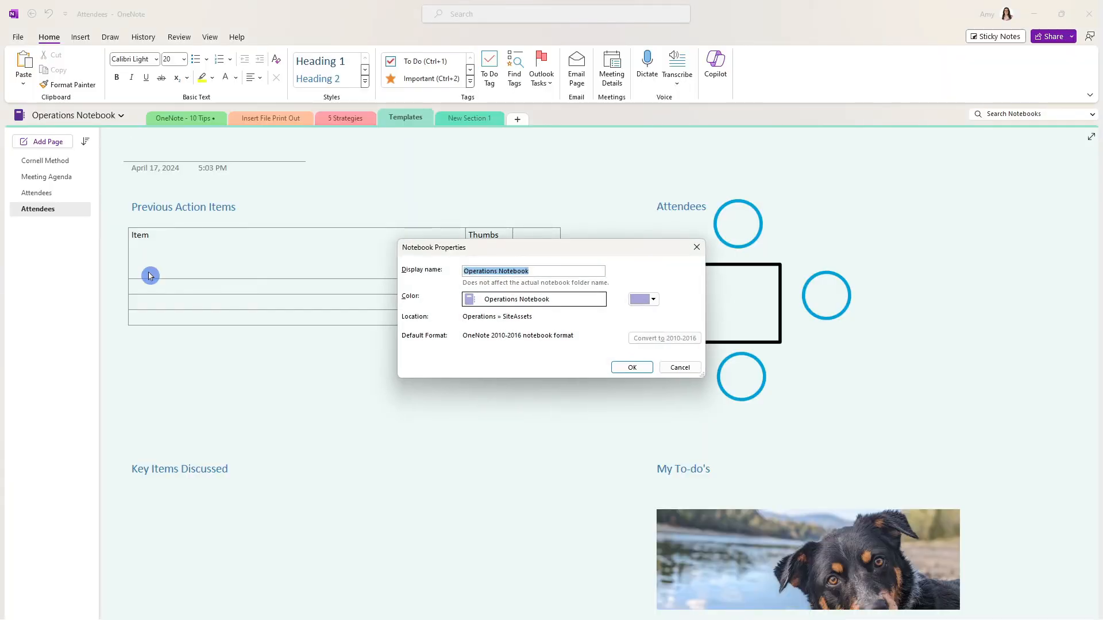
mouse_move(550, 326)
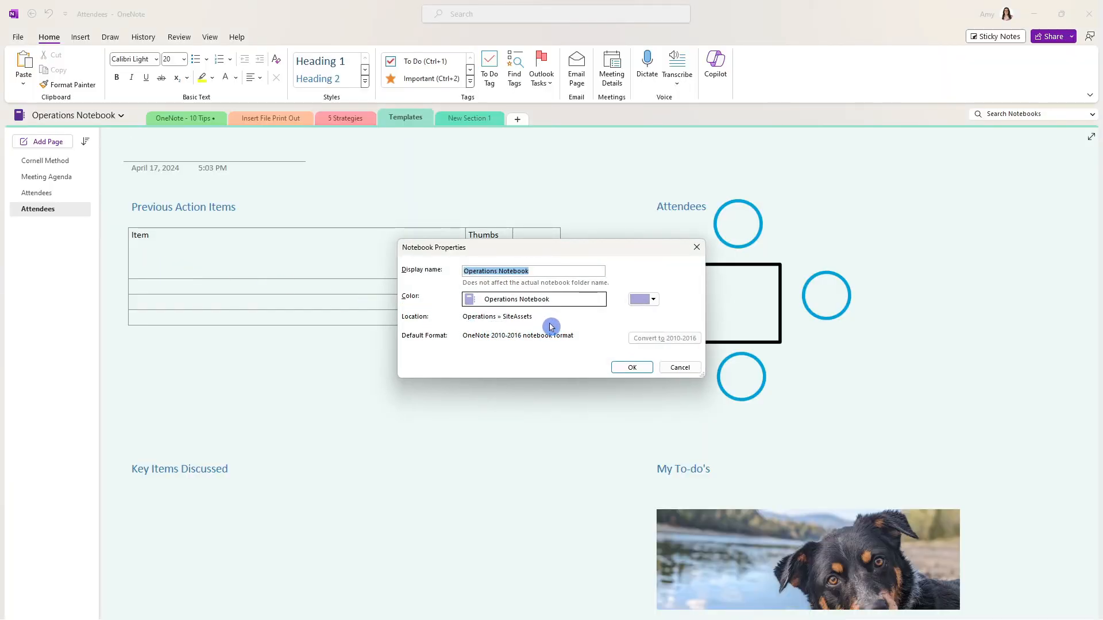
mouse_move(408, 326)
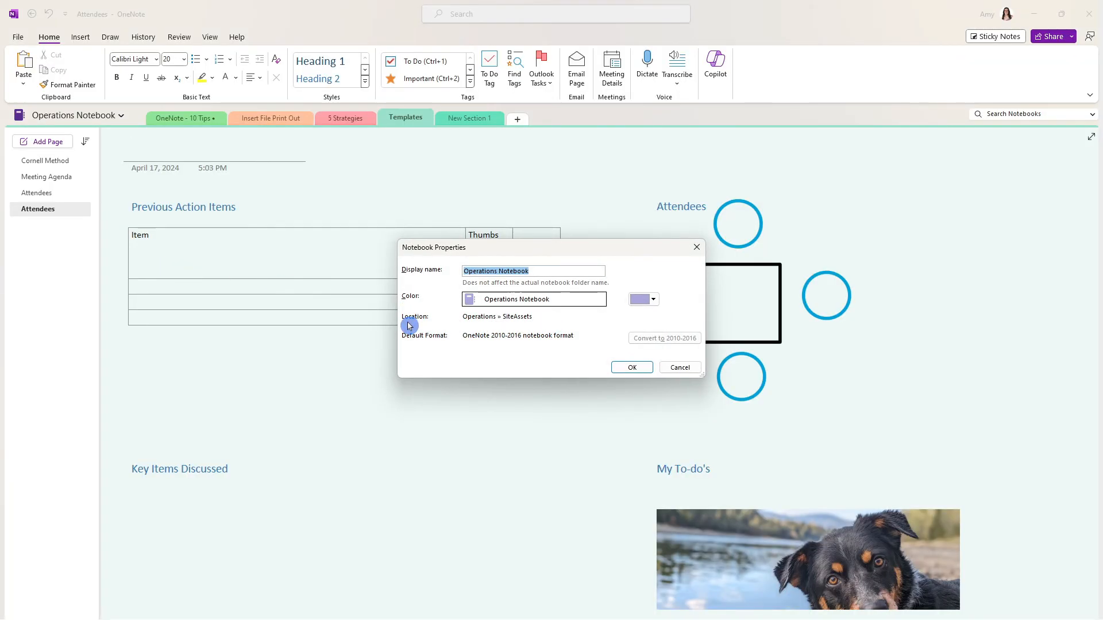
mouse_move(466, 332)
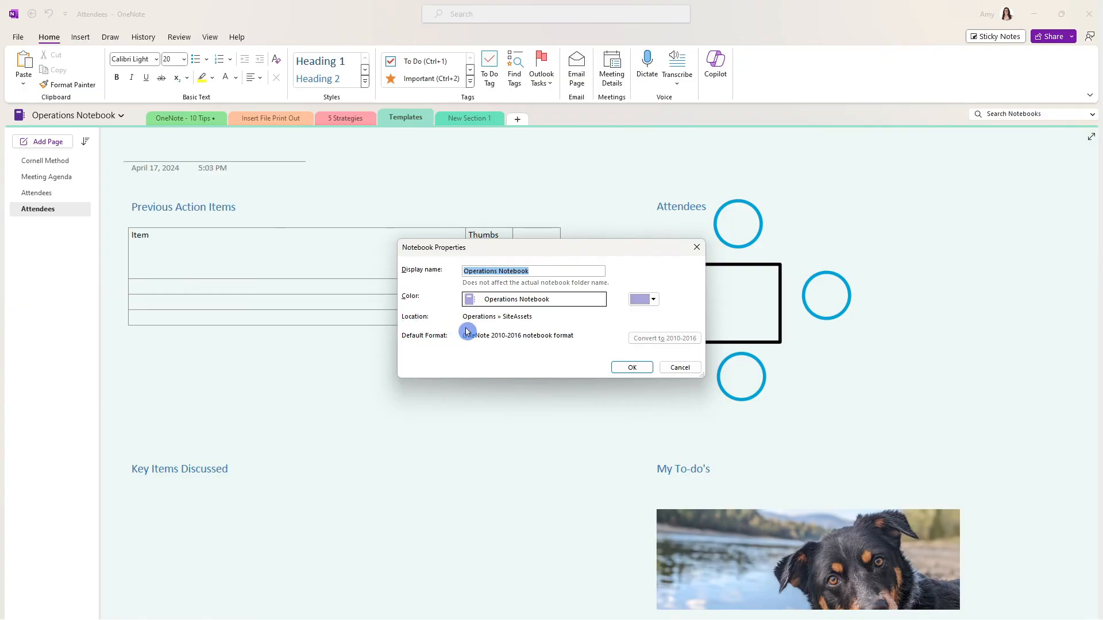
mouse_move(478, 330)
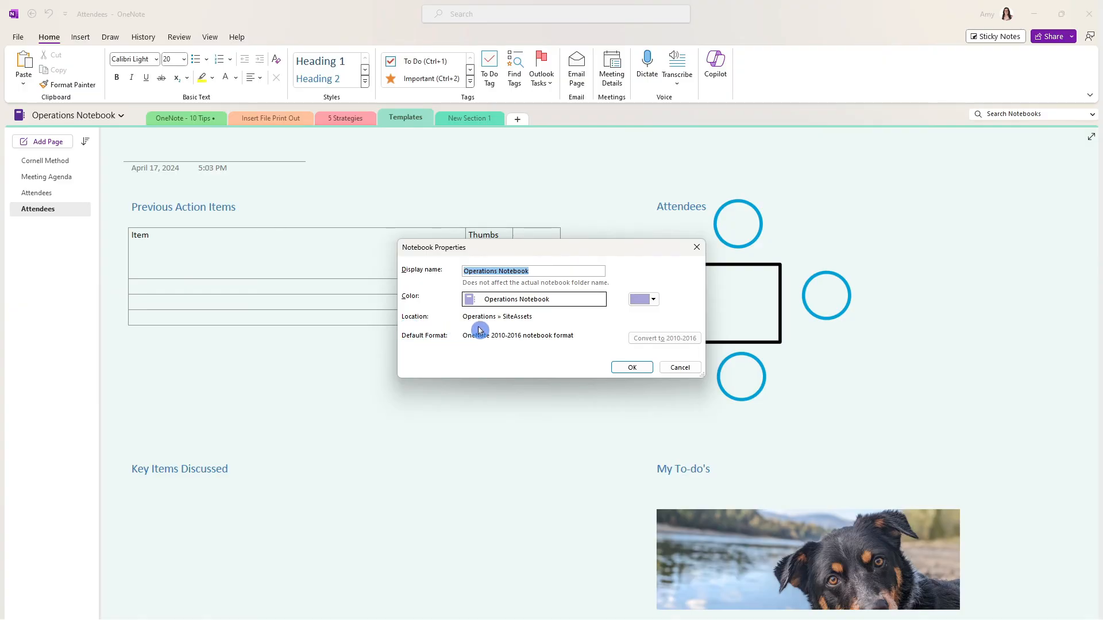
mouse_move(502, 327)
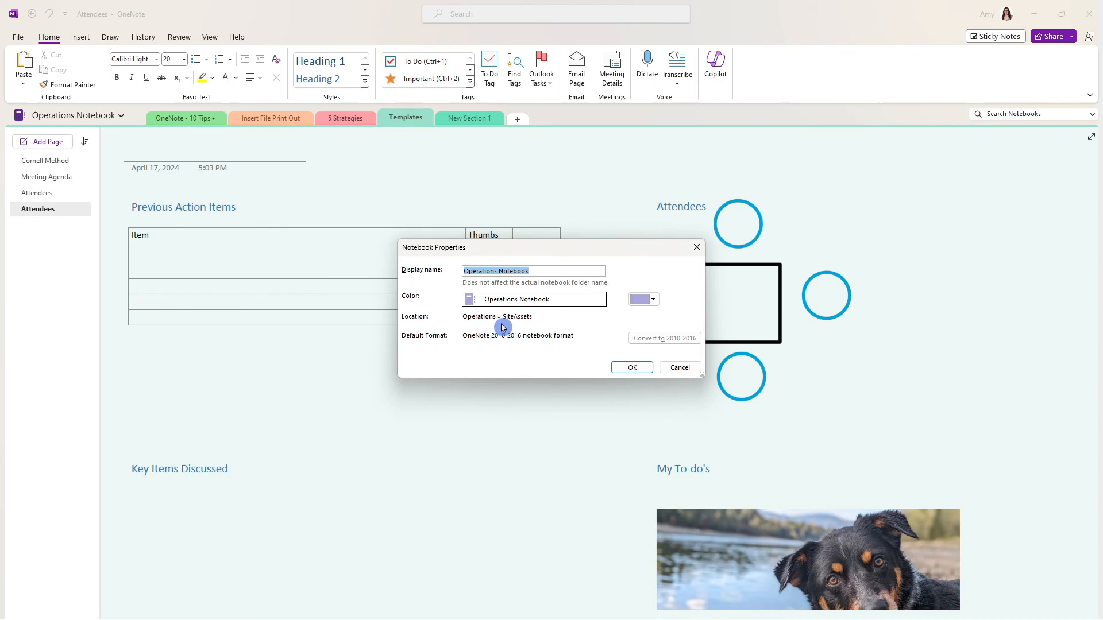
mouse_move(608, 329)
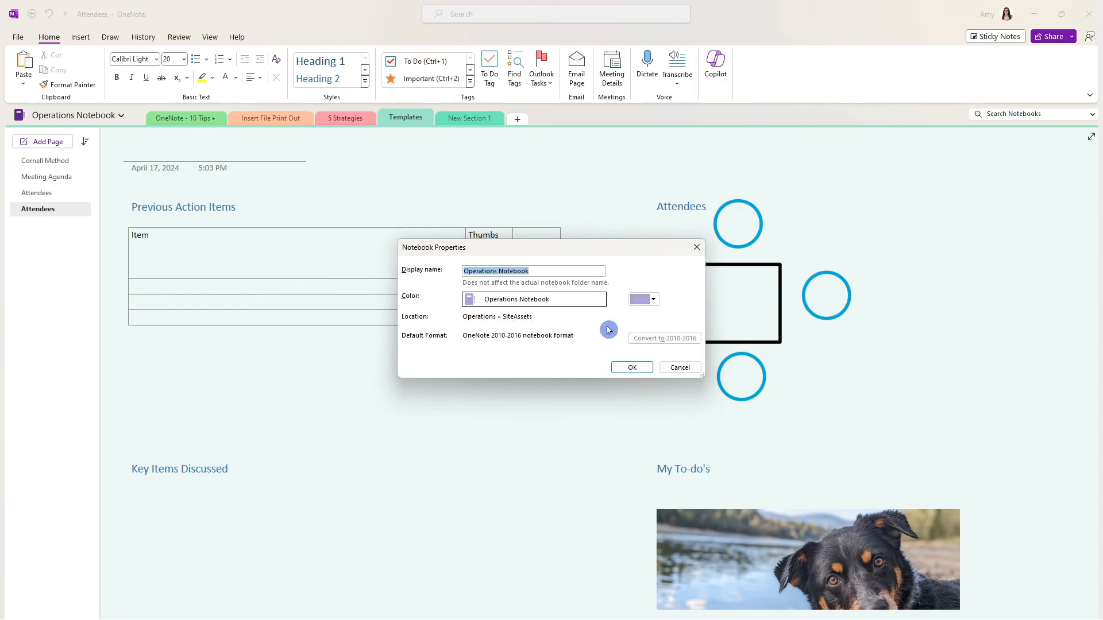
mouse_move(557, 322)
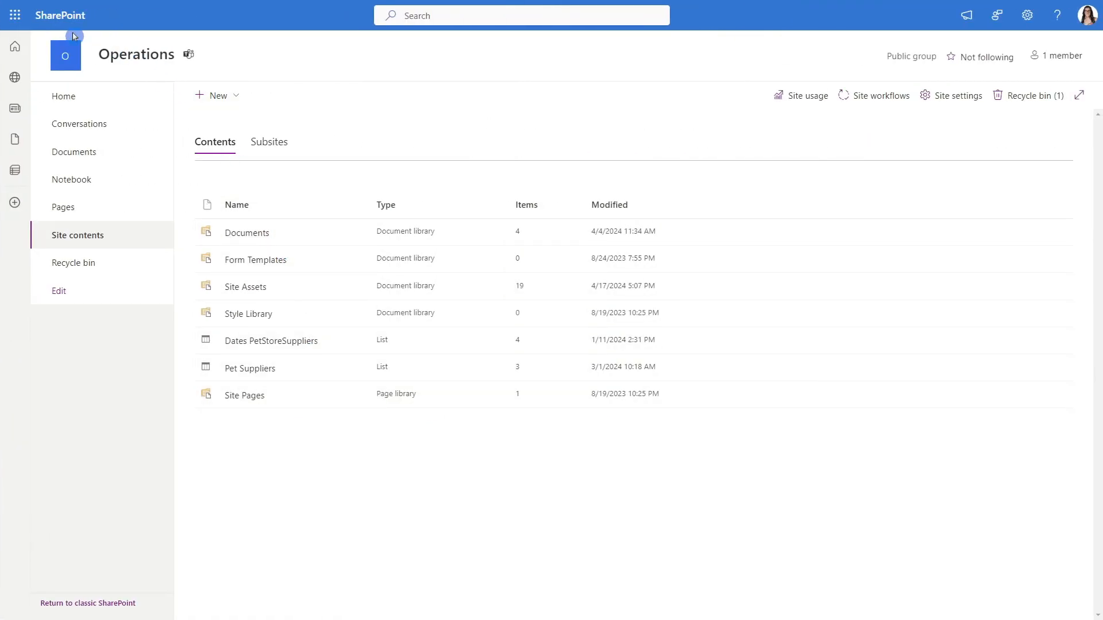
mouse_move(204, 62)
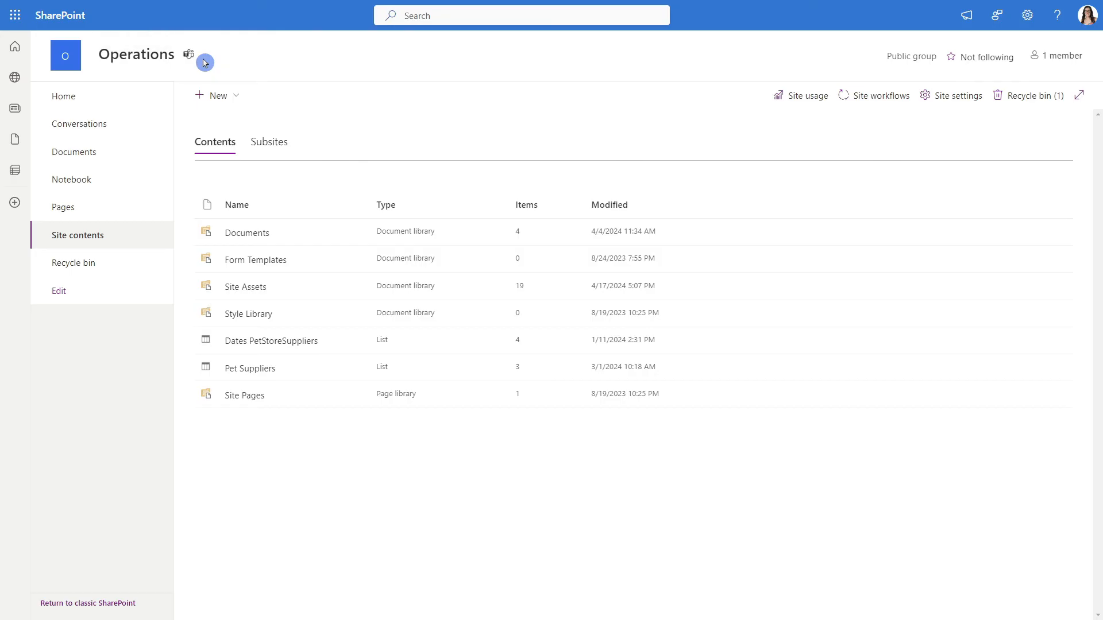
mouse_move(99, 248)
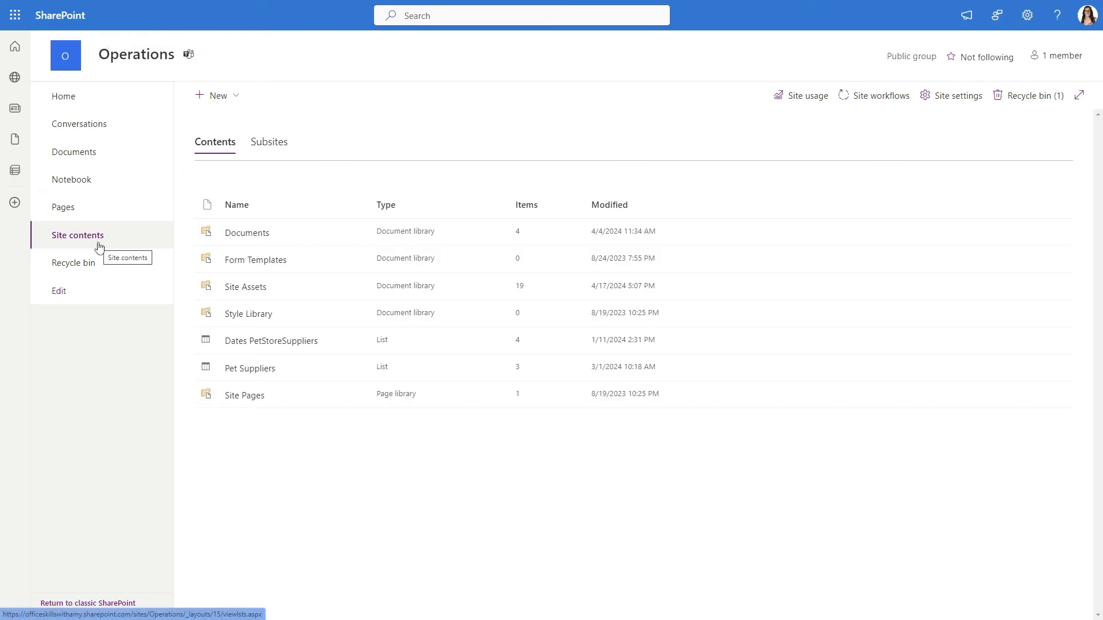
mouse_move(245, 287)
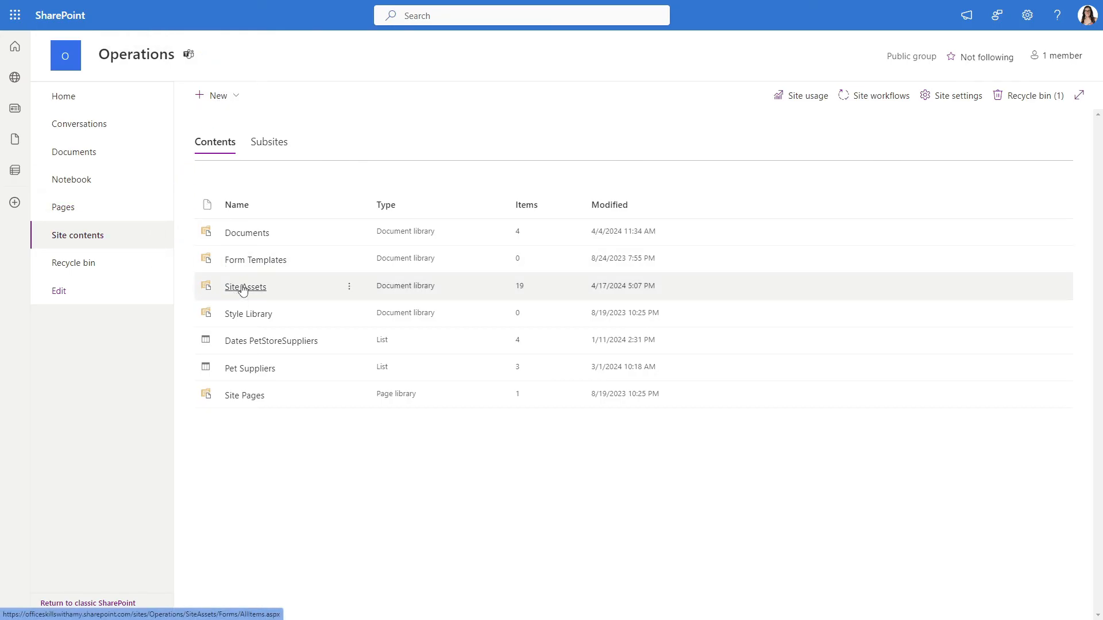
Step: Copy Operations Notebook within Site Assets, keeping both to create Operations Notebook1
click(245, 287)
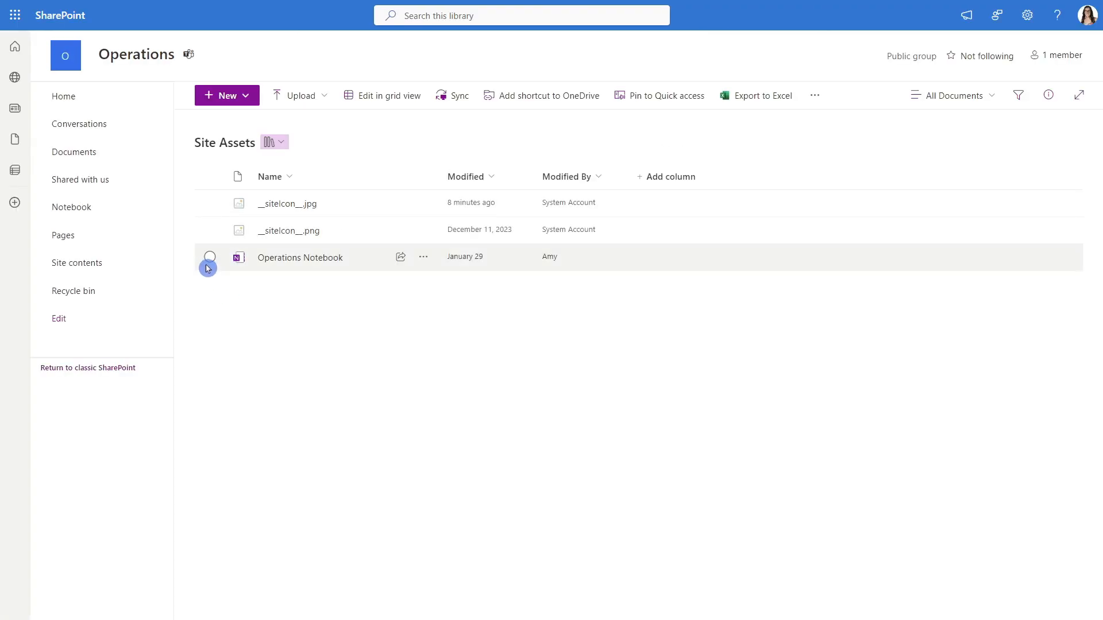
click(209, 257)
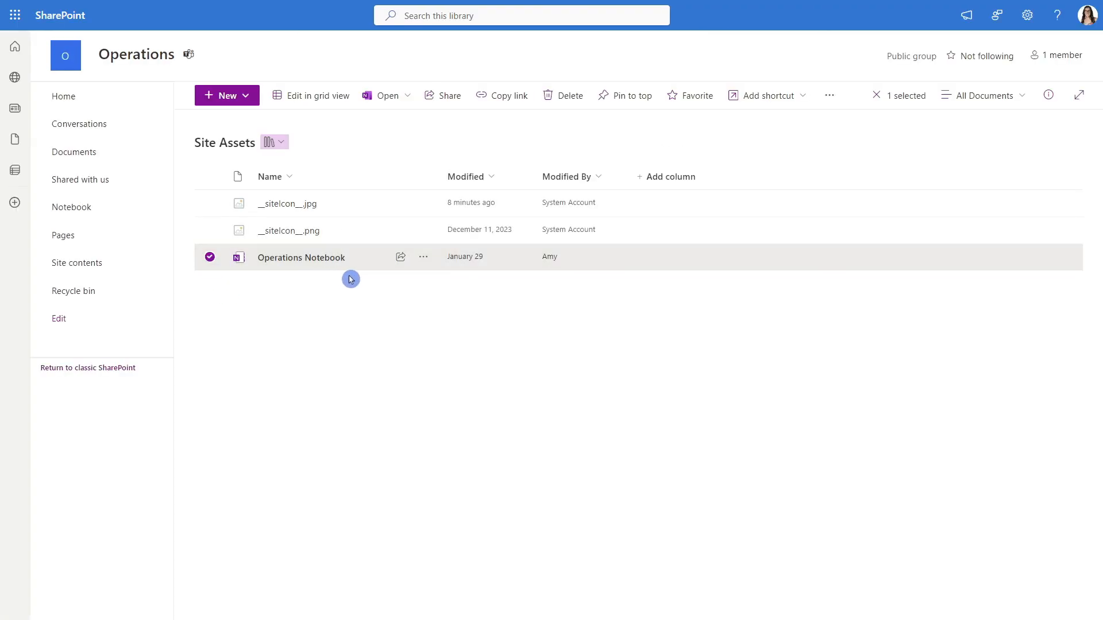
click(422, 257)
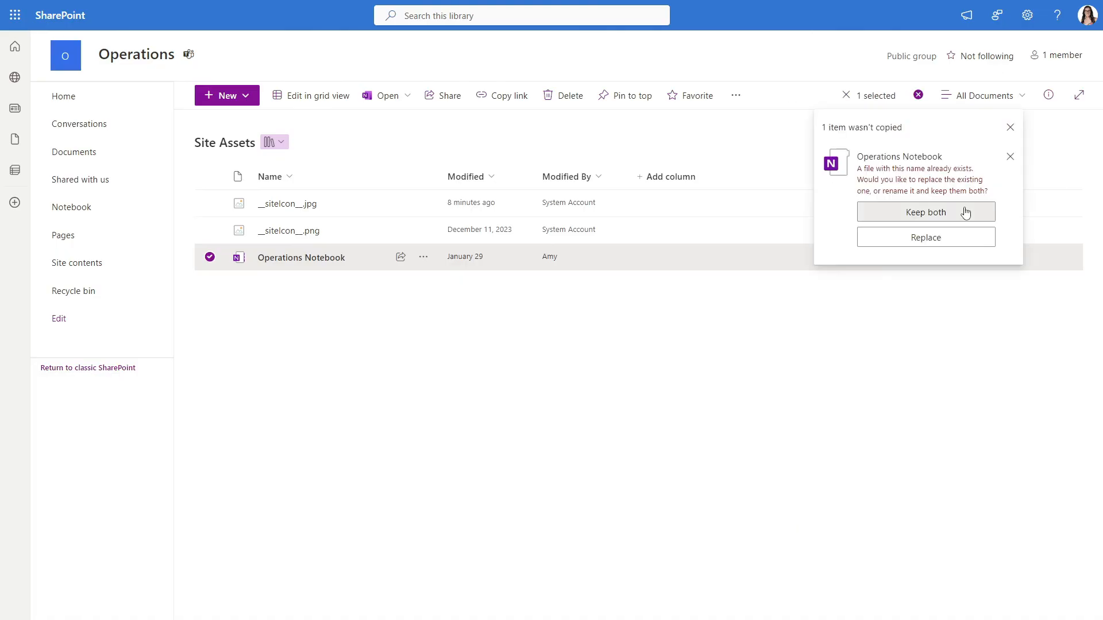
click(925, 212)
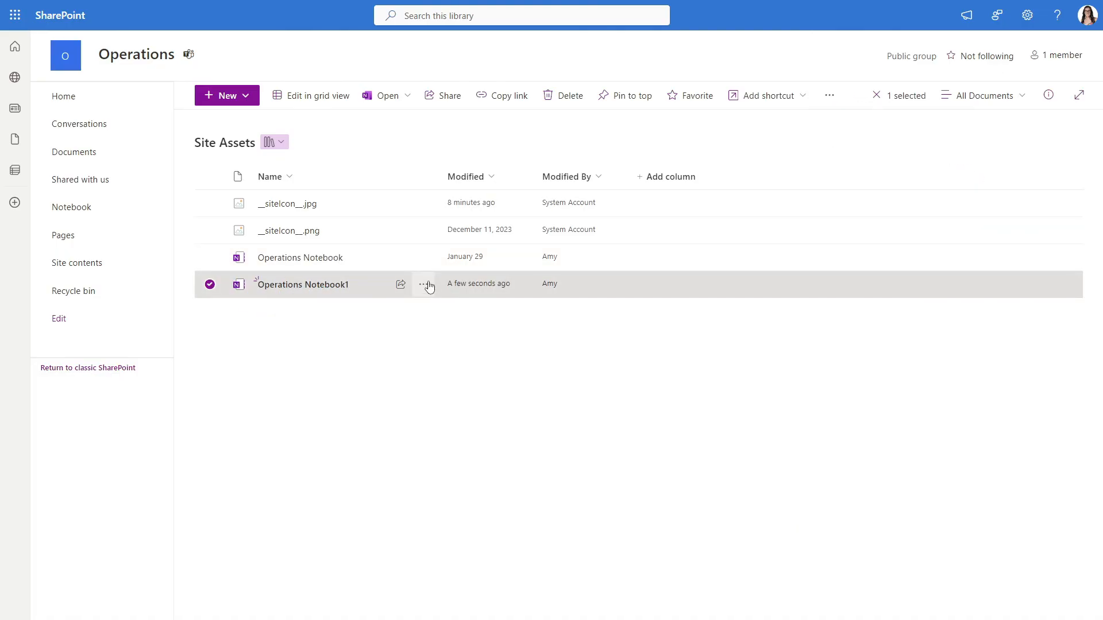
click(423, 285)
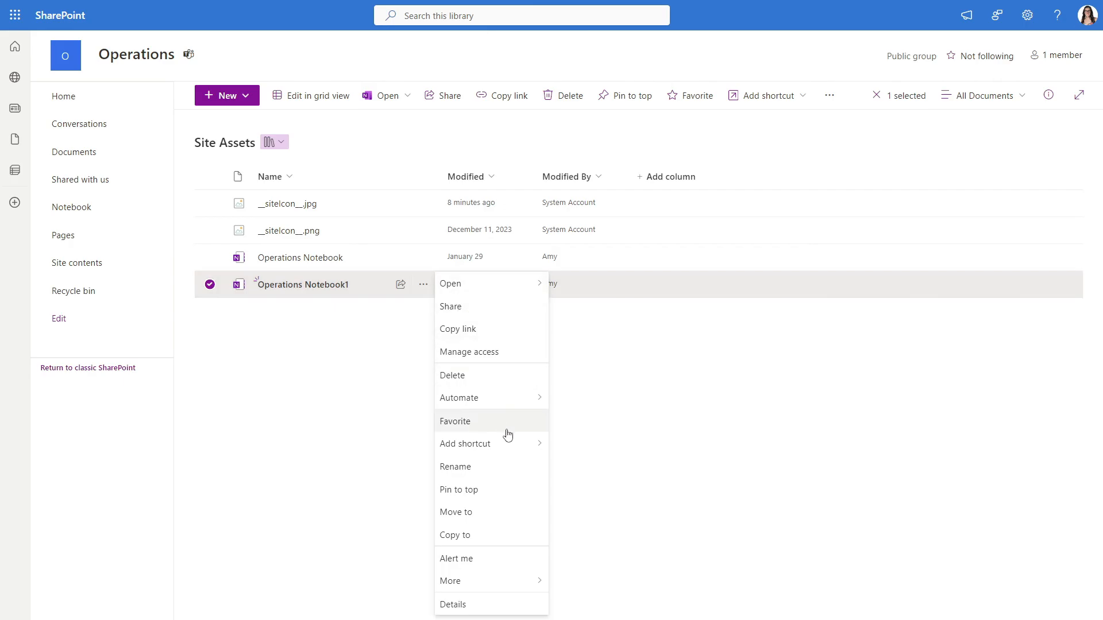
Step: Rename Operations Notebook1 to 'Thumbs Up 👍 Subscribe ❤️'
click(455, 466)
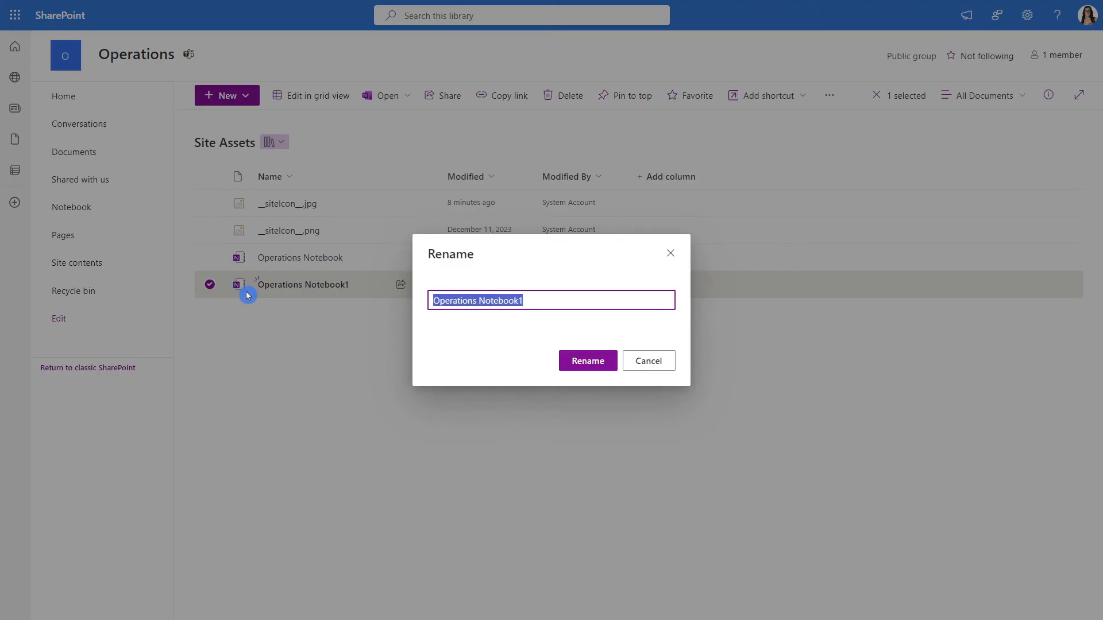
text(Thumbs Up 👍 Subscribe ❤️)
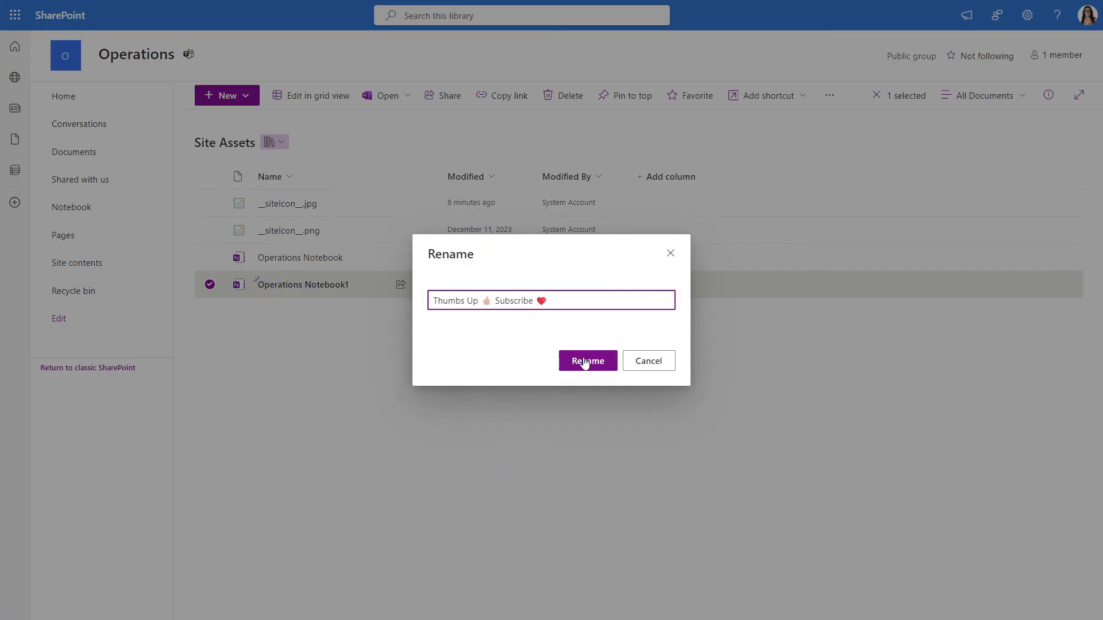
click(587, 360)
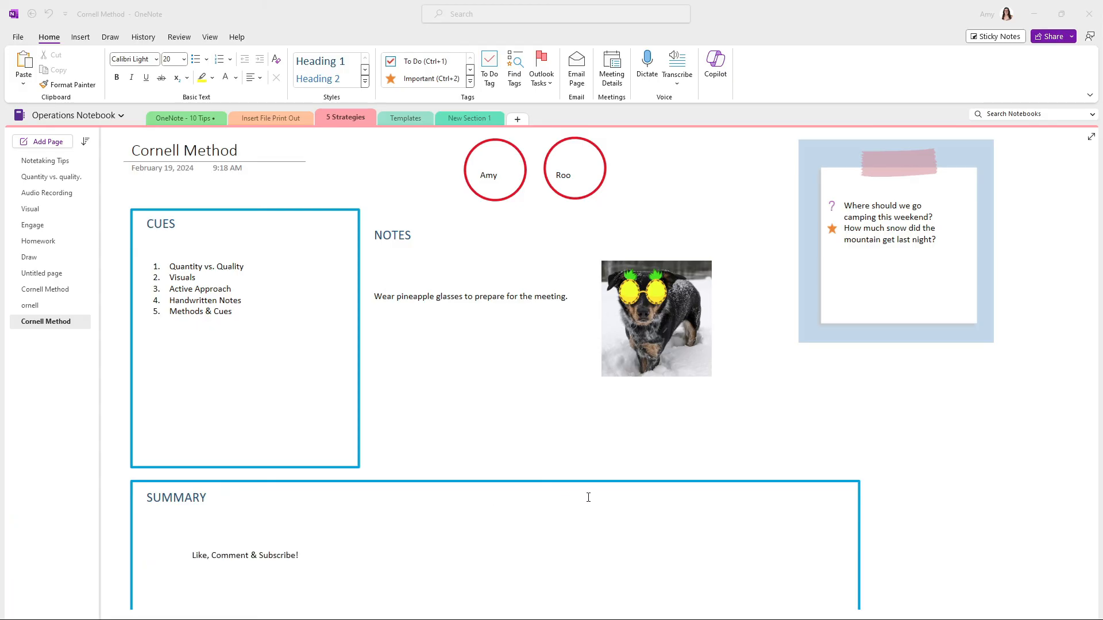
mouse_move(702, 436)
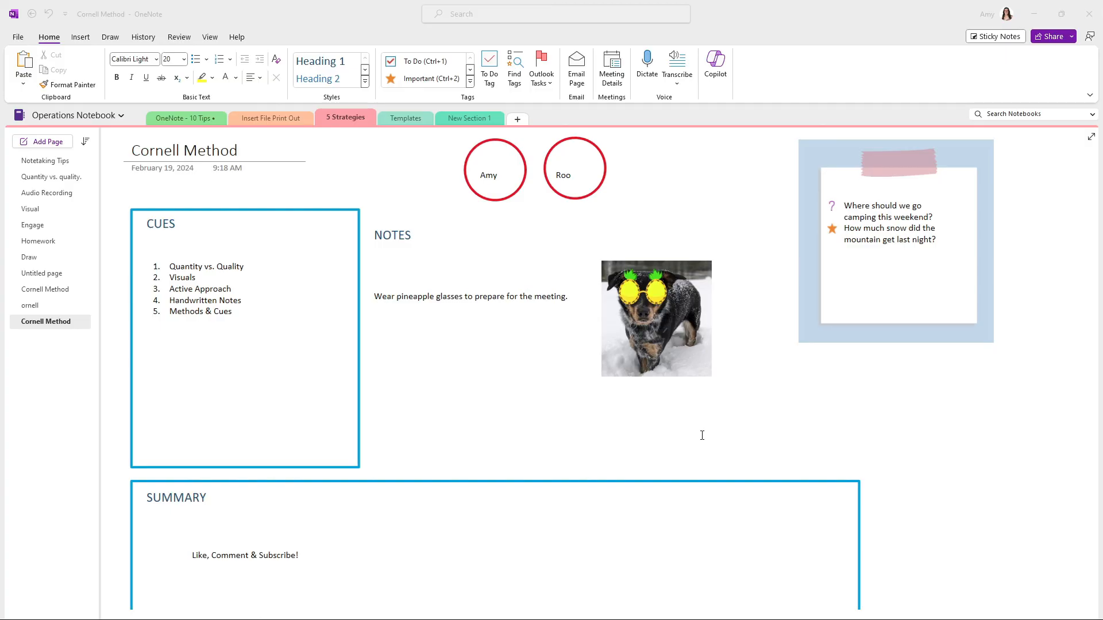
mouse_move(253, 135)
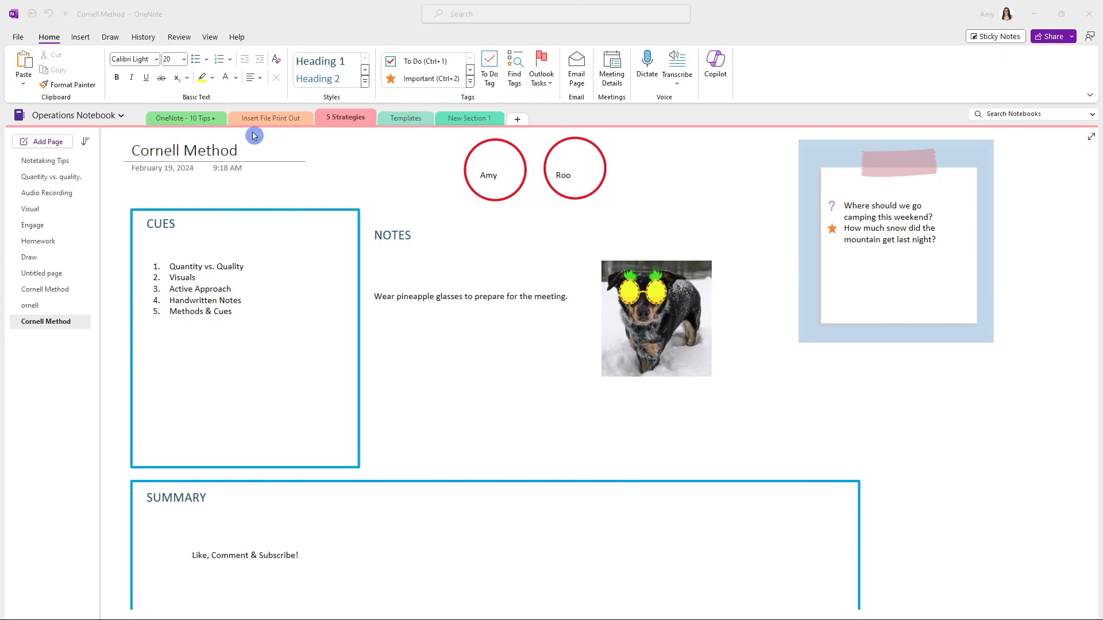
mouse_move(304, 144)
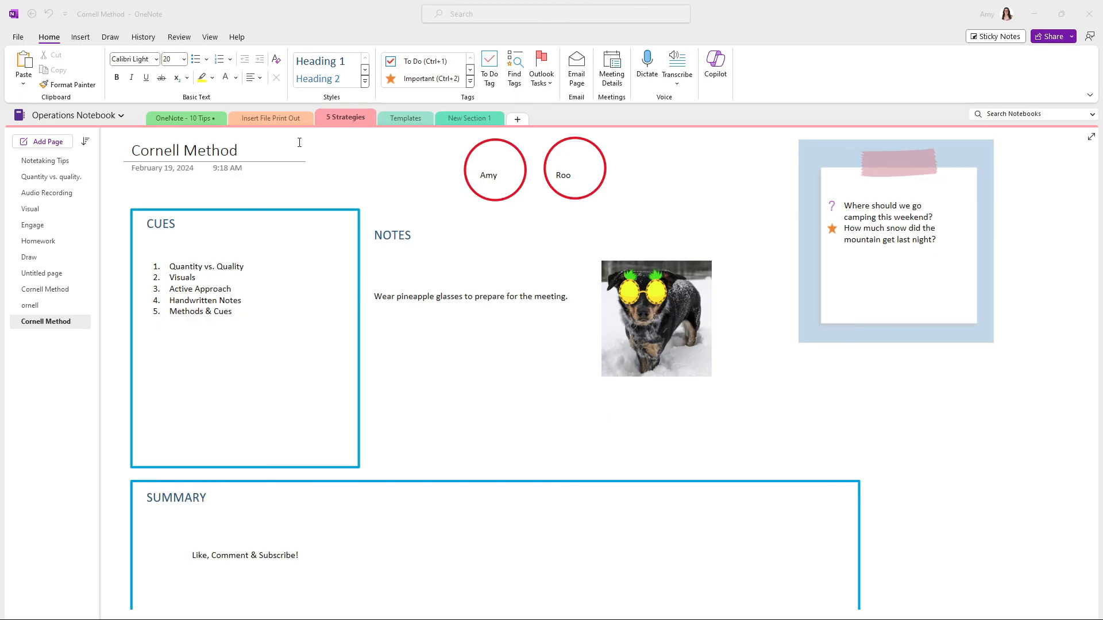
mouse_move(309, 152)
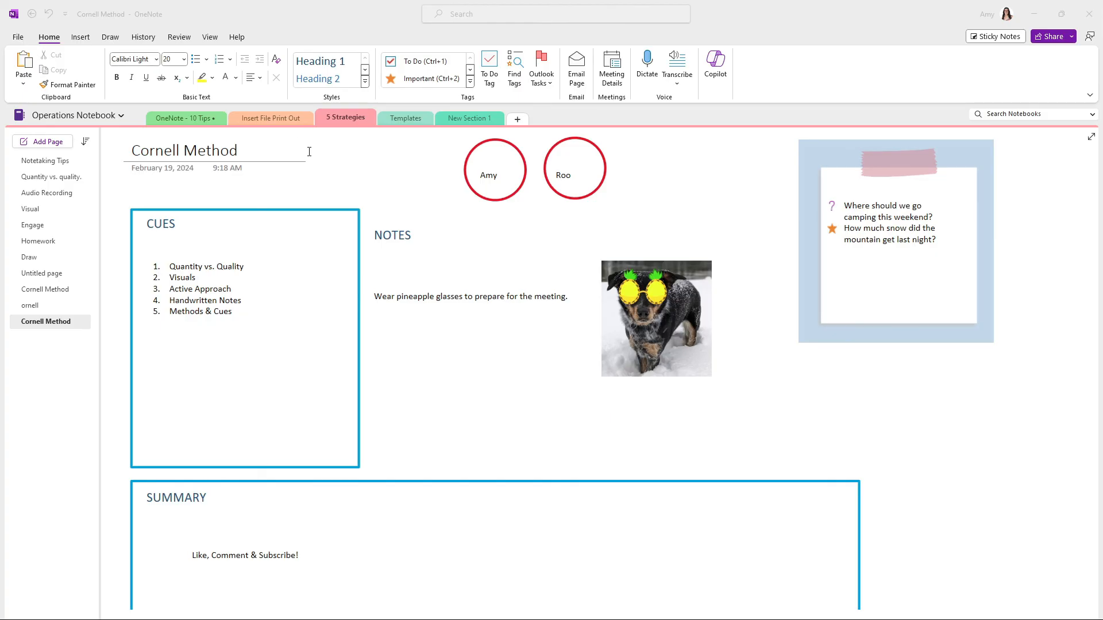
mouse_move(263, 194)
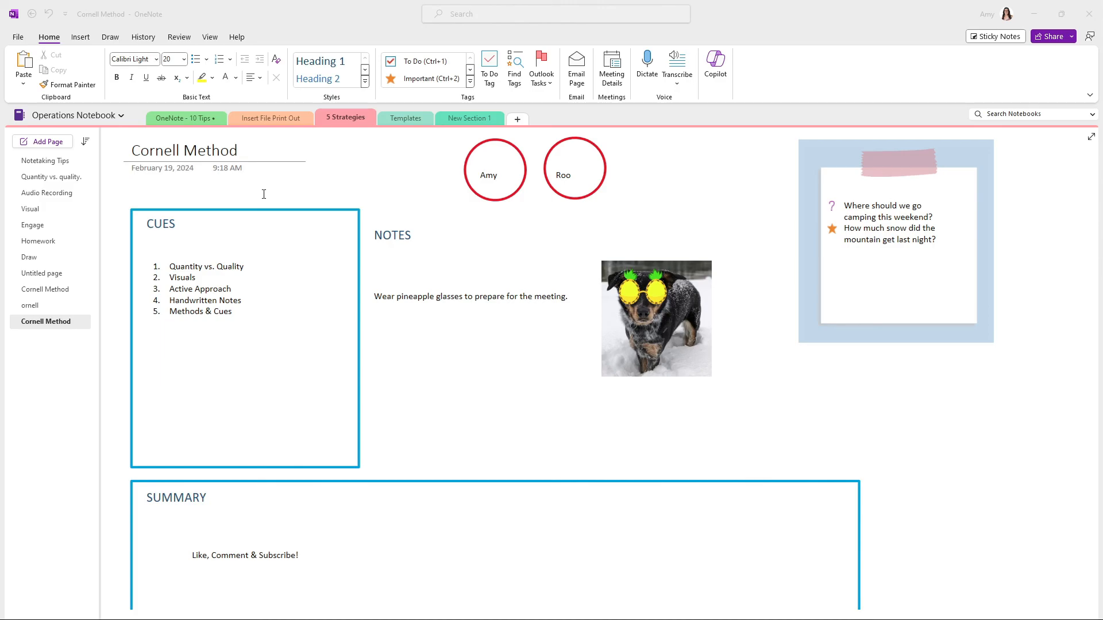
mouse_move(398, 258)
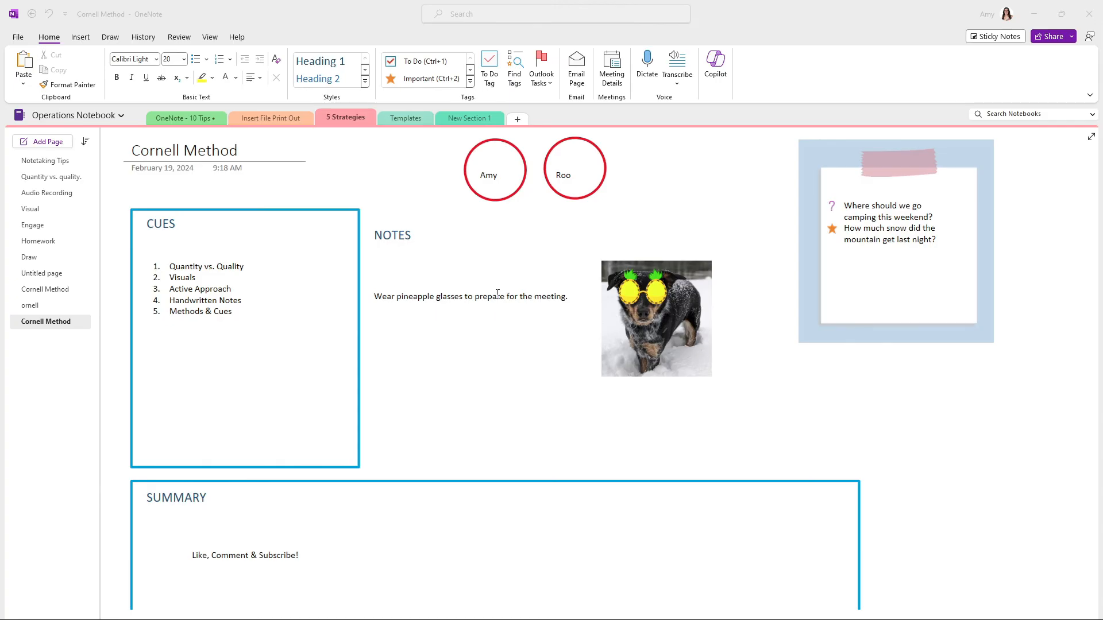
mouse_move(313, 515)
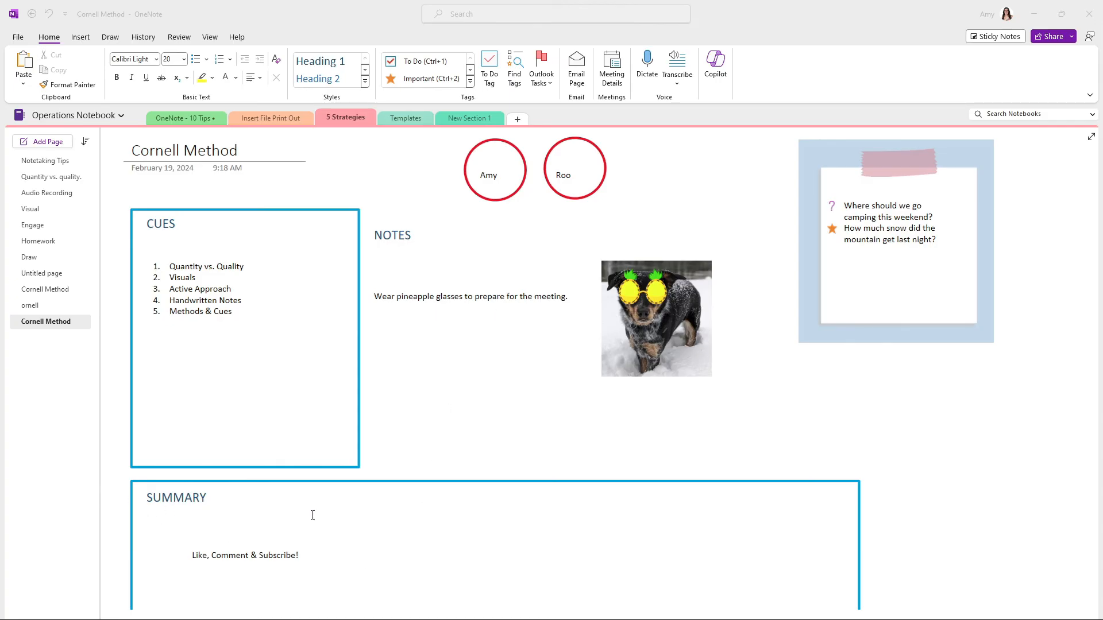
mouse_move(864, 533)
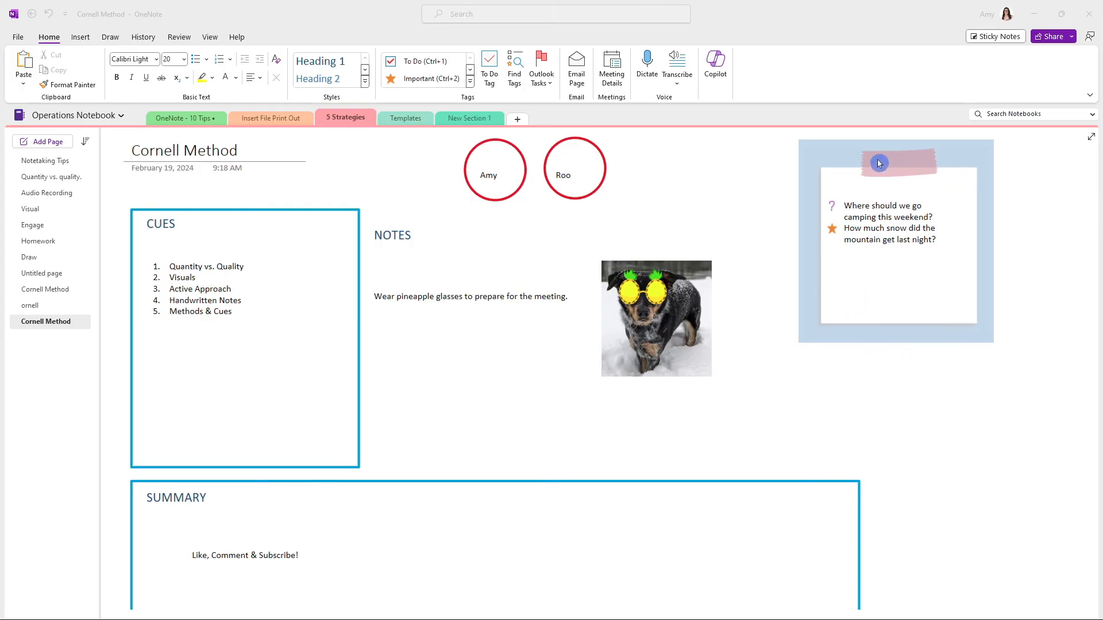
mouse_move(994, 222)
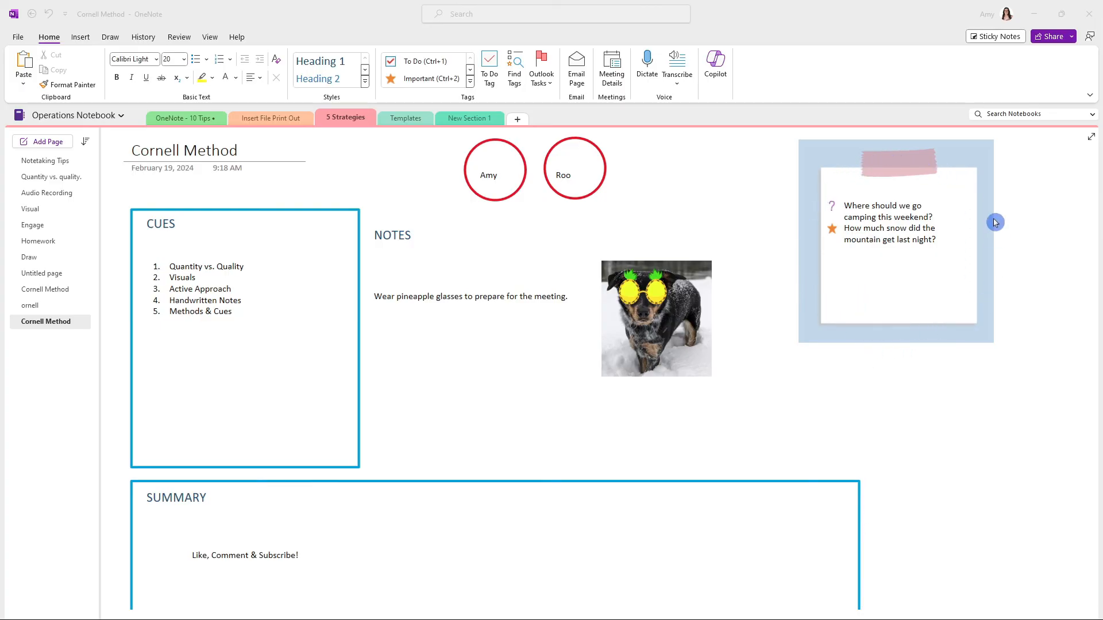
mouse_move(669, 193)
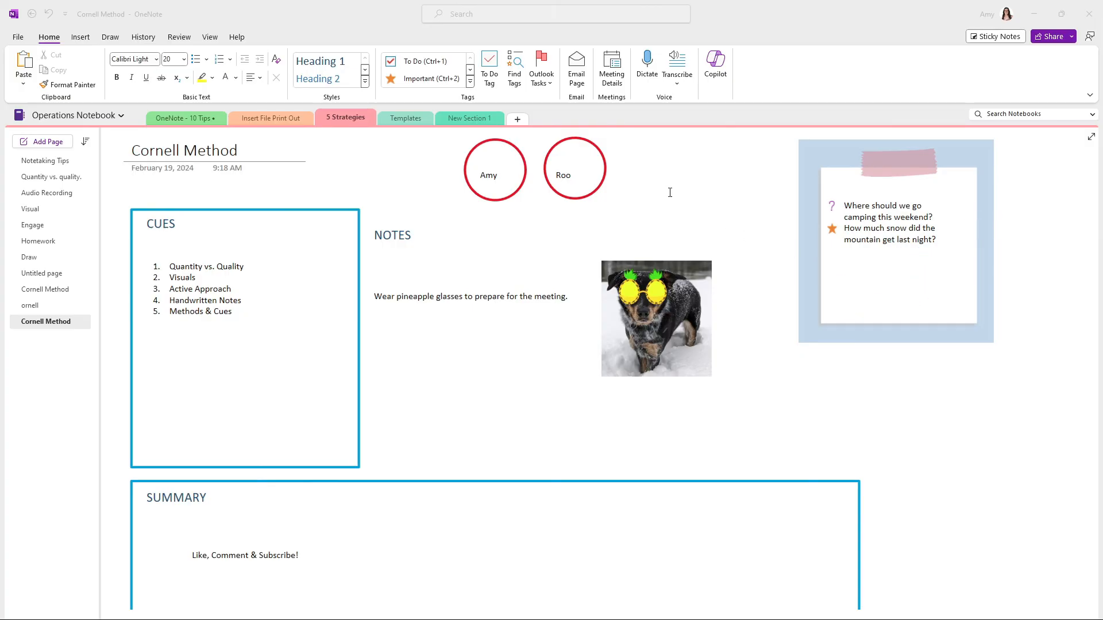
mouse_move(540, 165)
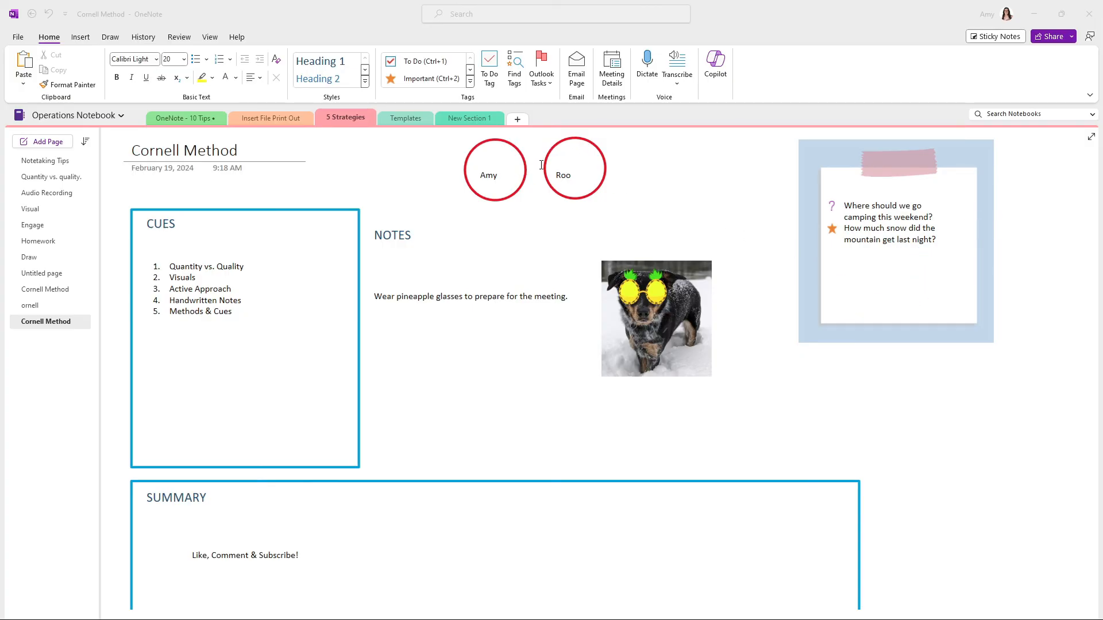